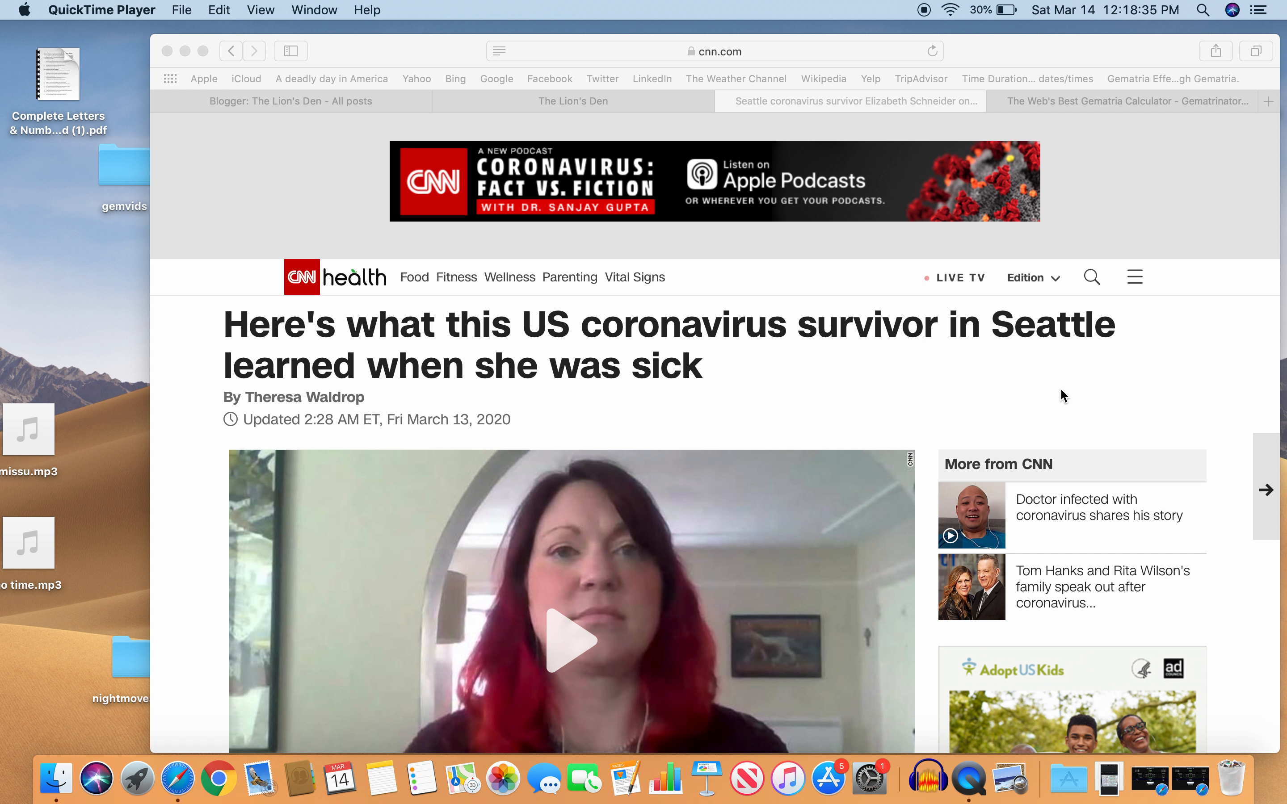
Scroll the CNN Seattle survivor article down past the headline and video to the opening text.
scroll("down", 3)
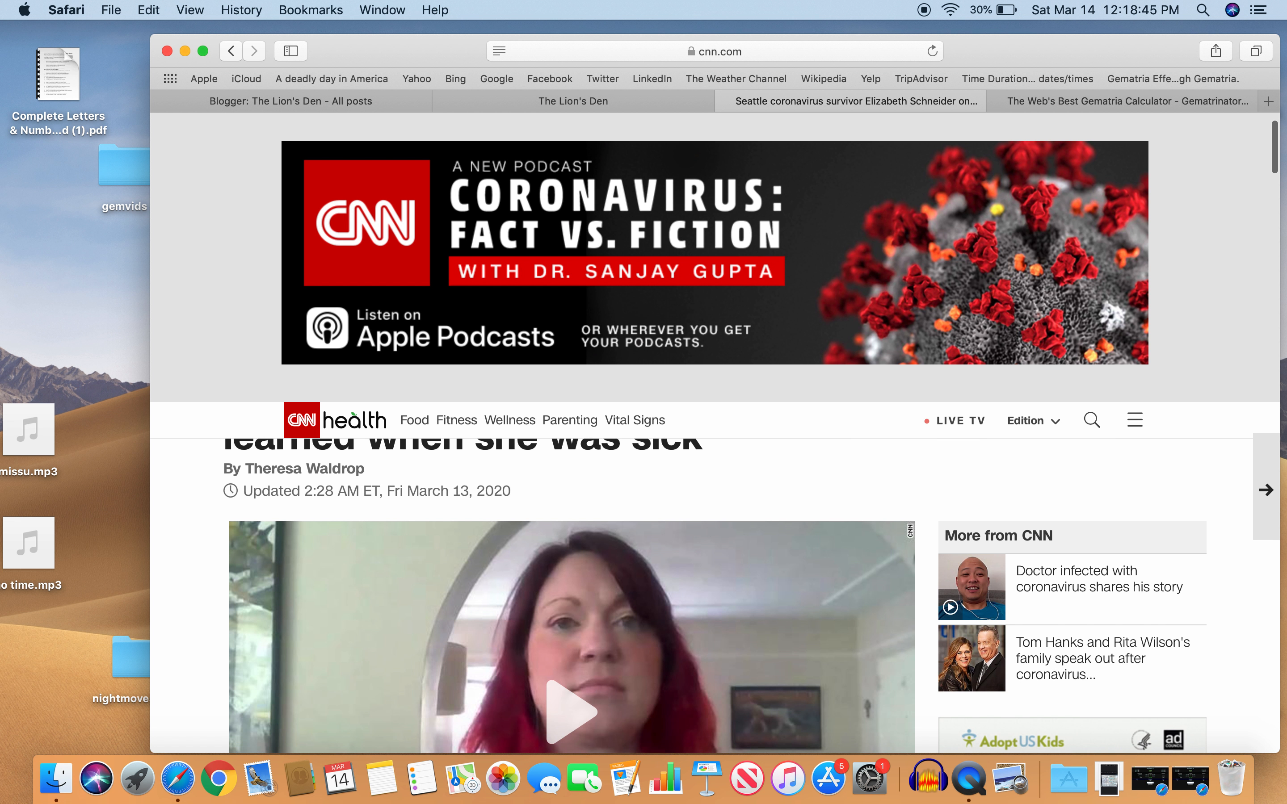
scroll("down", 3)
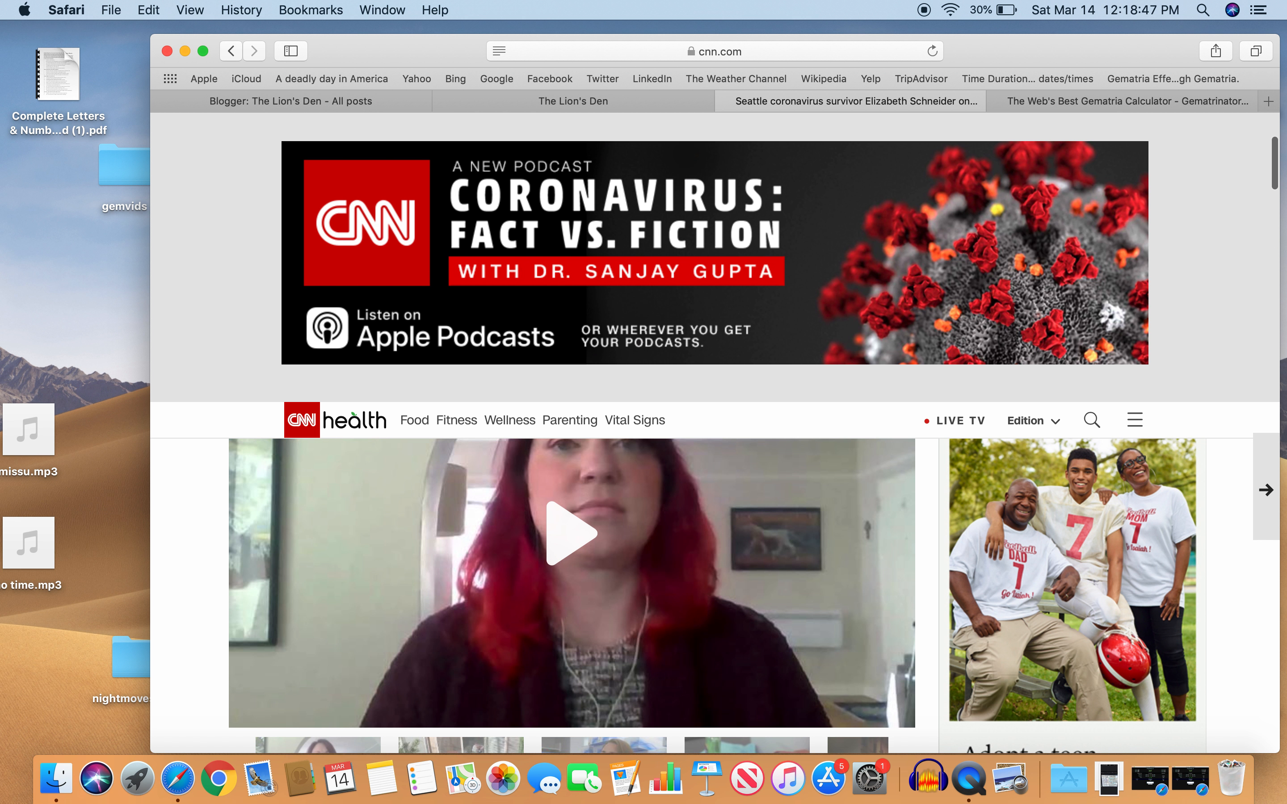
scroll("down", 3)
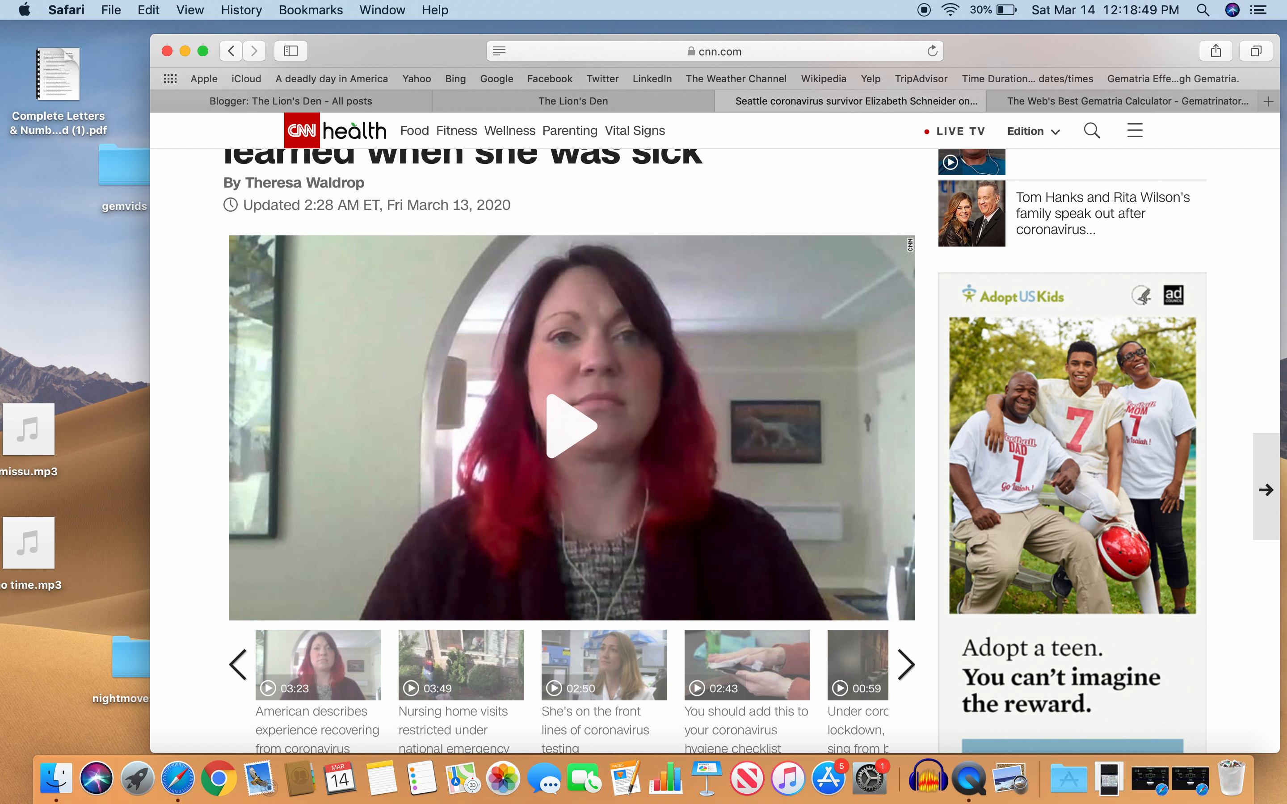
scroll("down", 3)
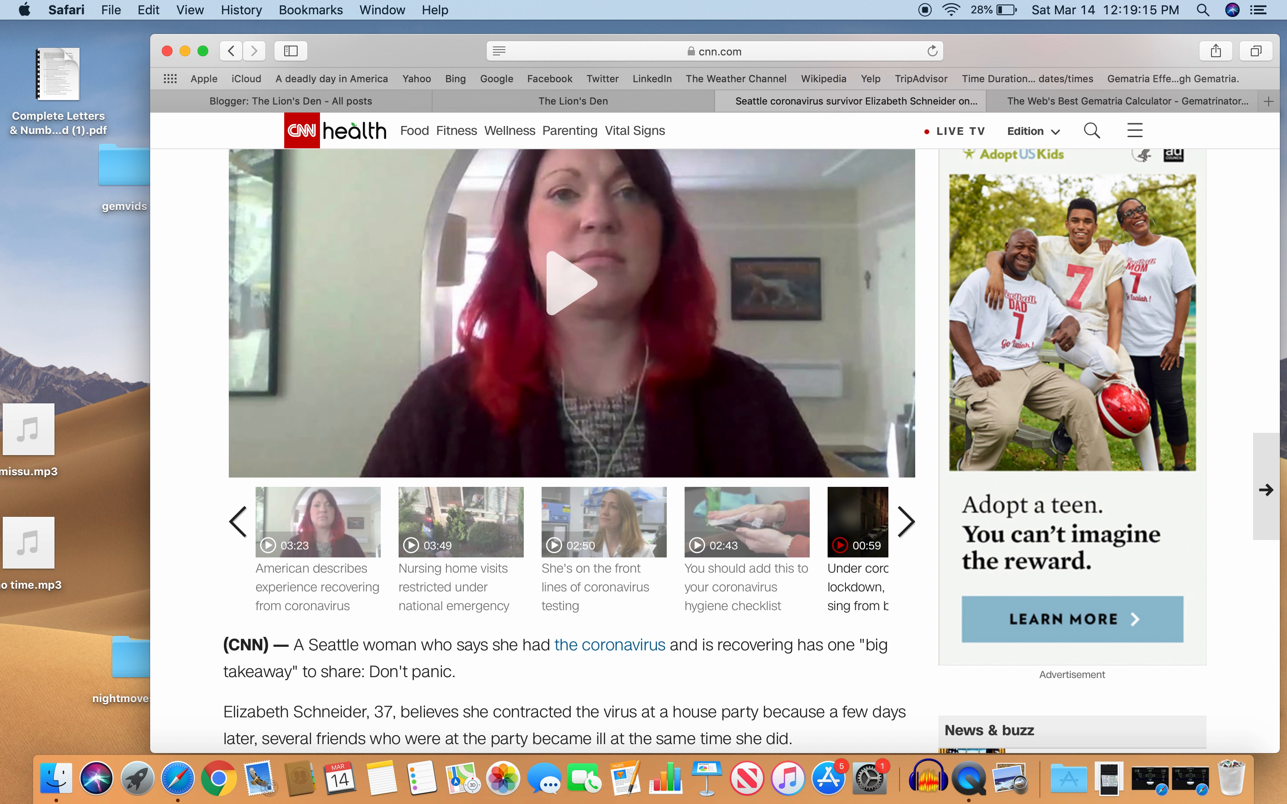
Scroll further through her recovery account down to the 'Please don't panic' takeaway quote.
scroll("down", 3)
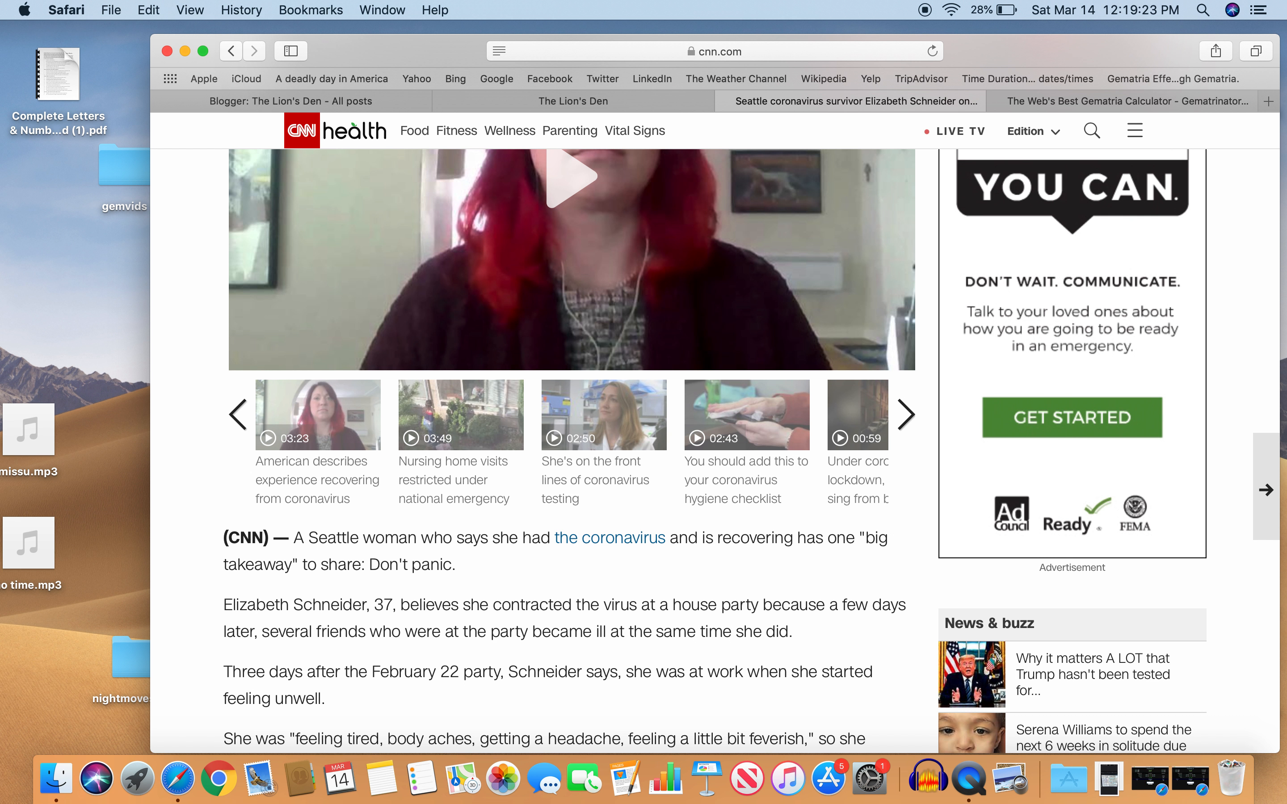
scroll("down", 3)
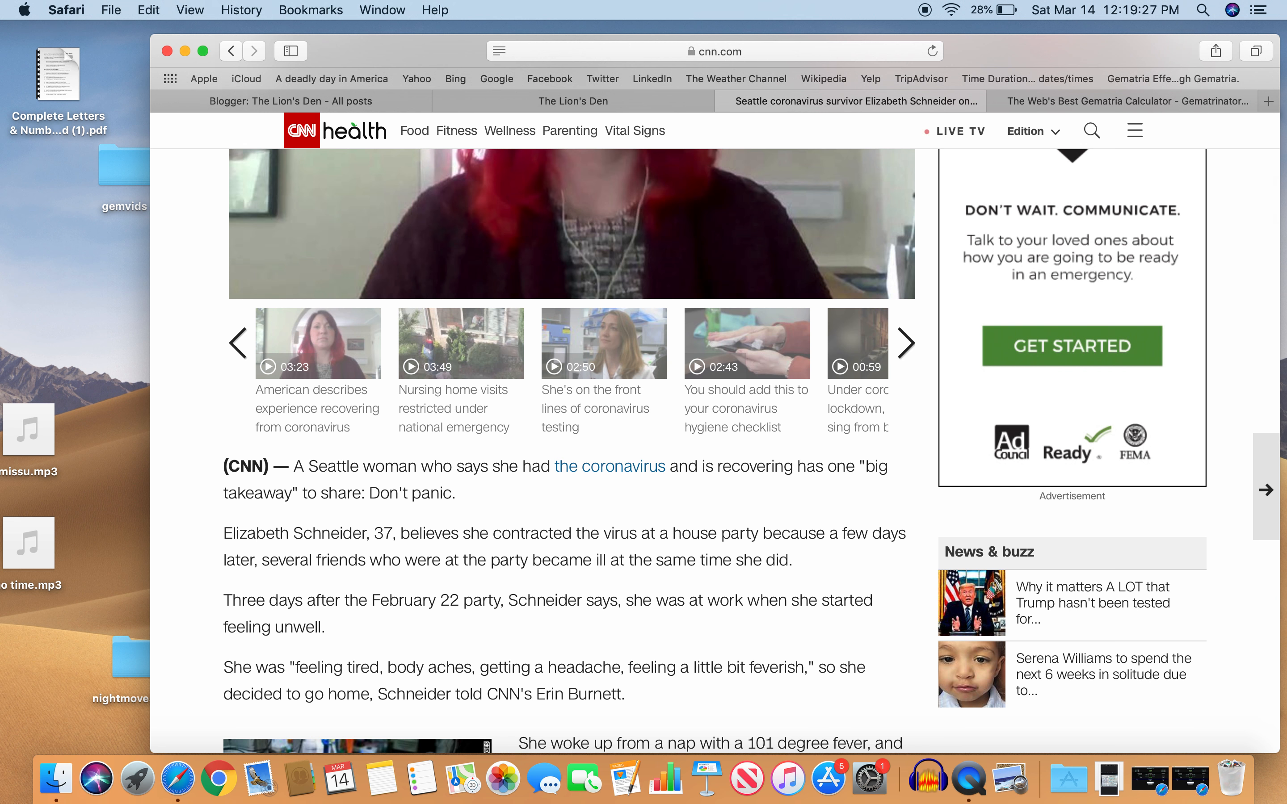
scroll("down", 3)
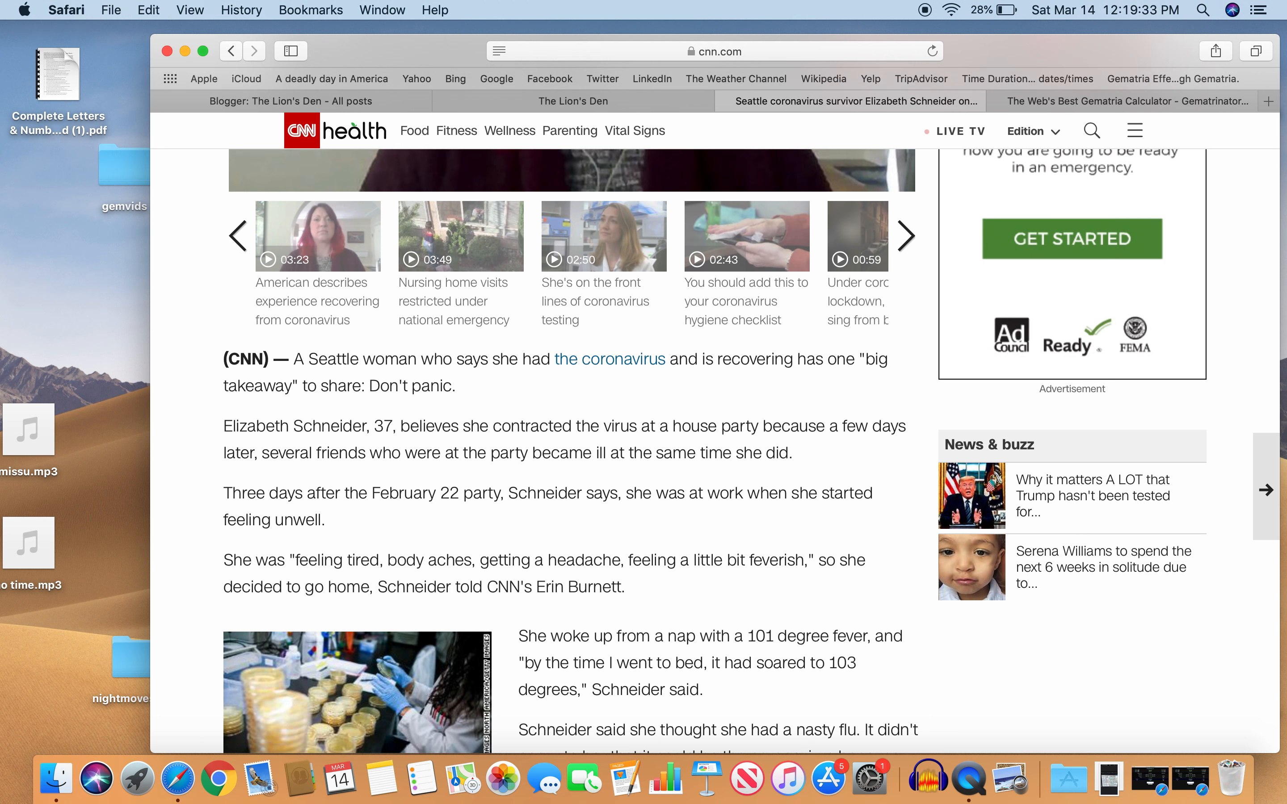
scroll("down", 3)
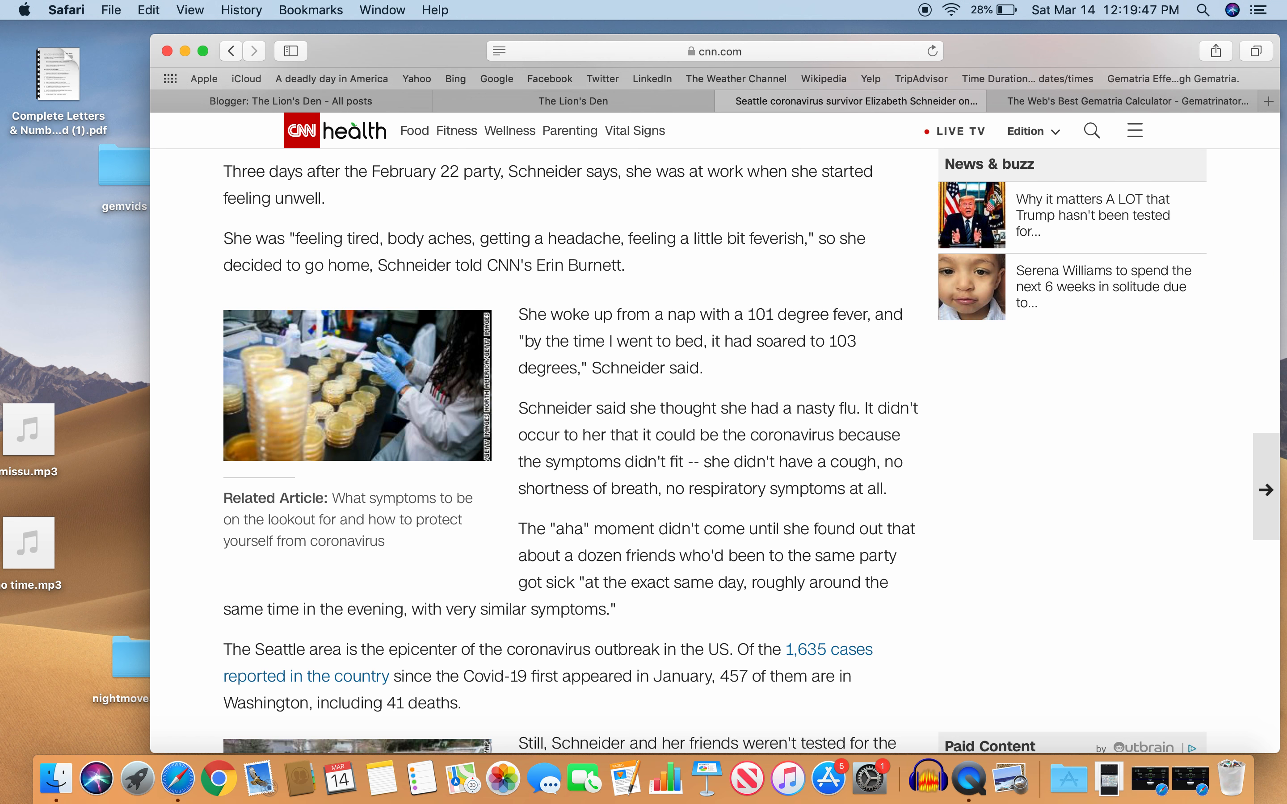
scroll("down", 3)
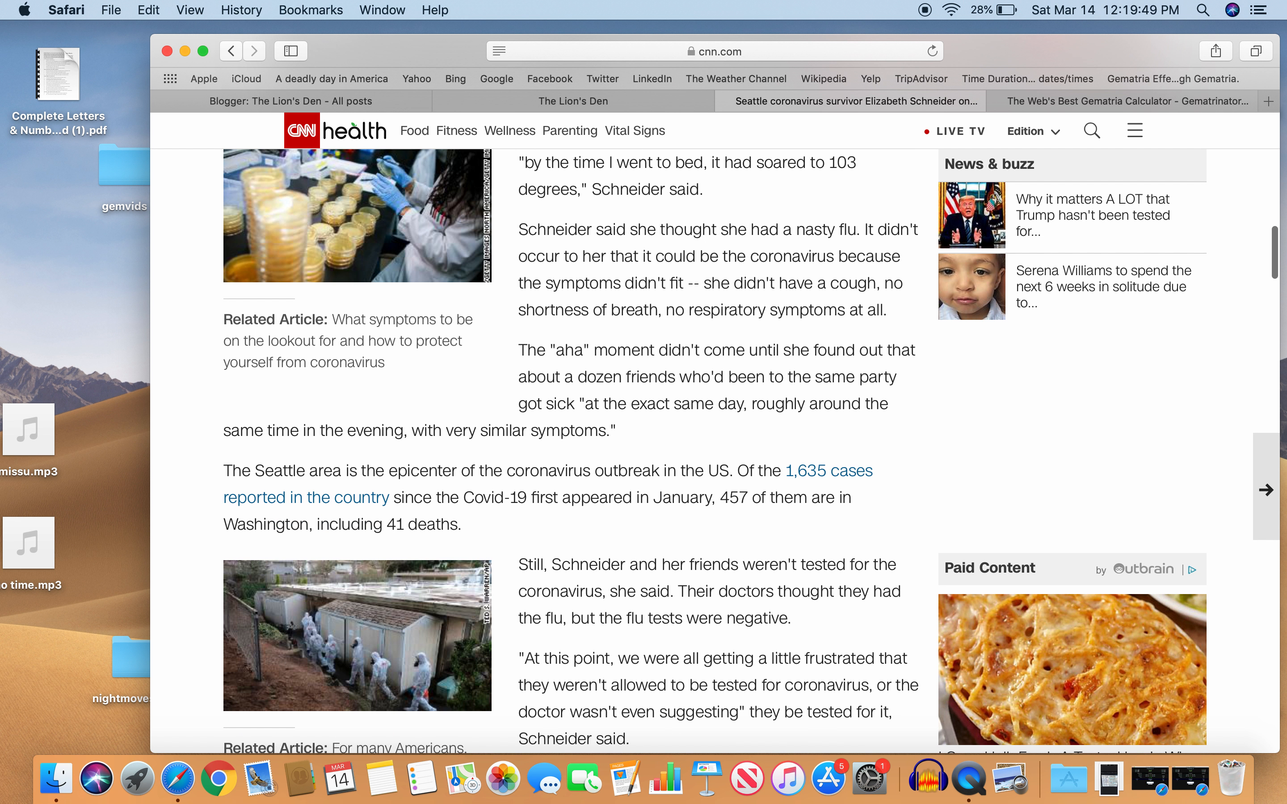
scroll("down", 3)
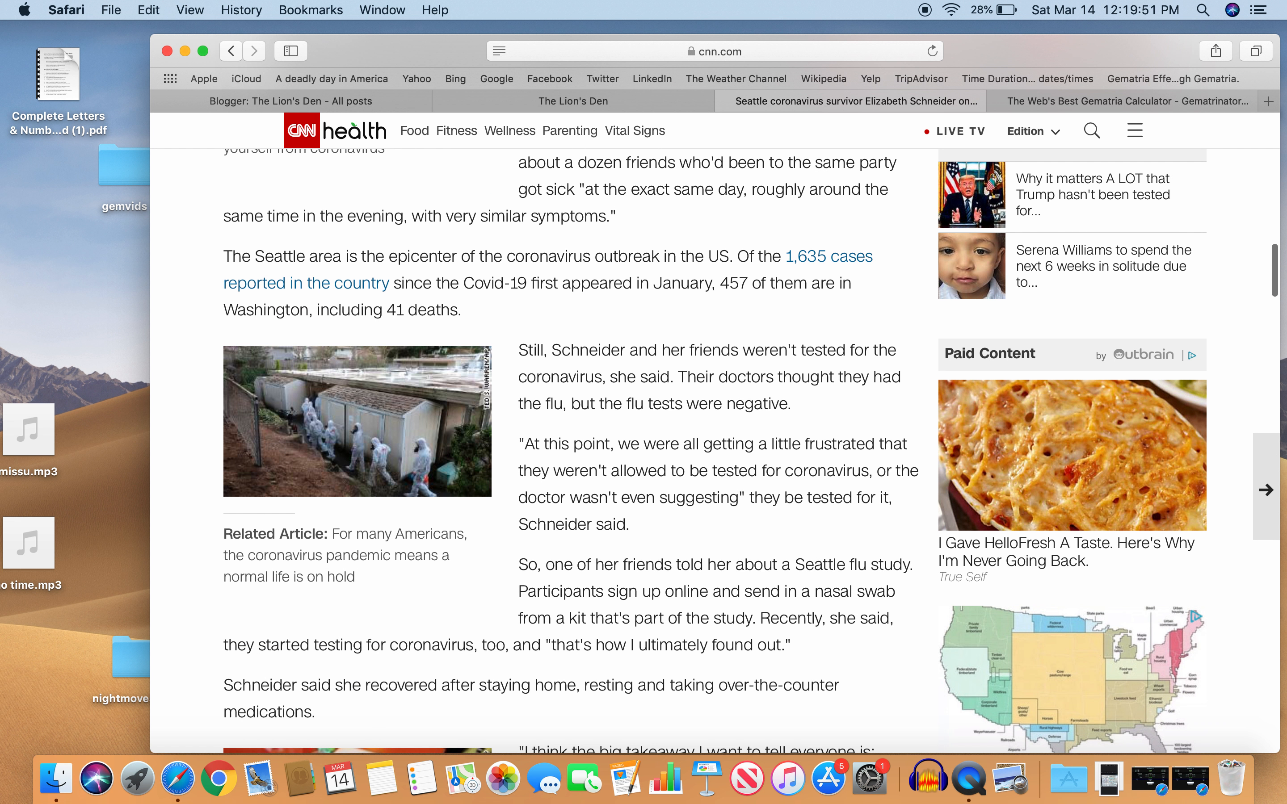
scroll("down", 3)
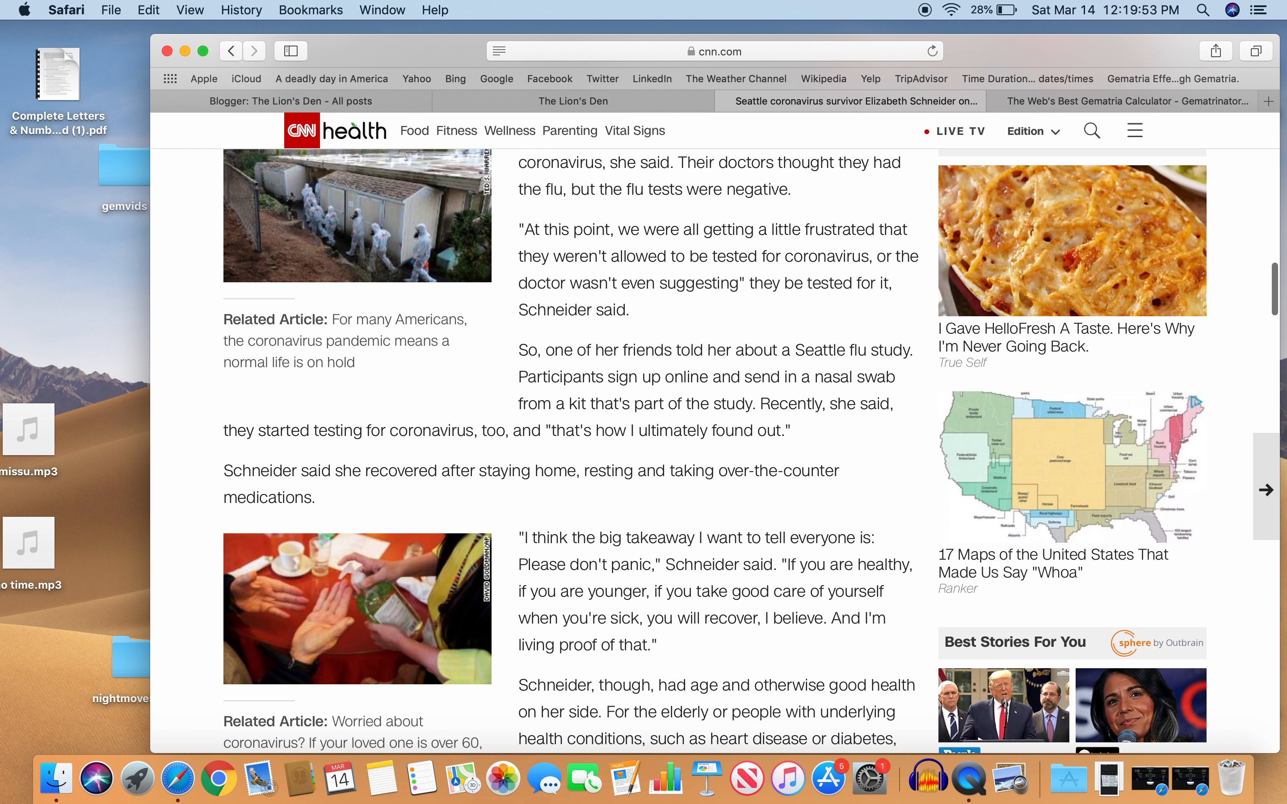
scroll("down", 3)
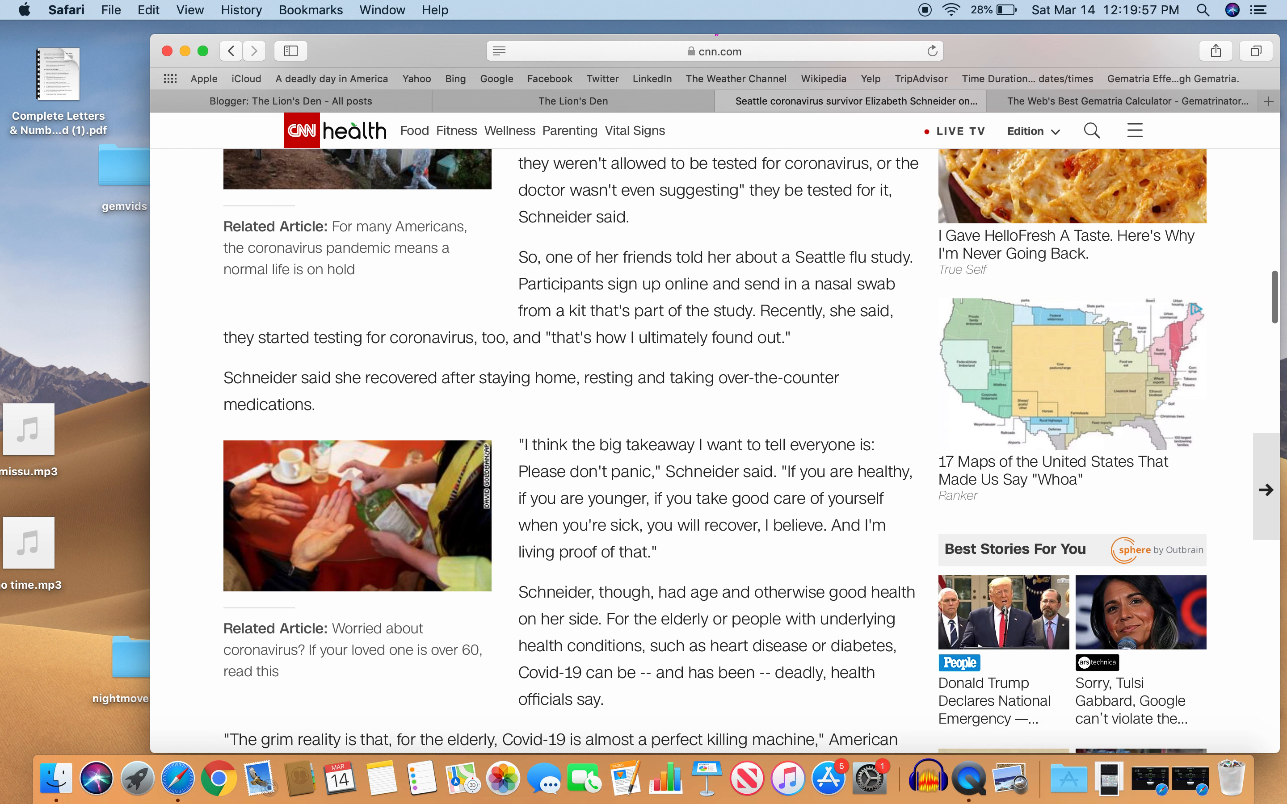
scroll("down", 3)
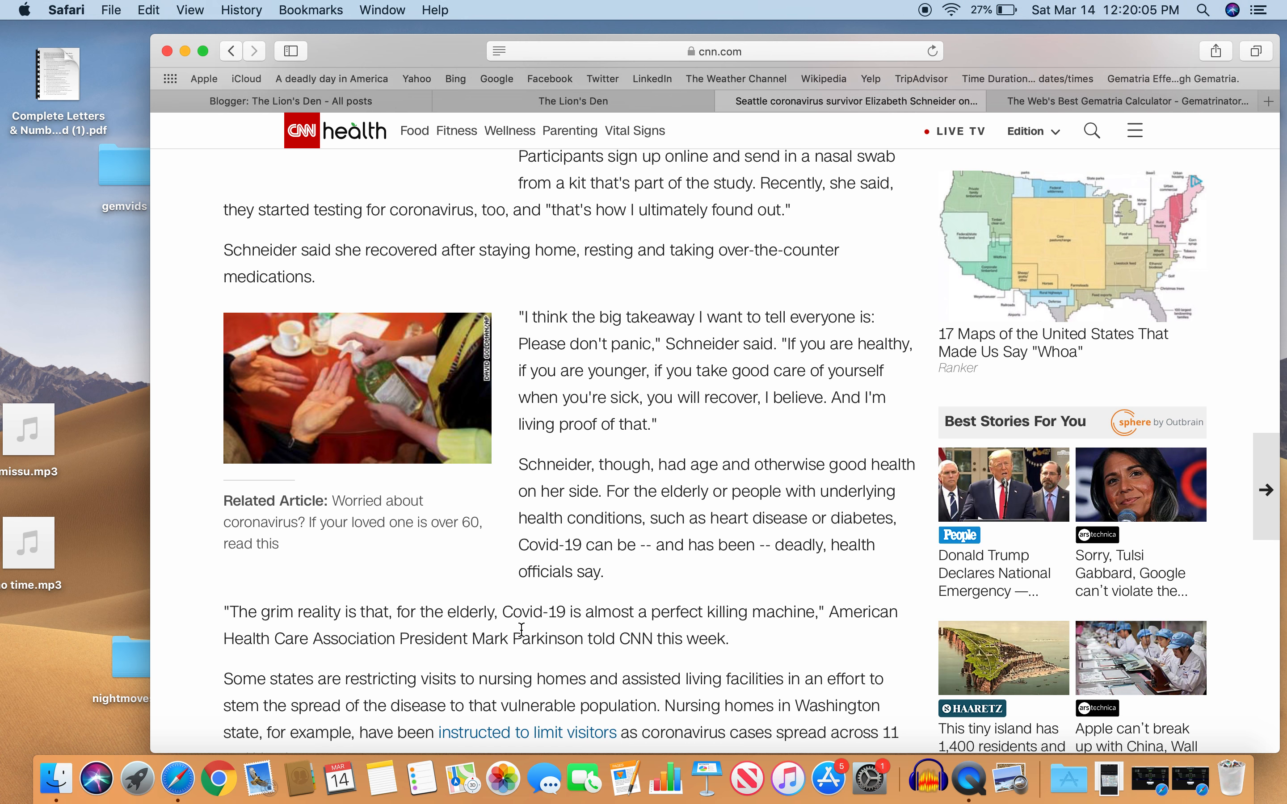
mouse_move(704, 622)
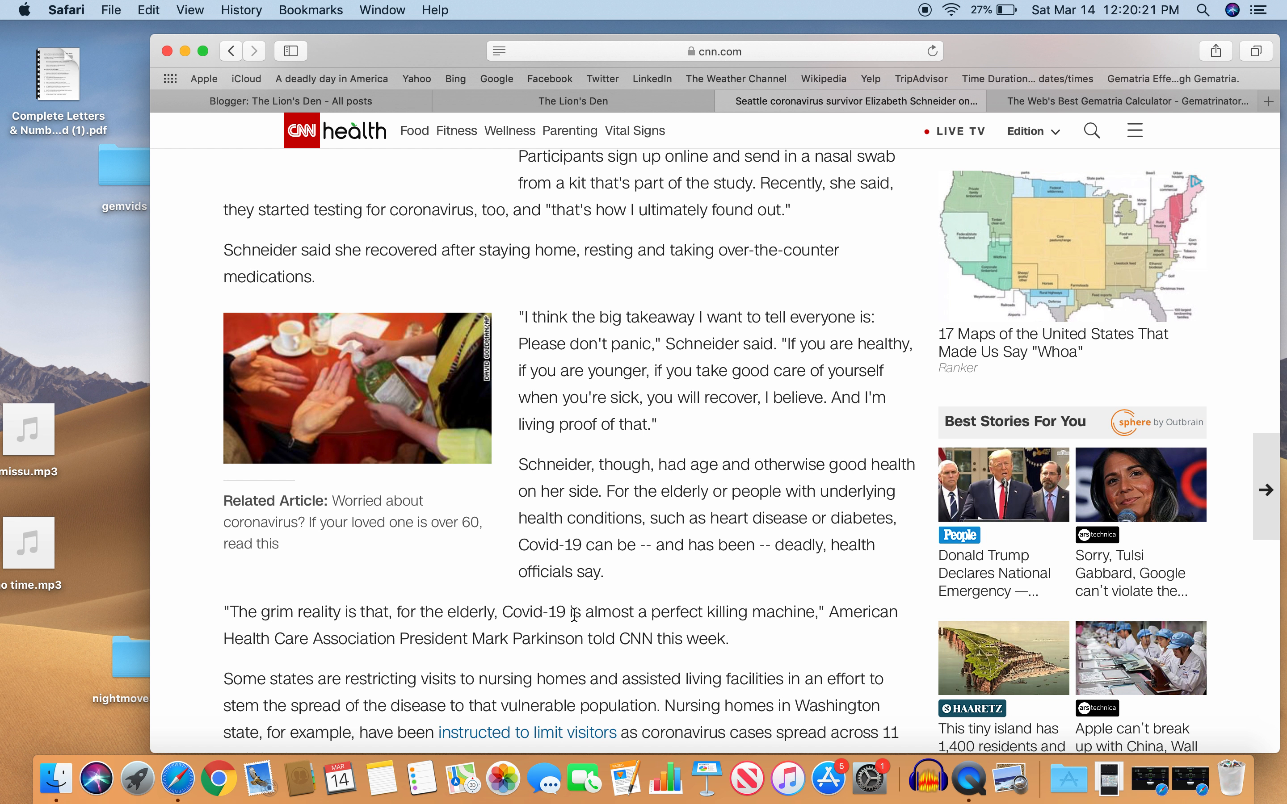
mouse_move(541, 624)
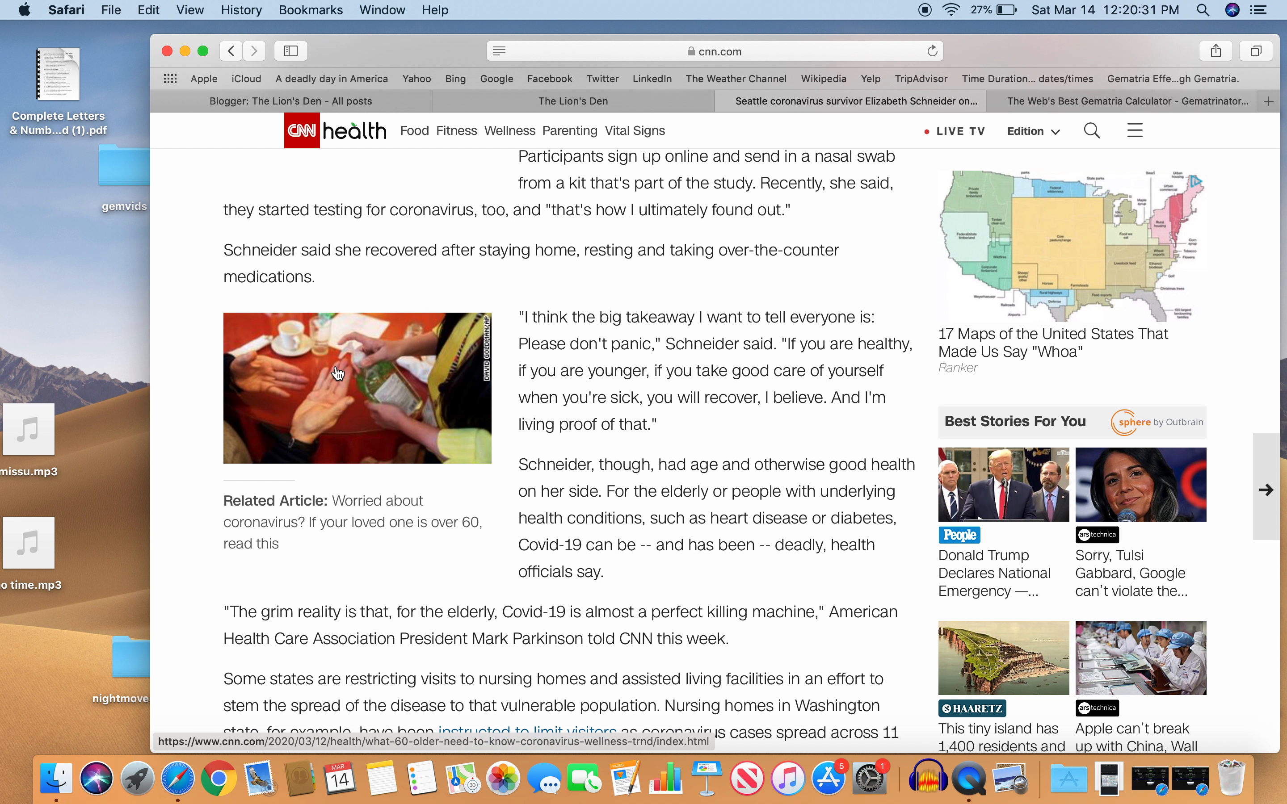
mouse_move(539, 185)
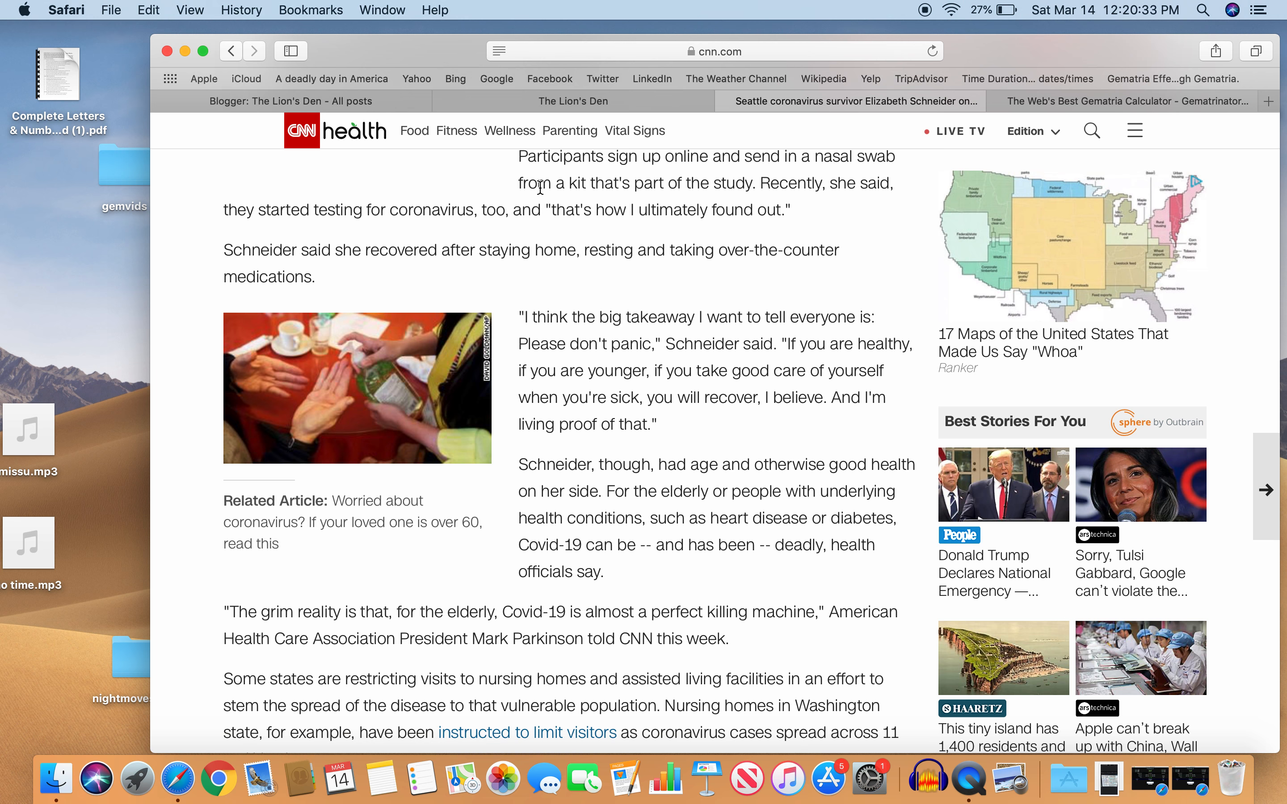
mouse_move(500, 634)
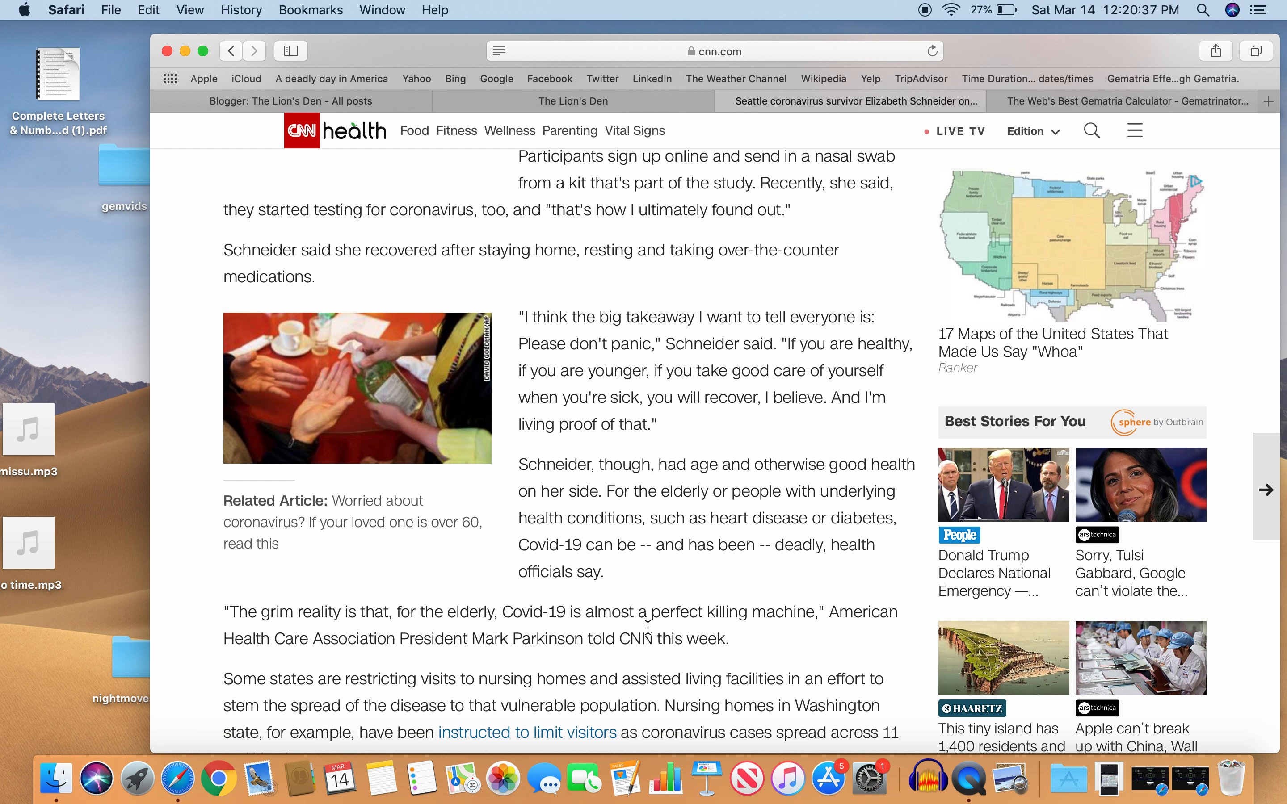
mouse_move(696, 617)
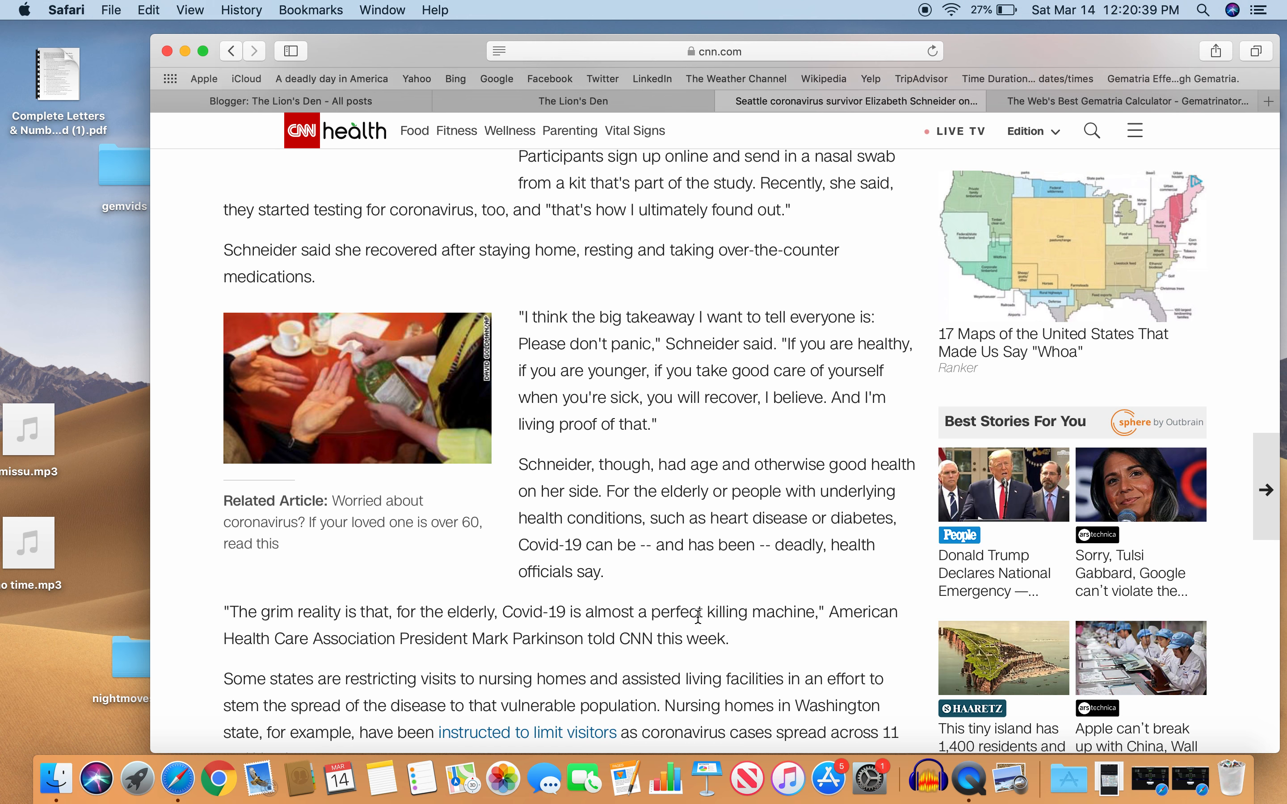
mouse_move(621, 565)
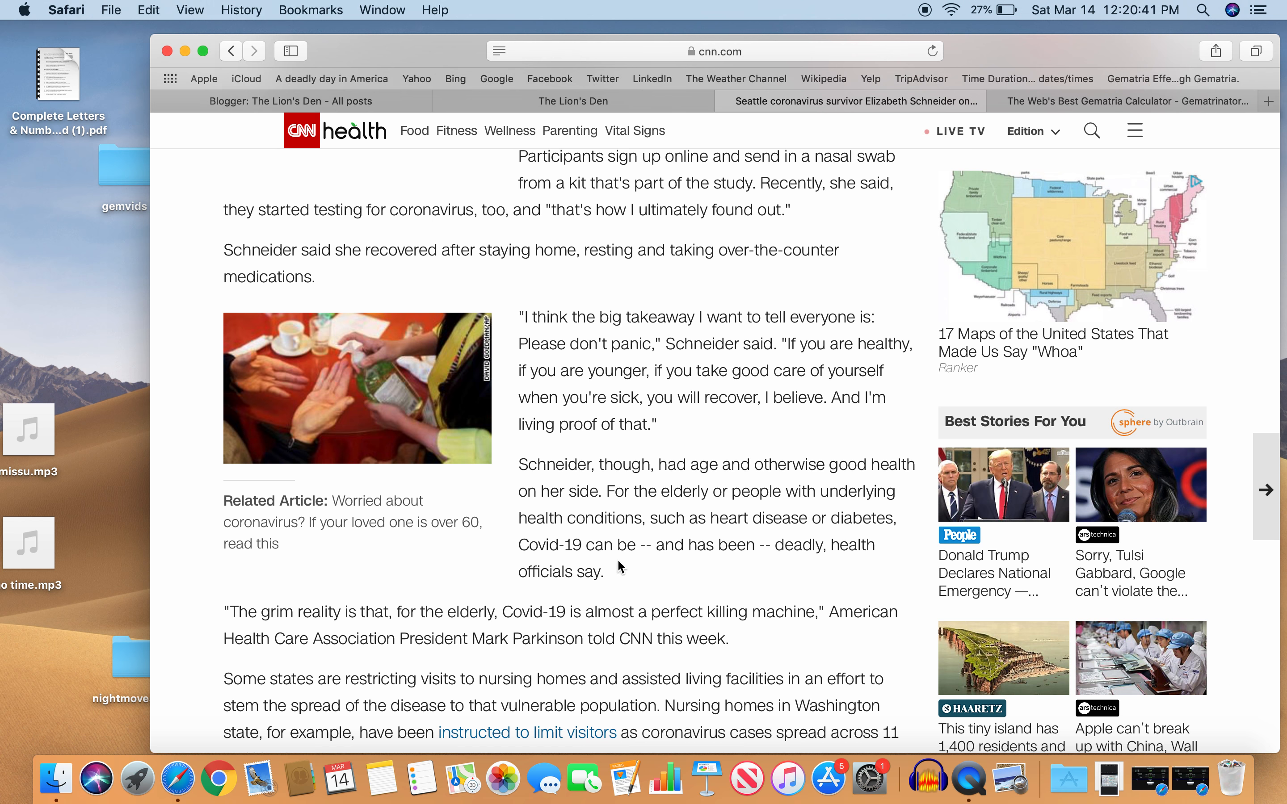
mouse_move(762, 346)
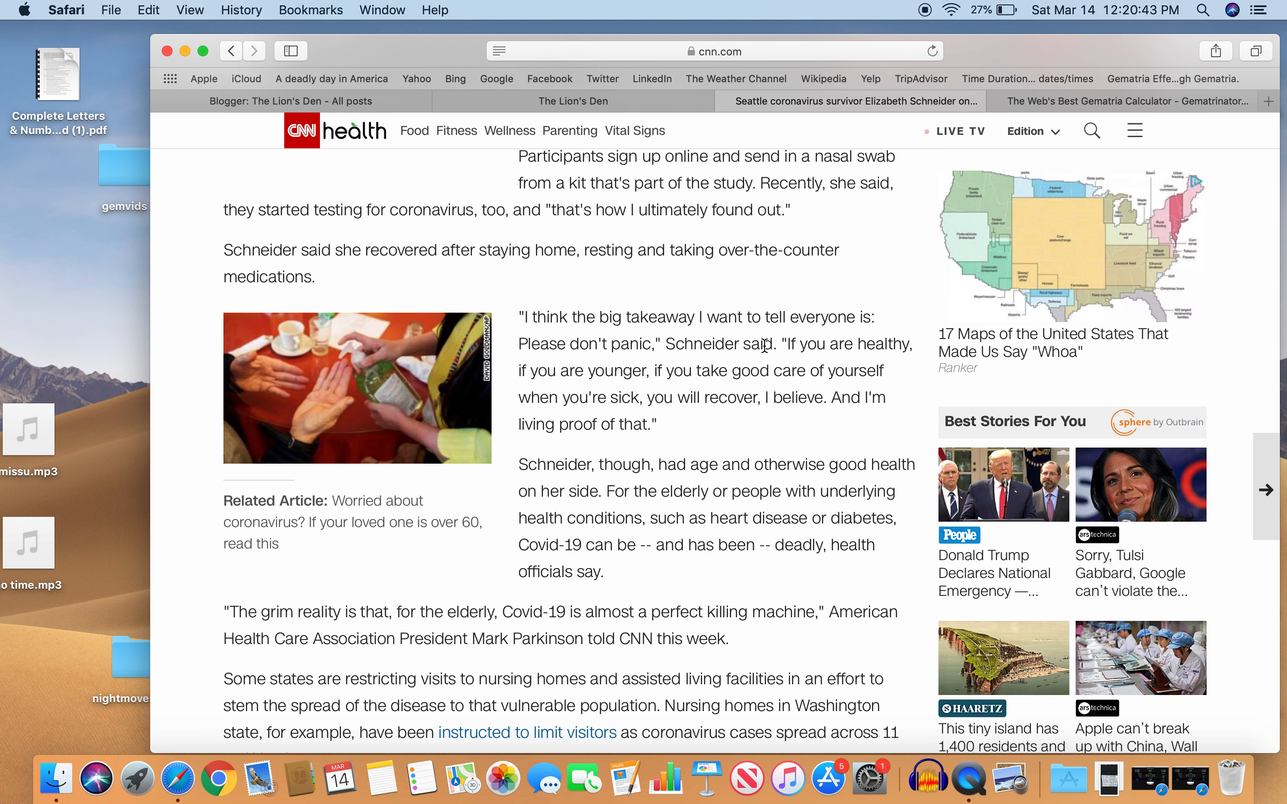
mouse_move(548, 433)
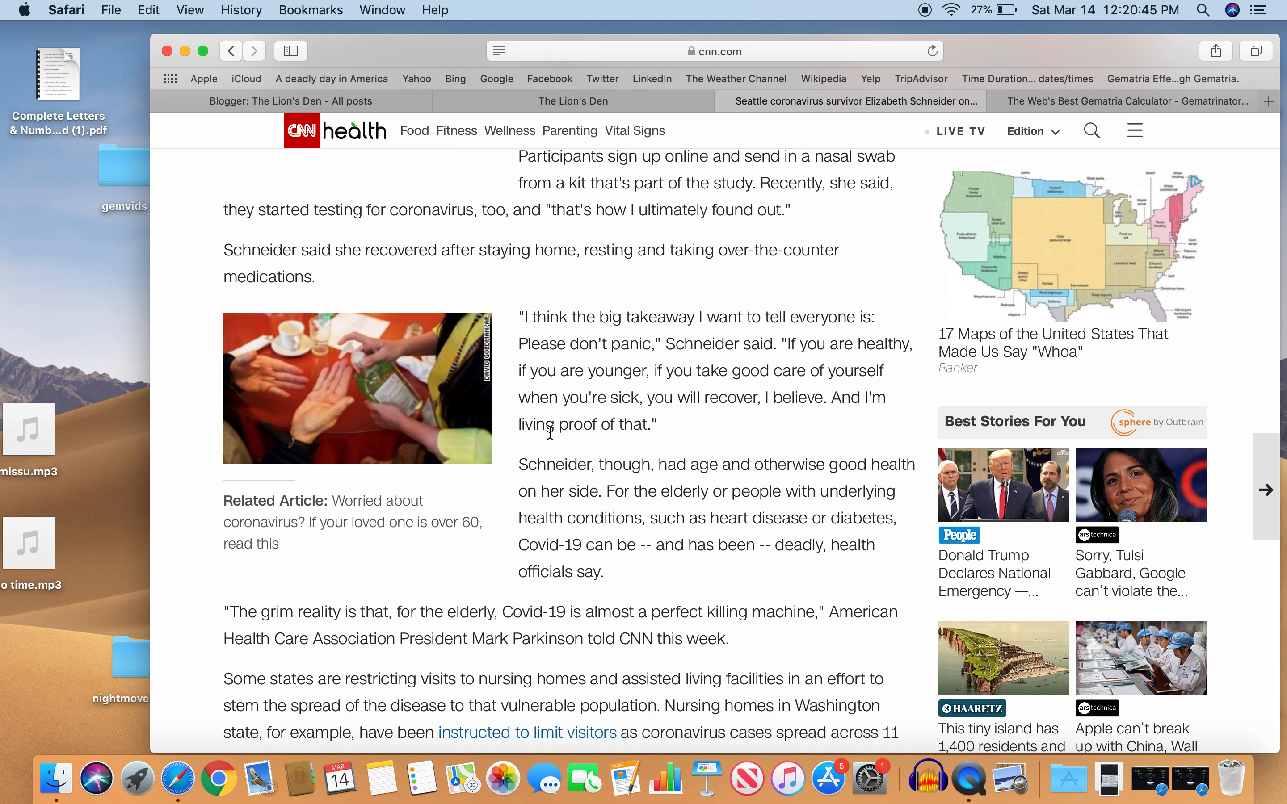
mouse_move(387, 433)
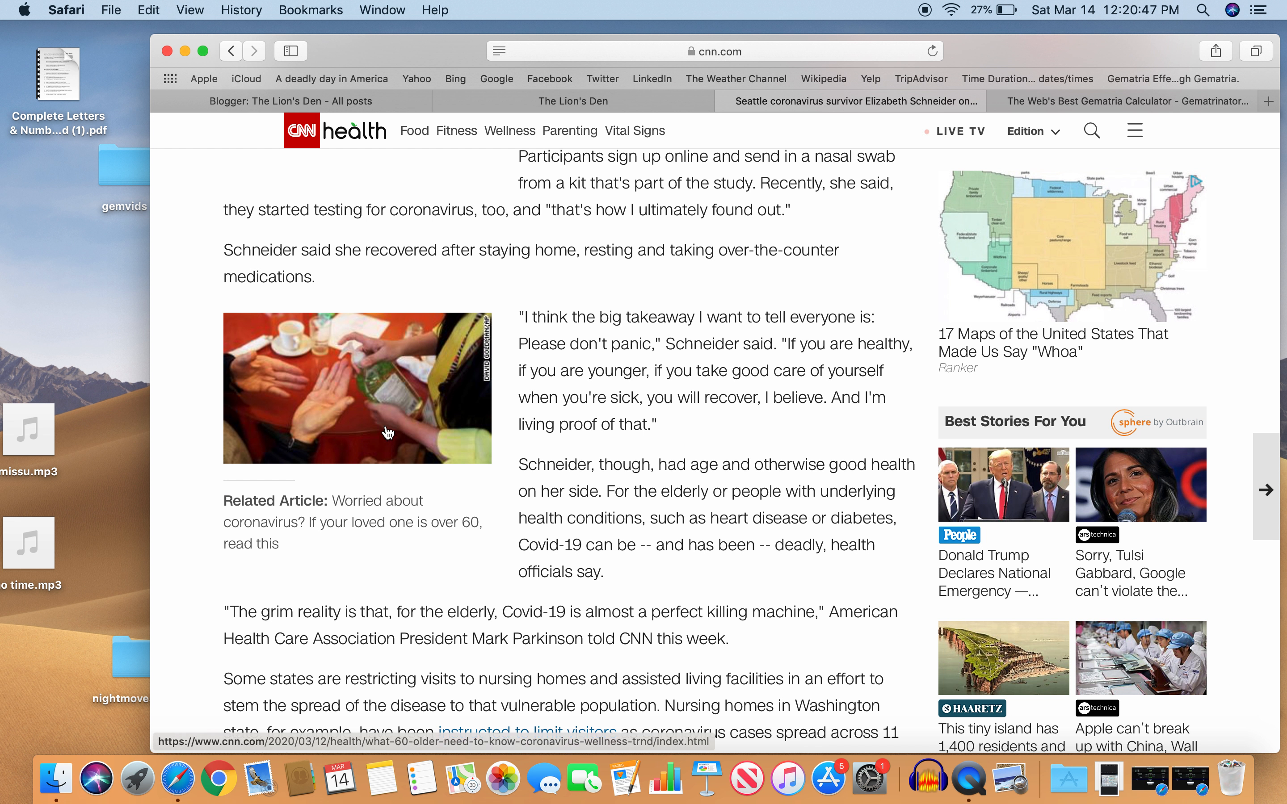
mouse_move(634, 309)
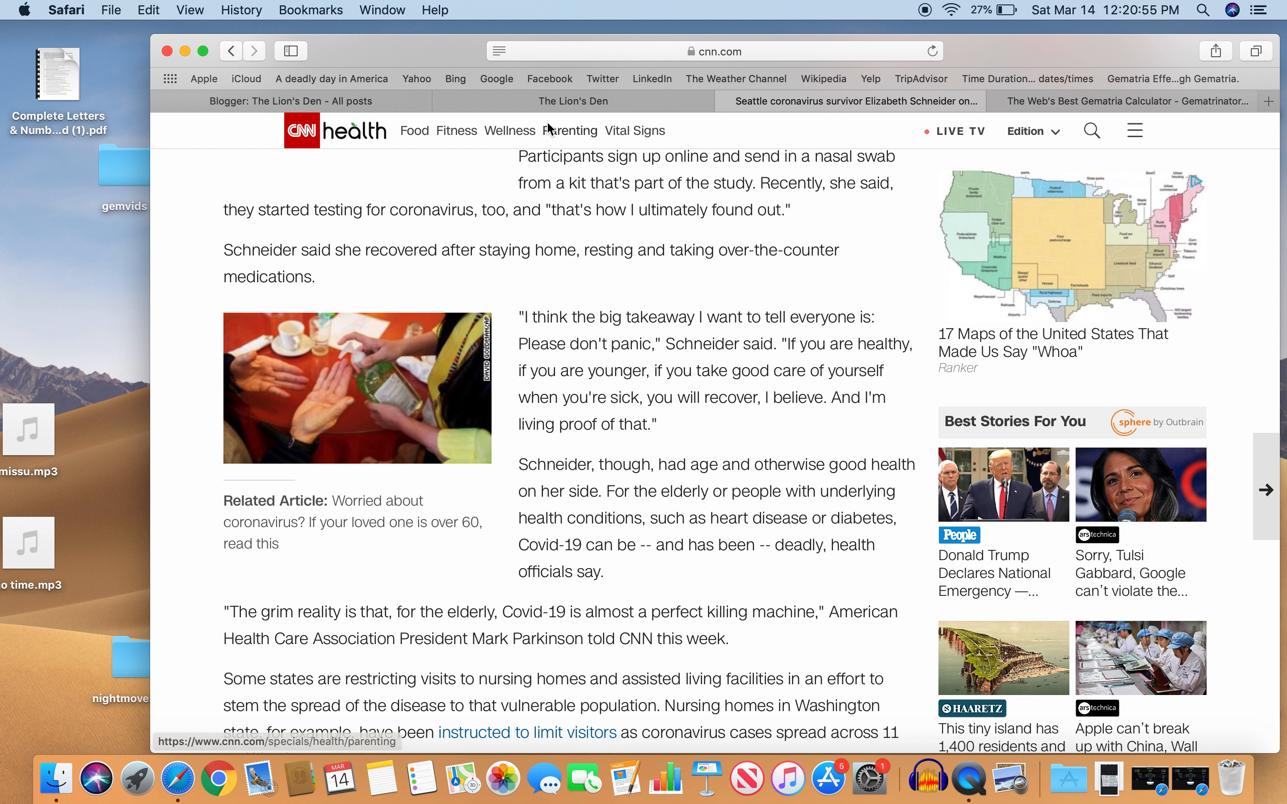
left_click(573, 101)
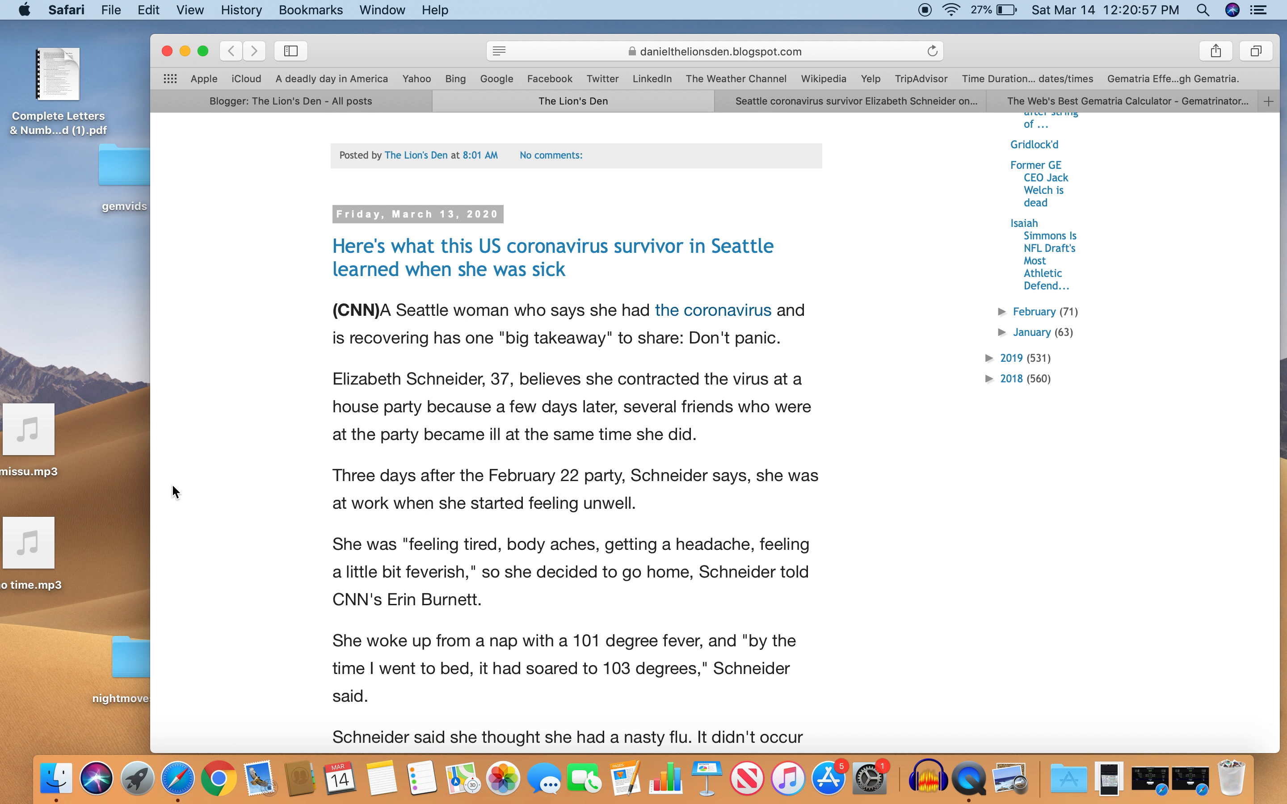
scroll("down", 3)
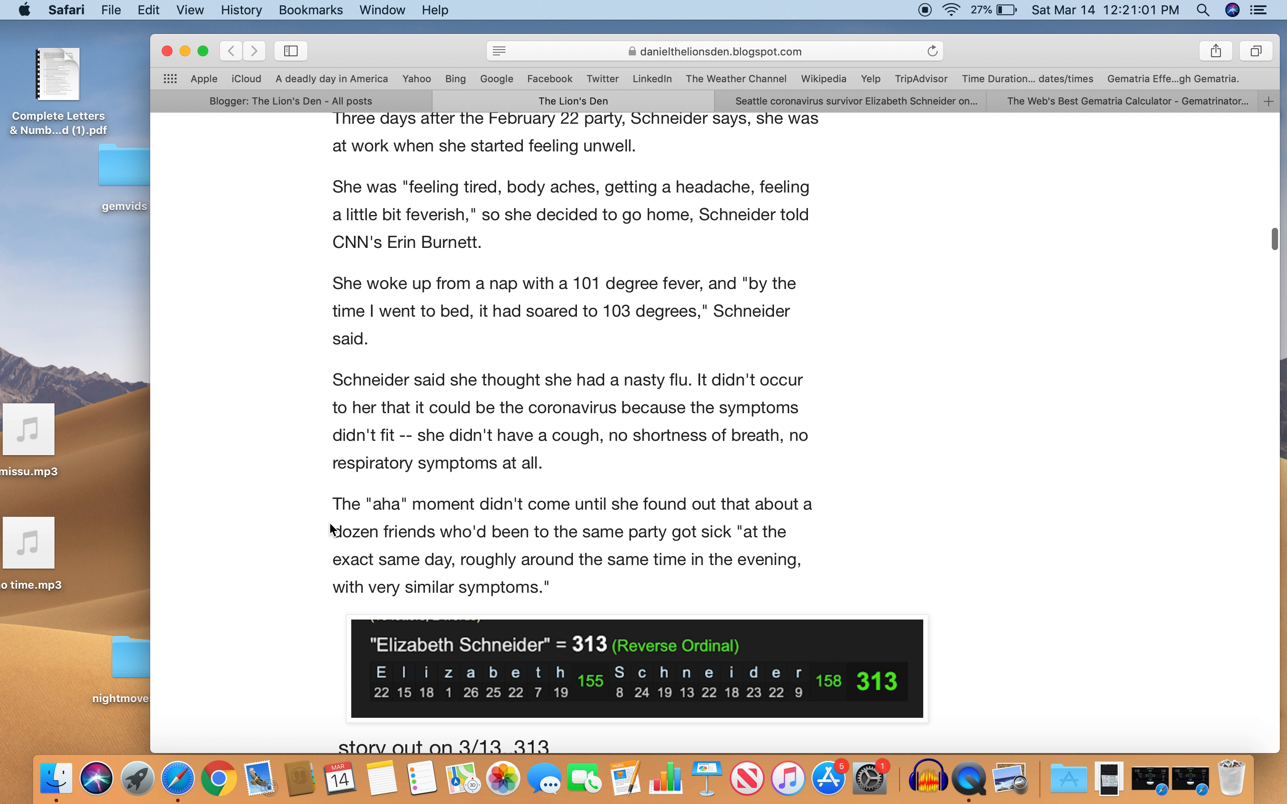
left_click(636, 668)
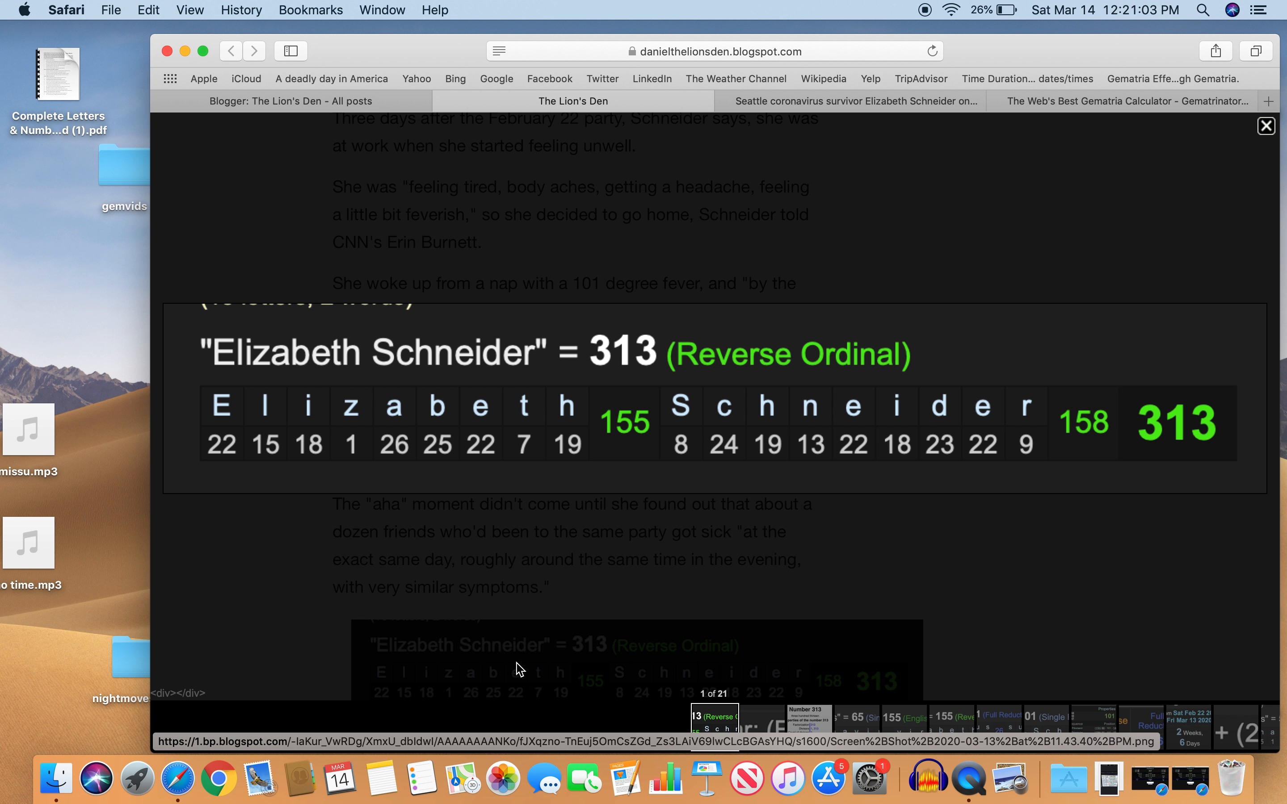
mouse_move(794, 441)
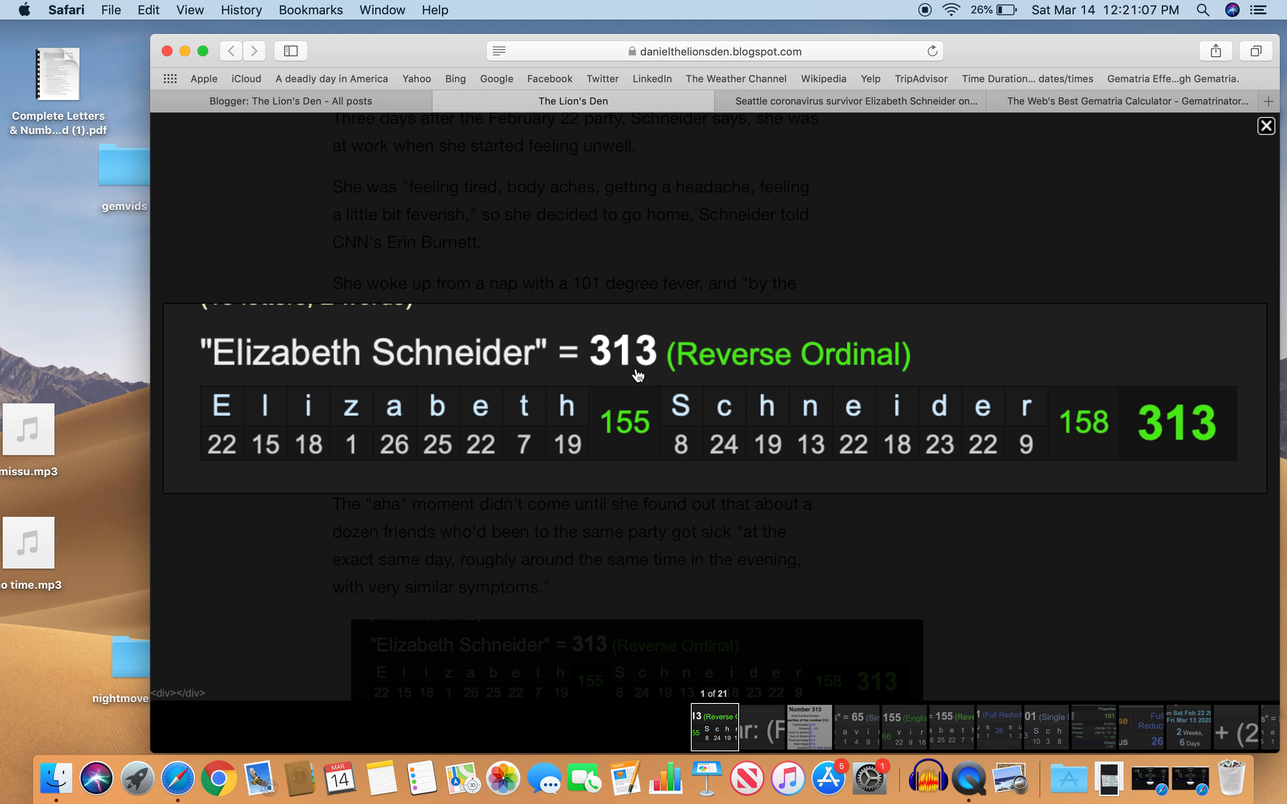
mouse_move(1262, 141)
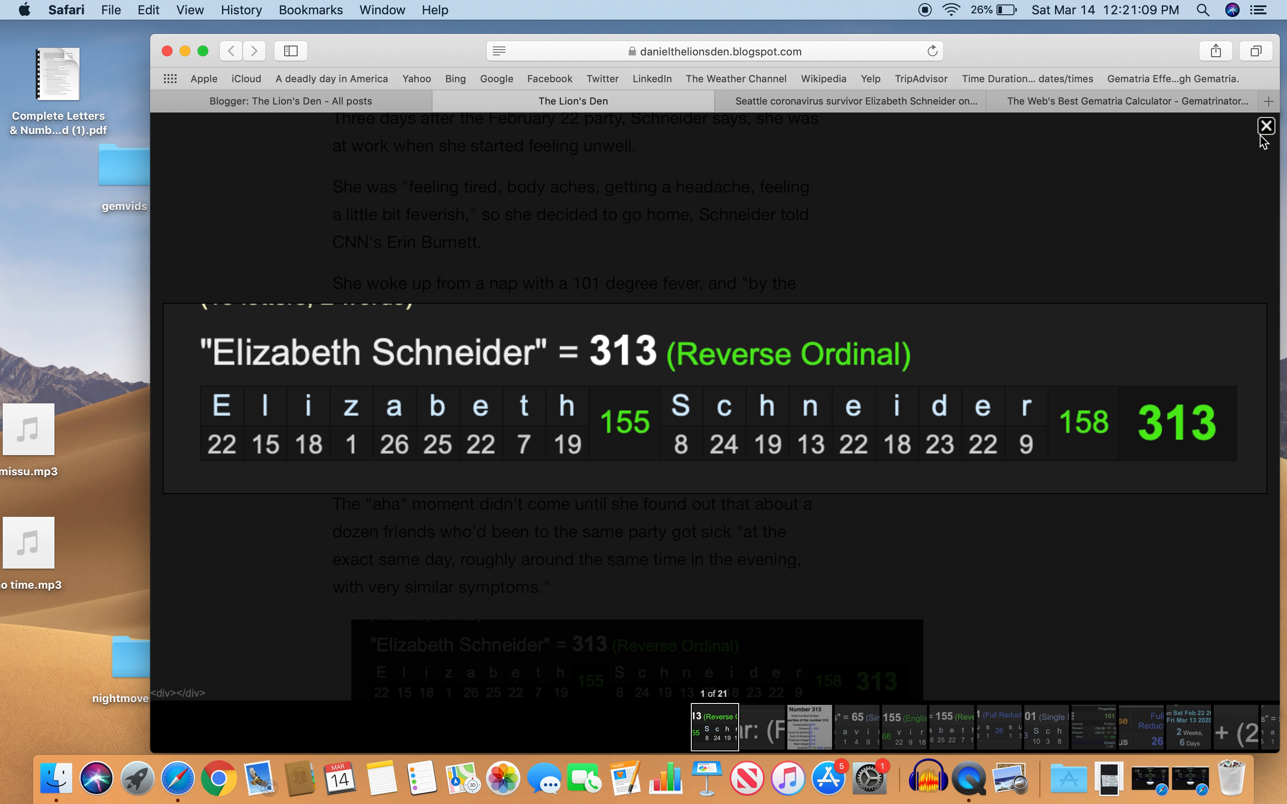
left_click(1265, 126)
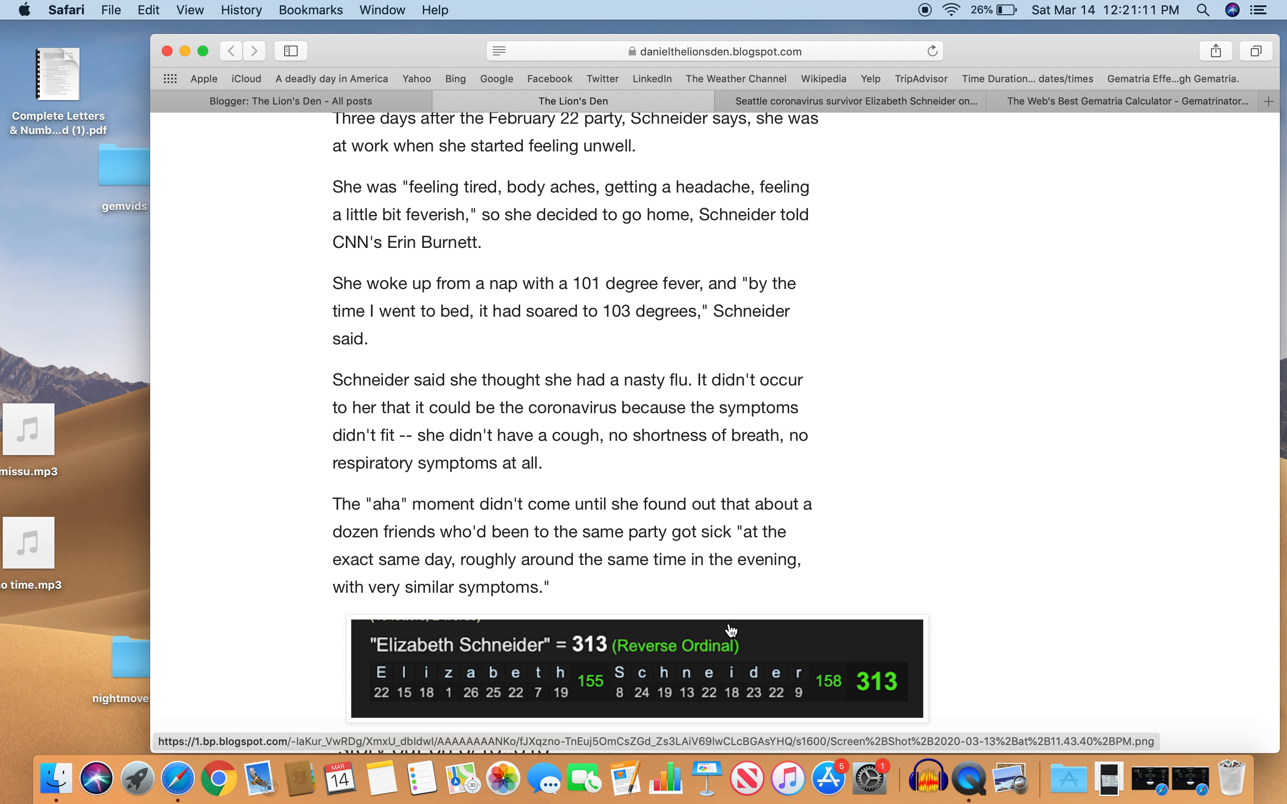
scroll("down", 3)
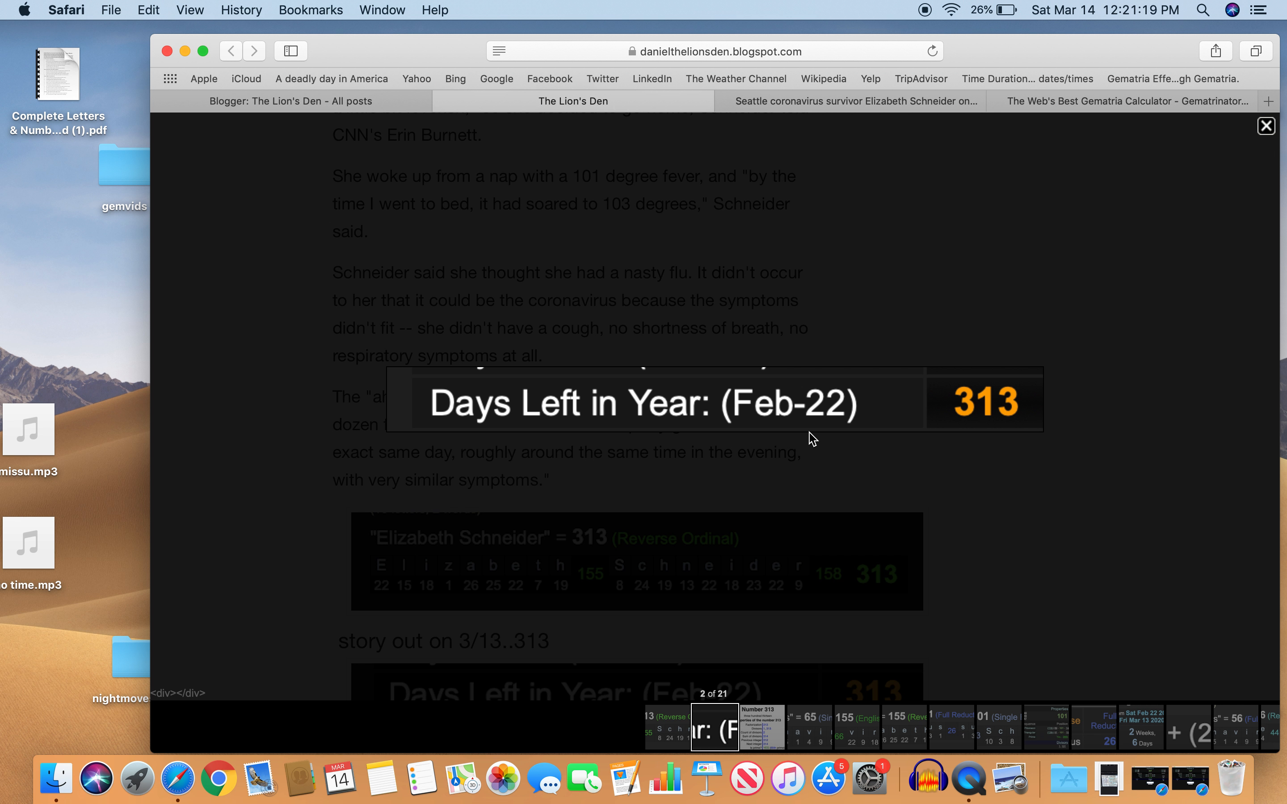
mouse_move(969, 450)
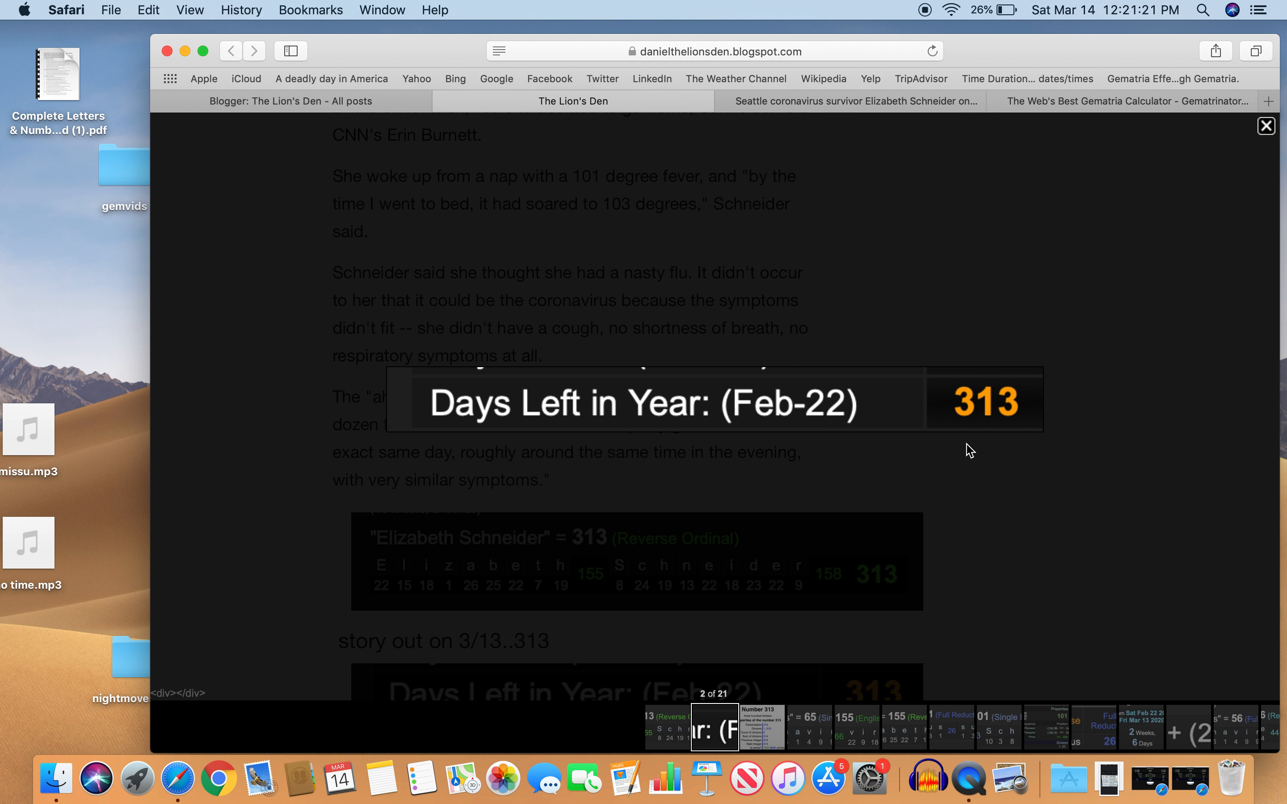
mouse_move(922, 457)
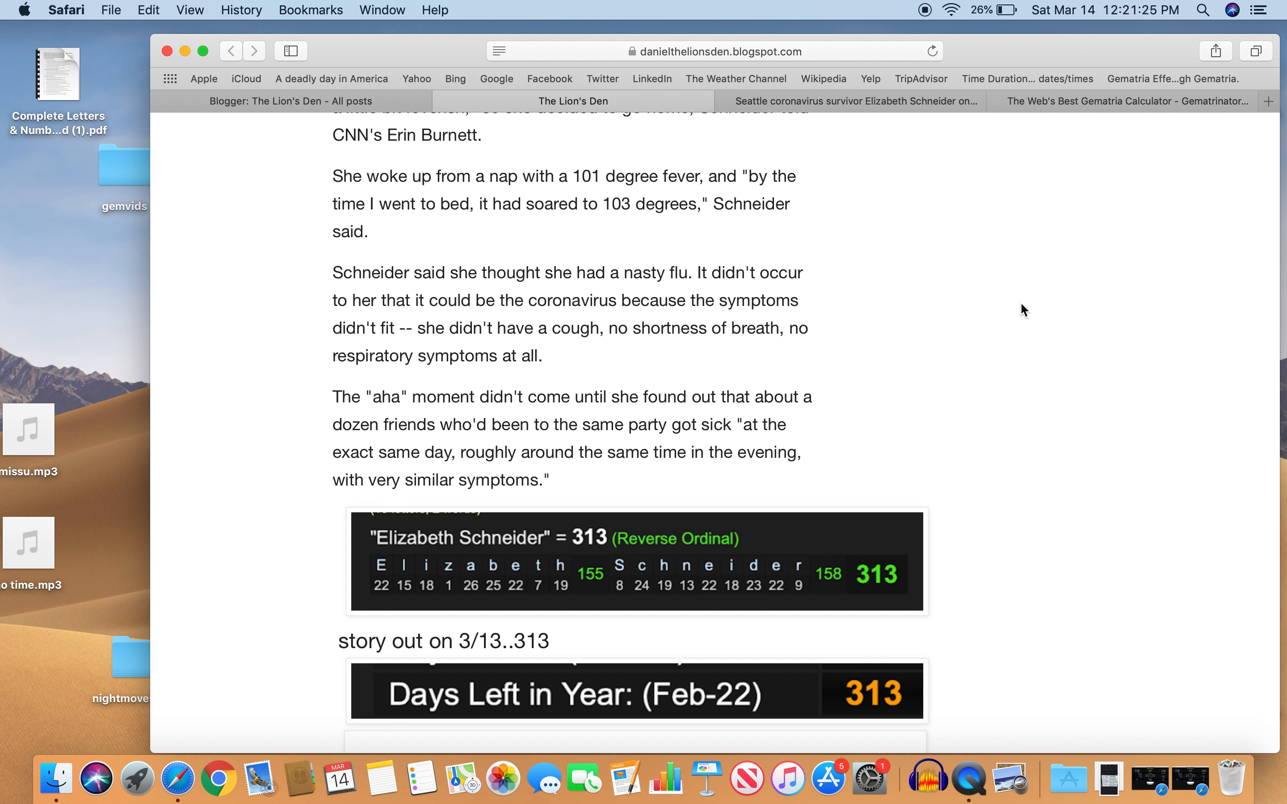
scroll("down", 3)
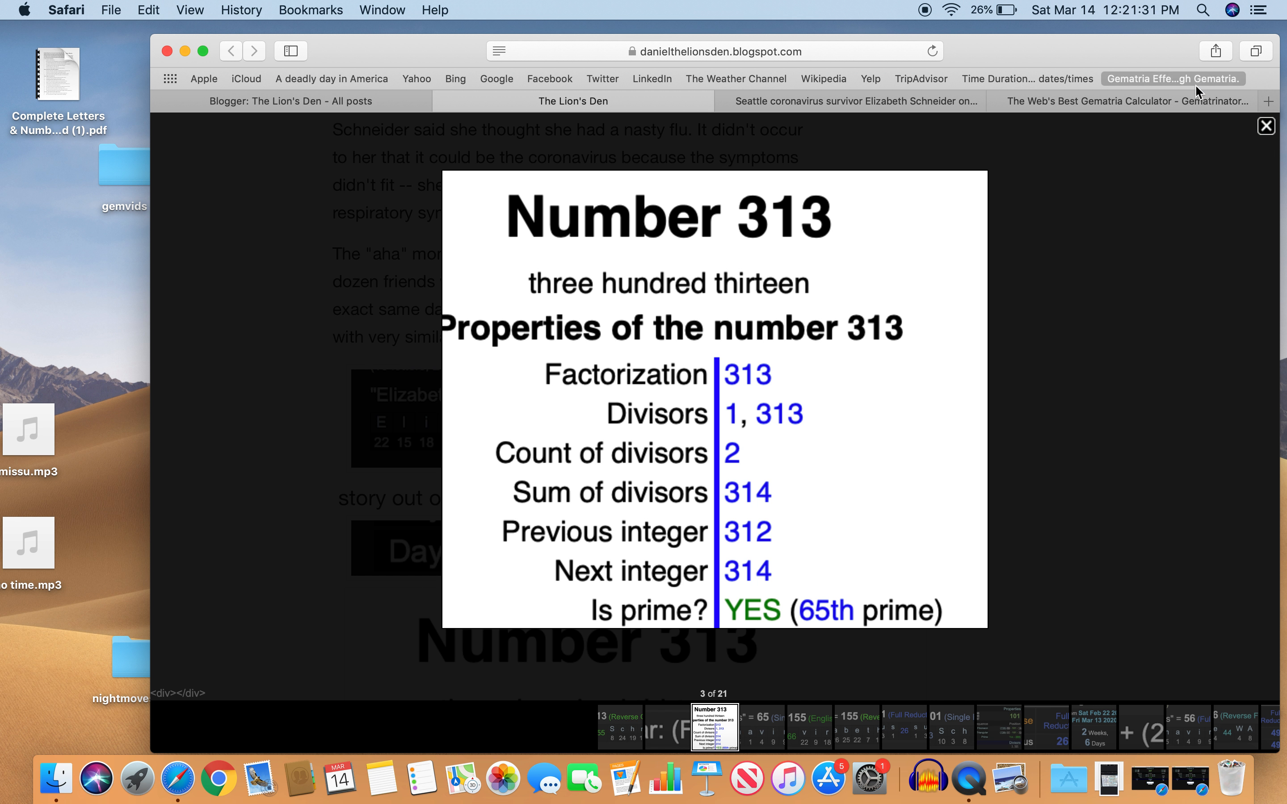
left_click(1265, 126)
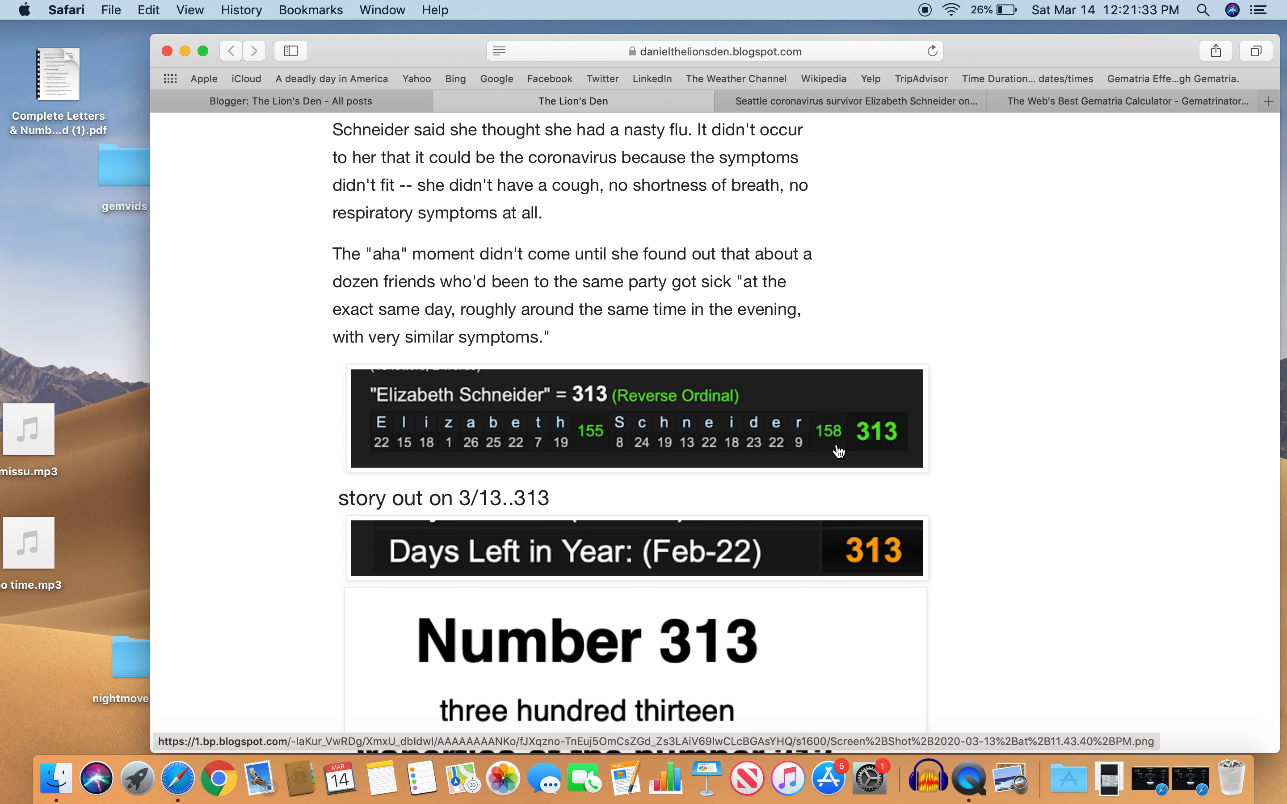
scroll("down", 3)
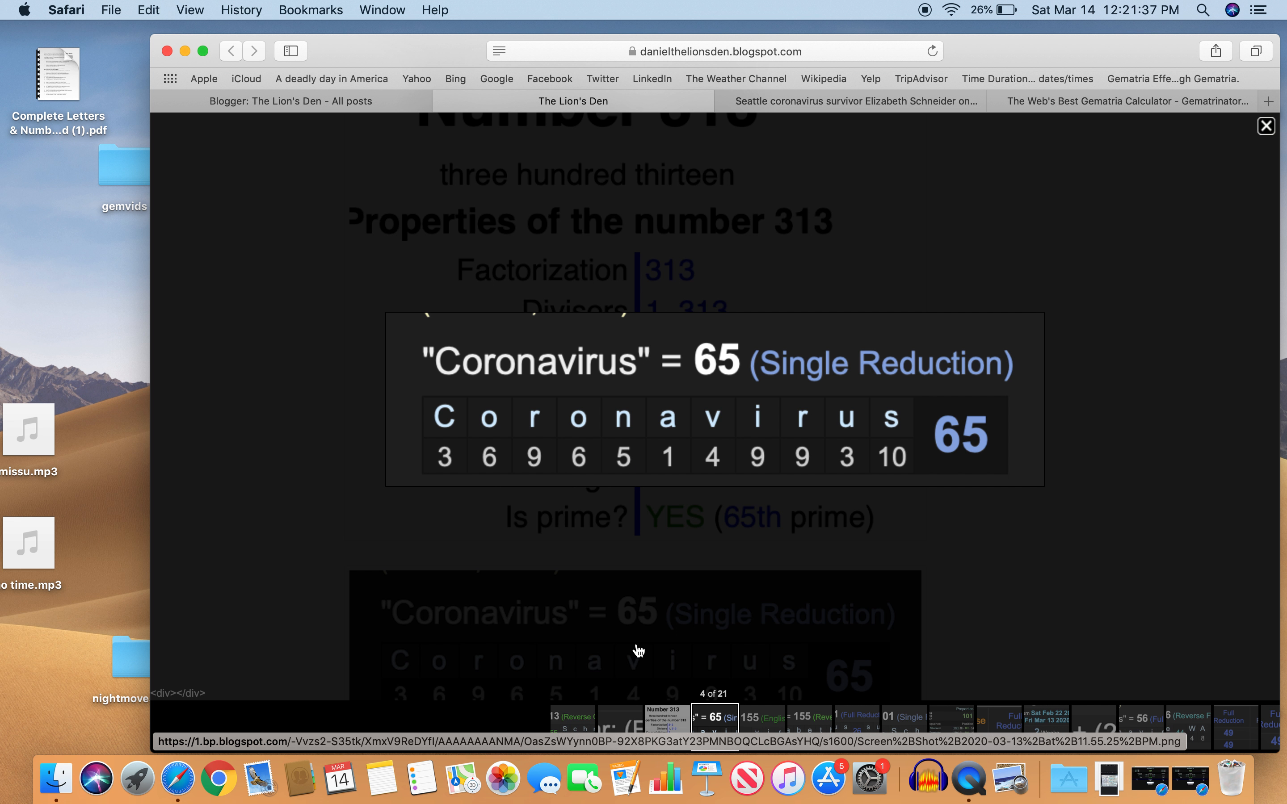
mouse_move(862, 443)
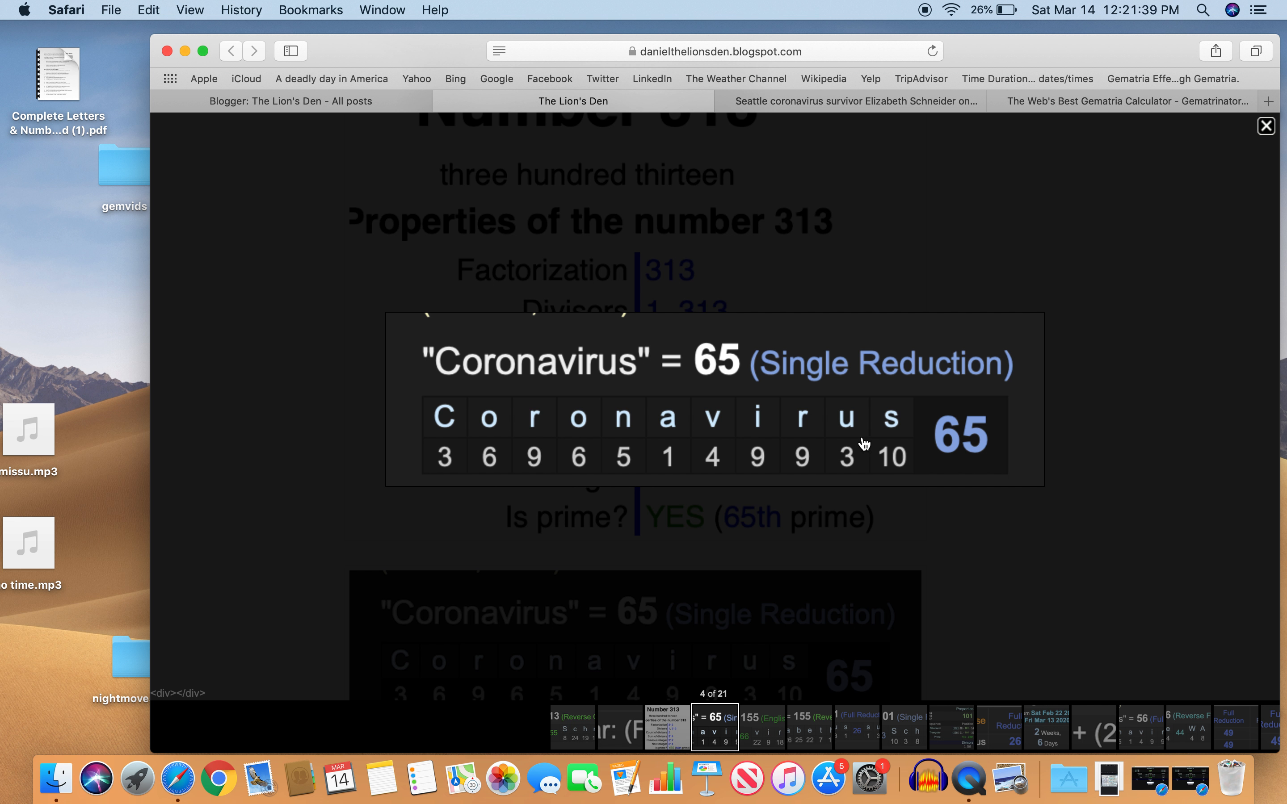
left_click(1264, 125)
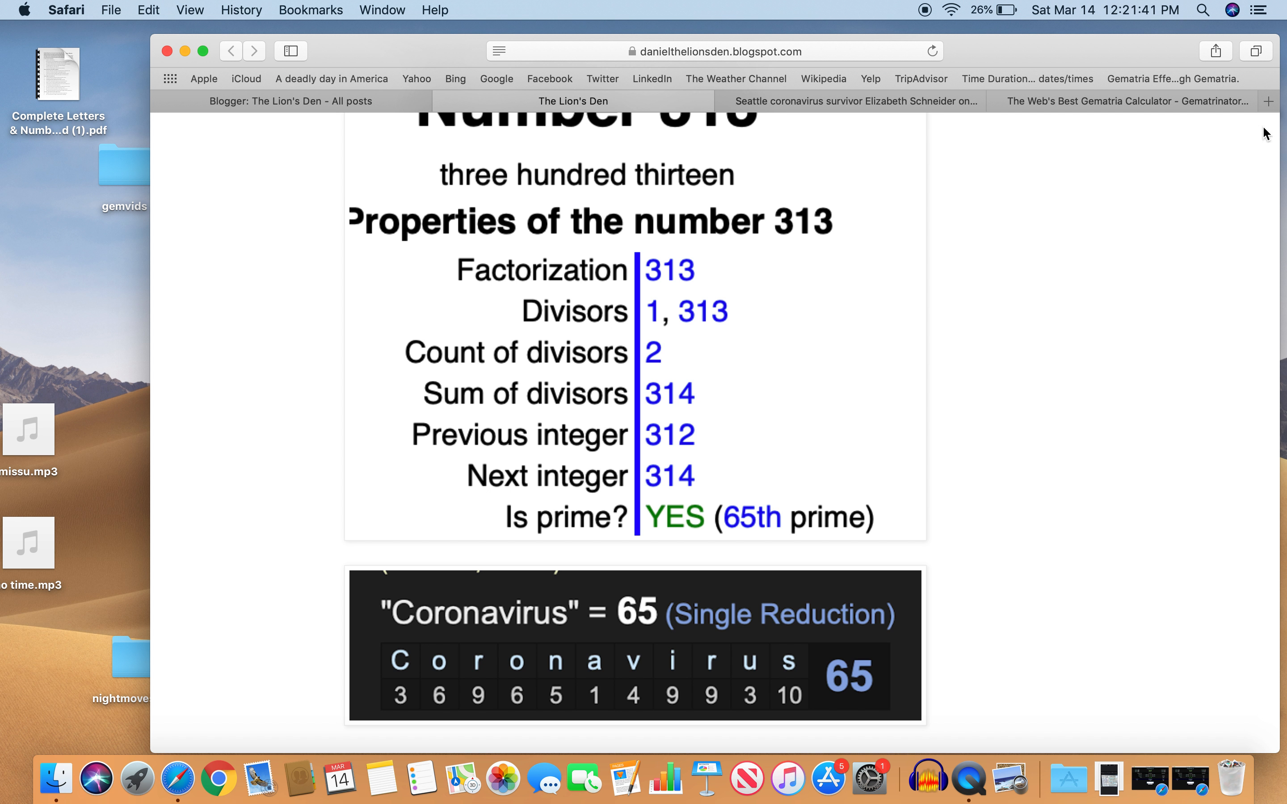
scroll("down", 3)
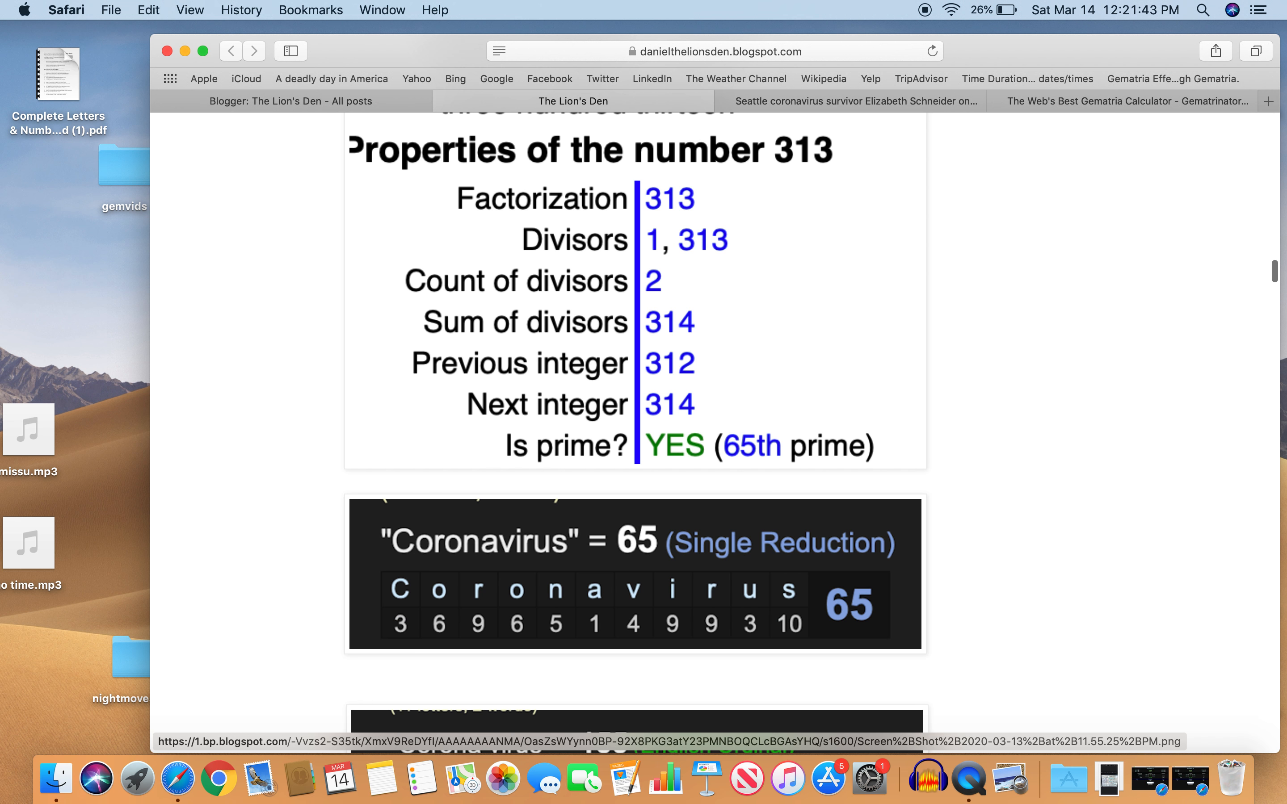
scroll("down", 3)
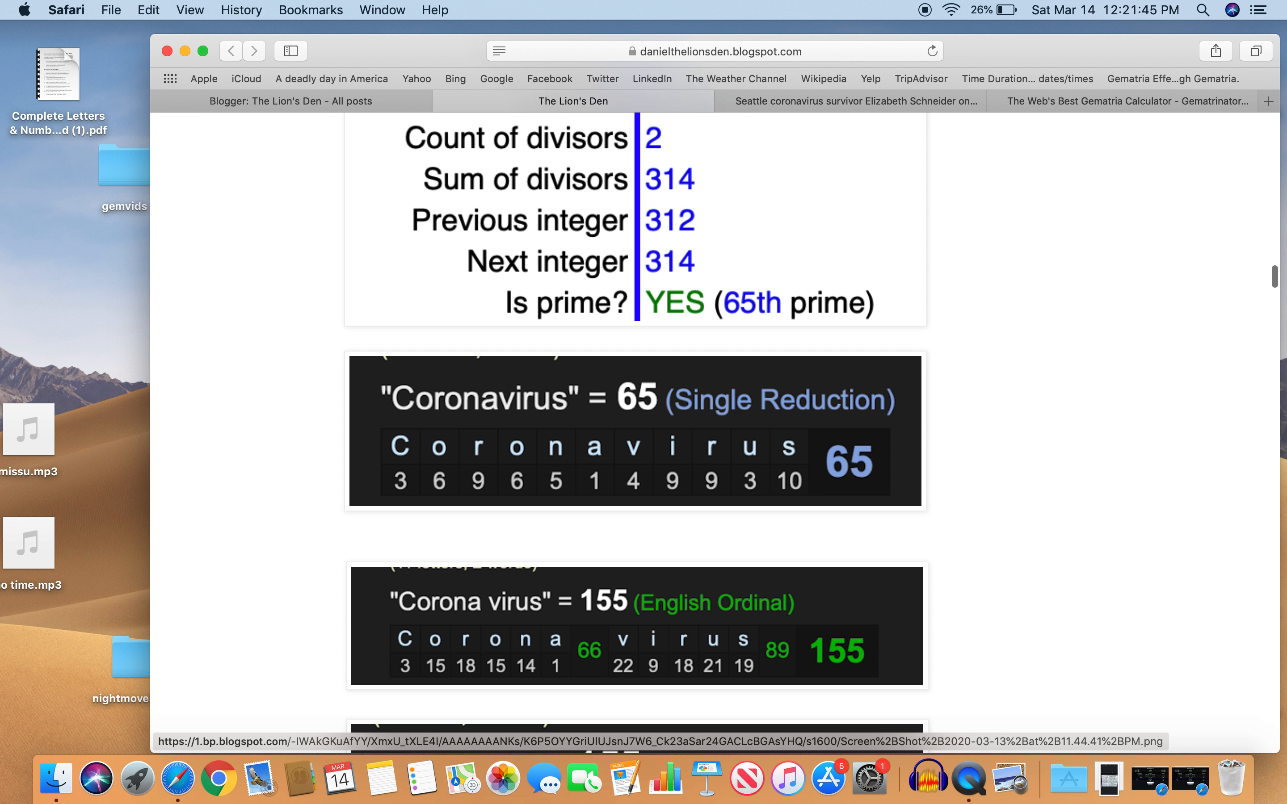
left_click(636, 624)
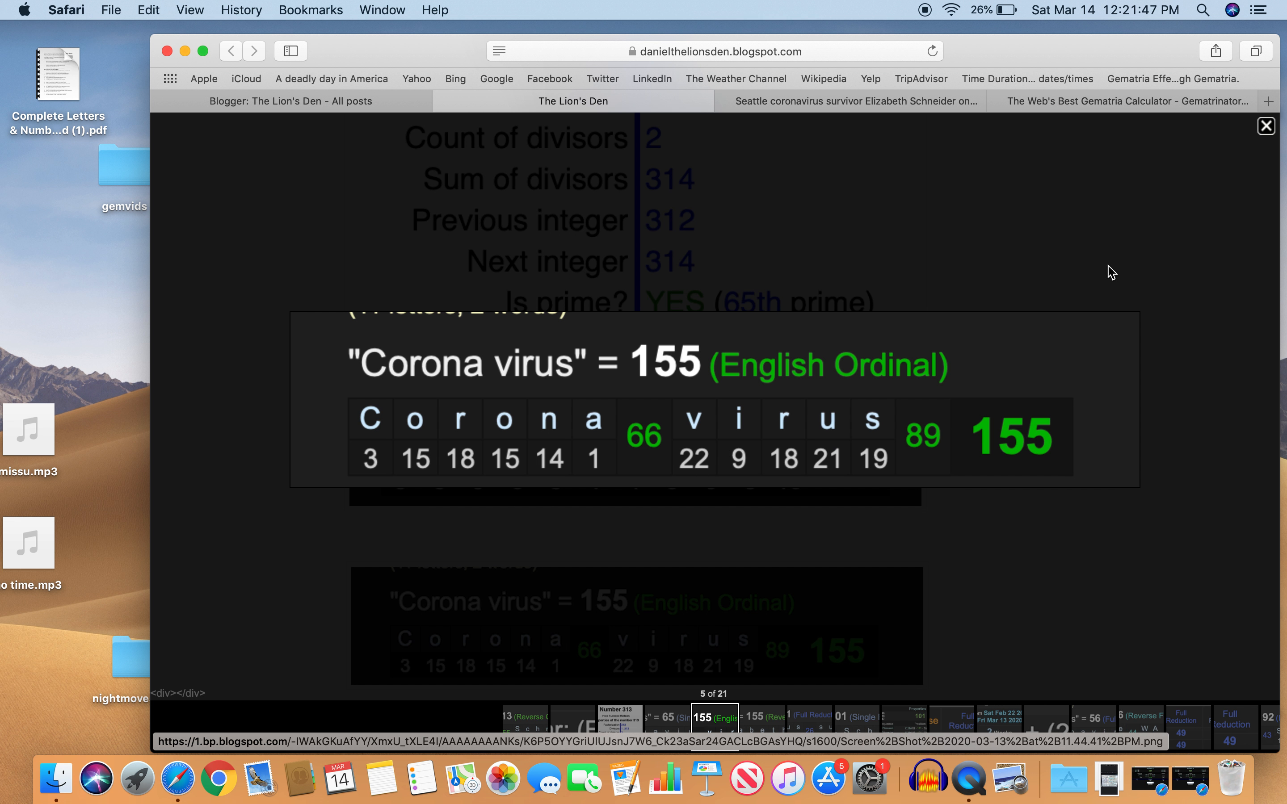
left_click(1265, 125)
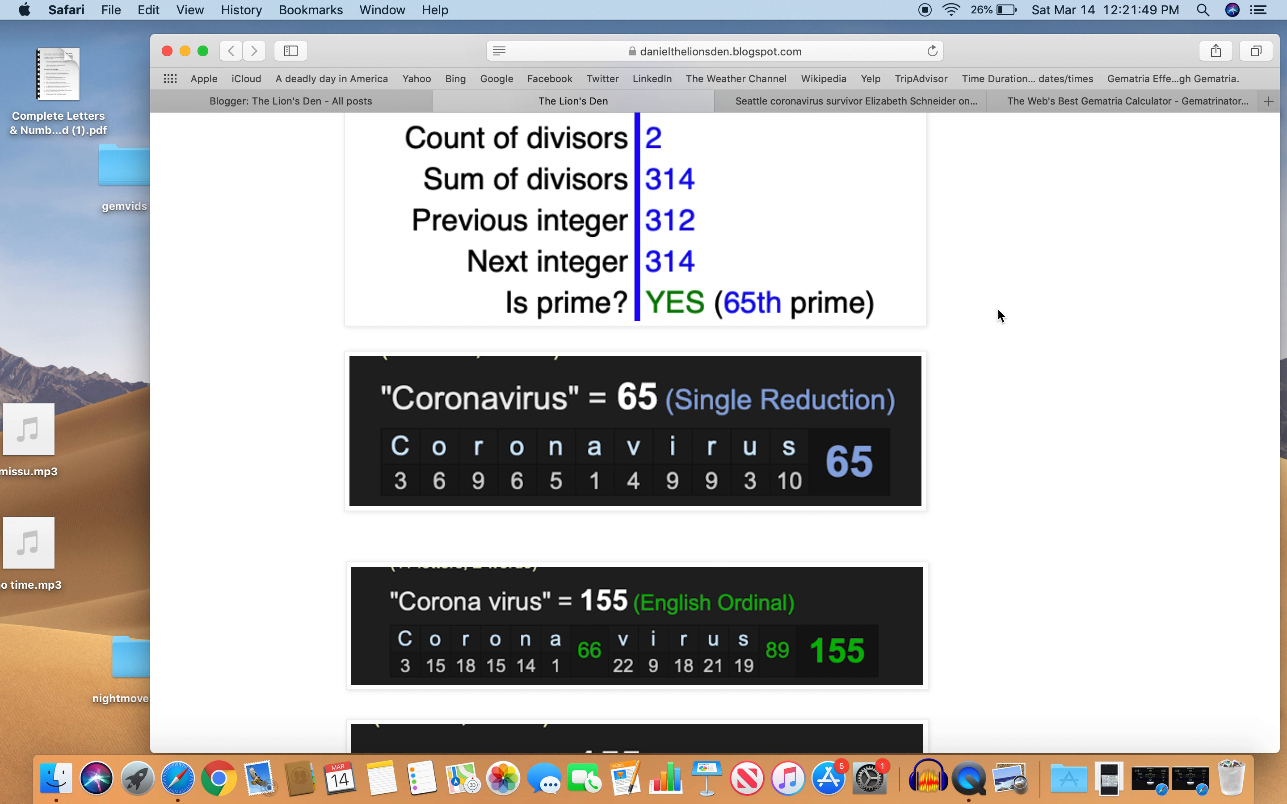
scroll("down", 3)
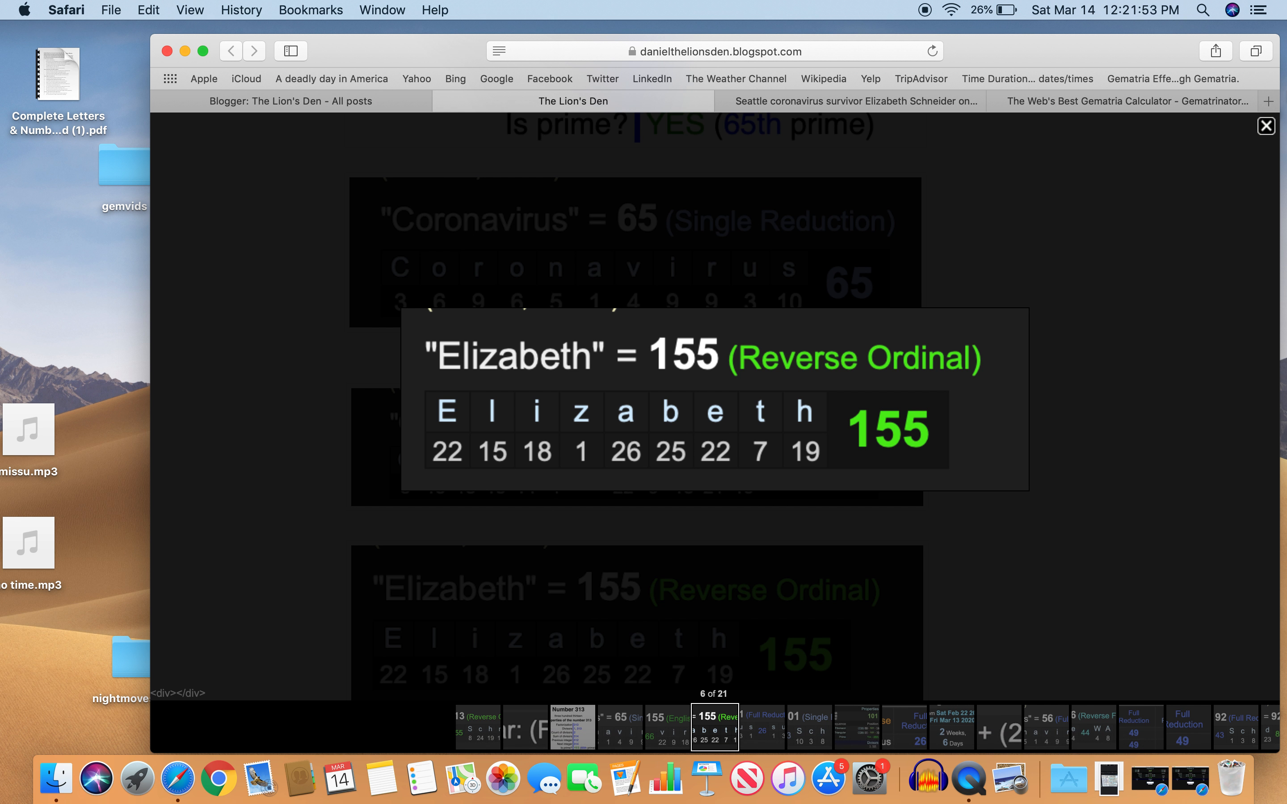
left_click(1264, 125)
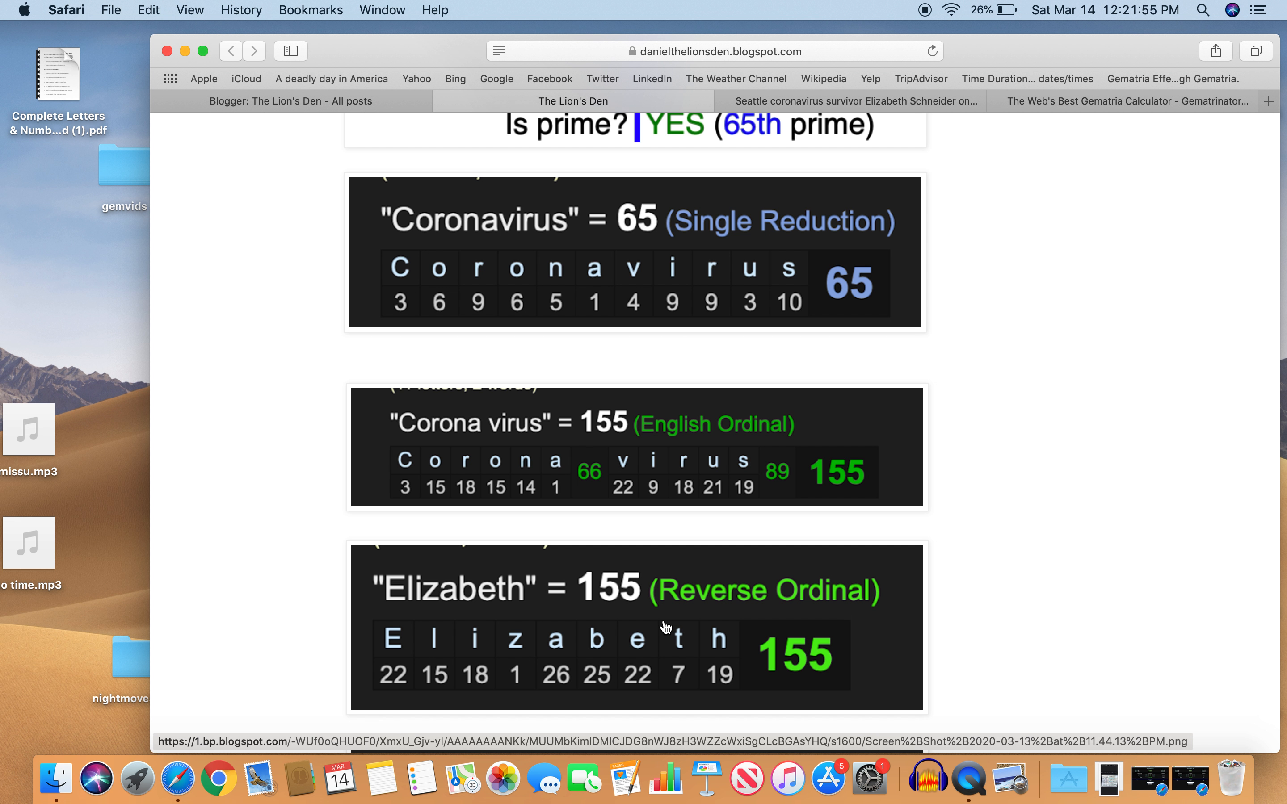
scroll("down", 3)
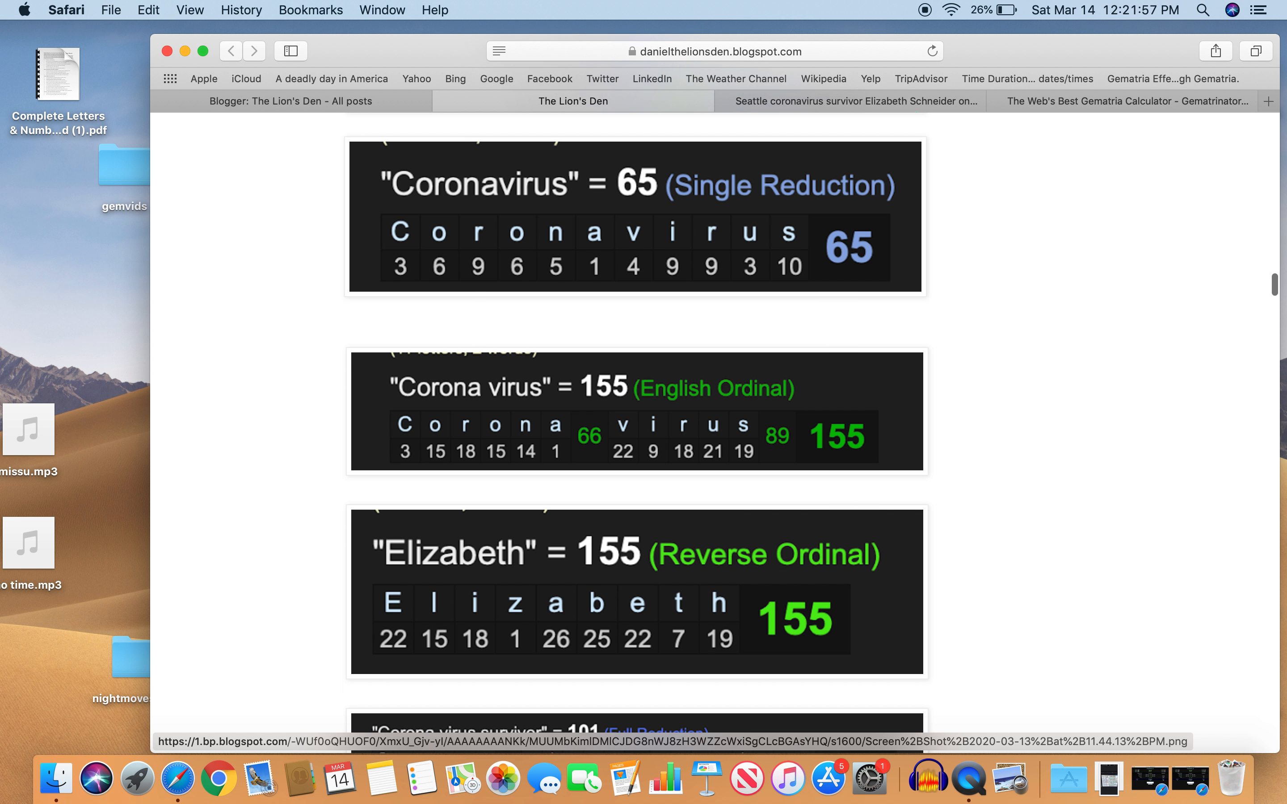
scroll("down", 3)
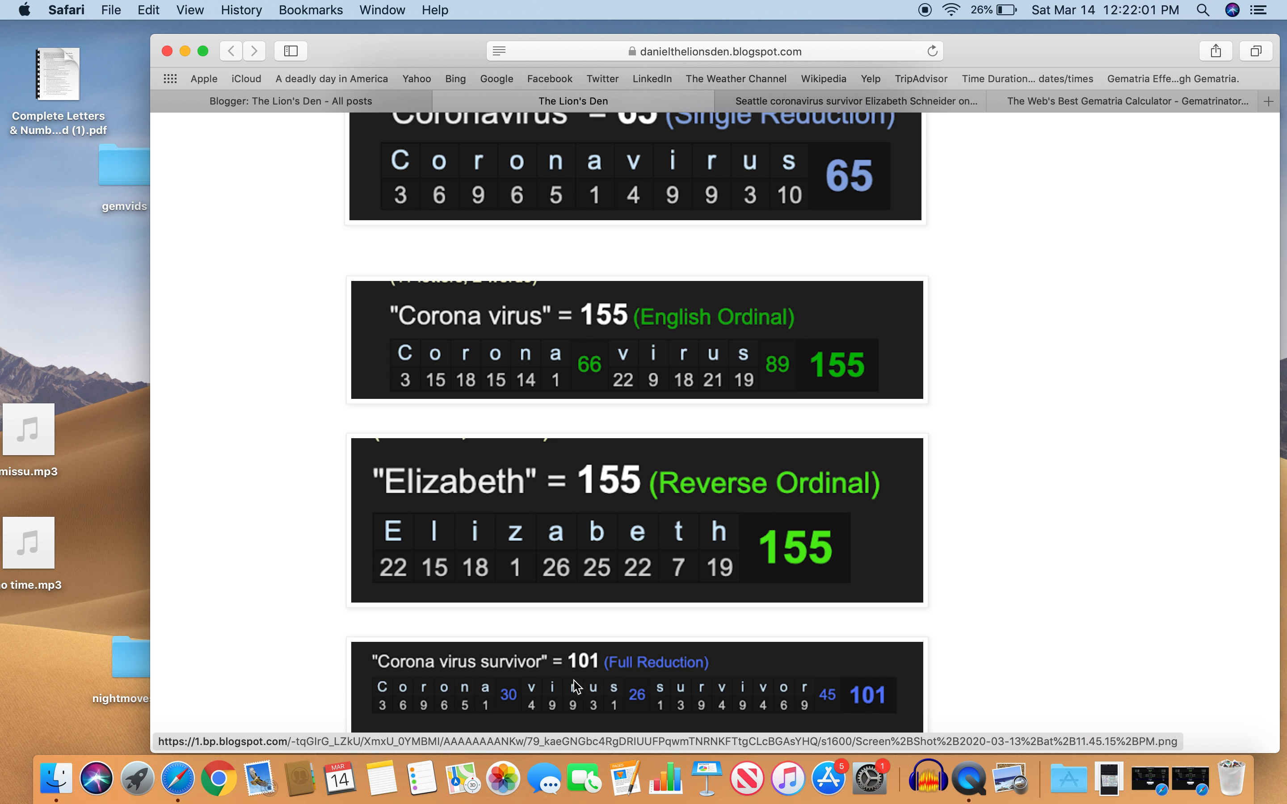
left_click(574, 688)
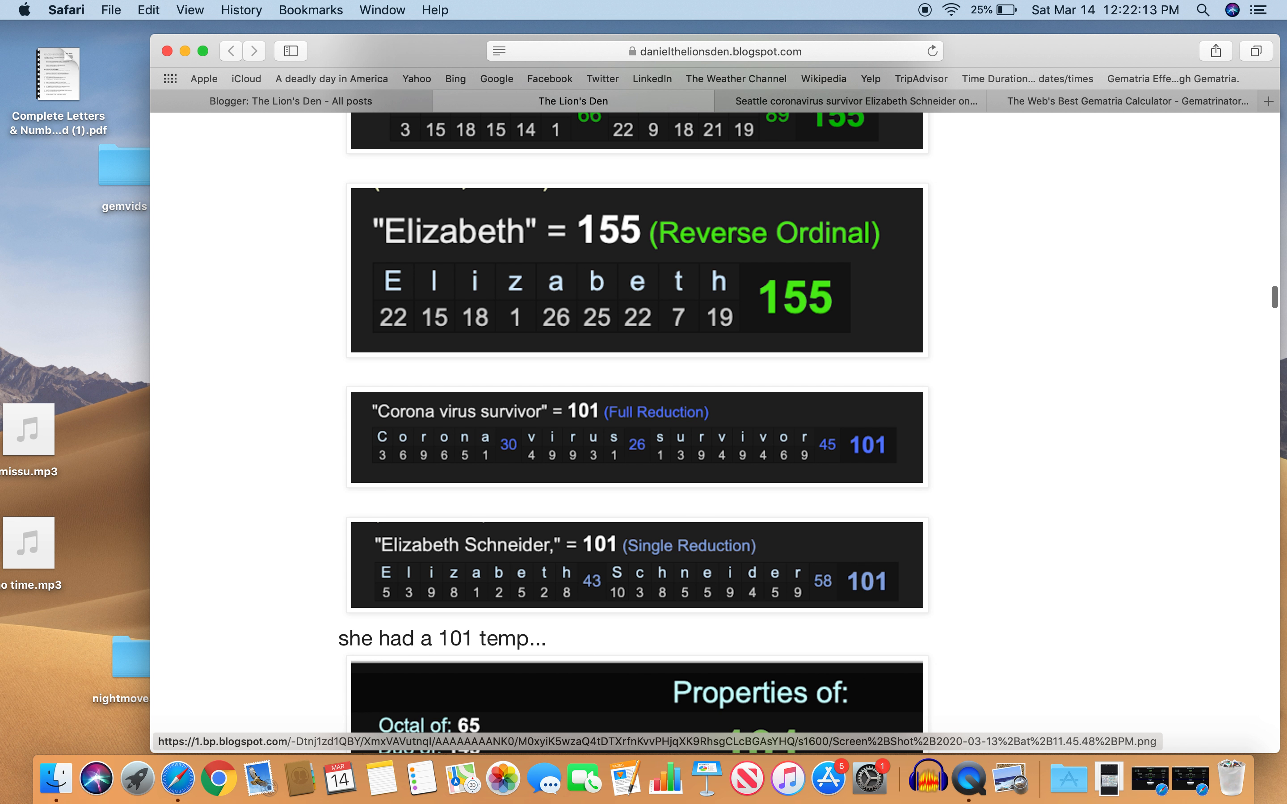
left_click(759, 702)
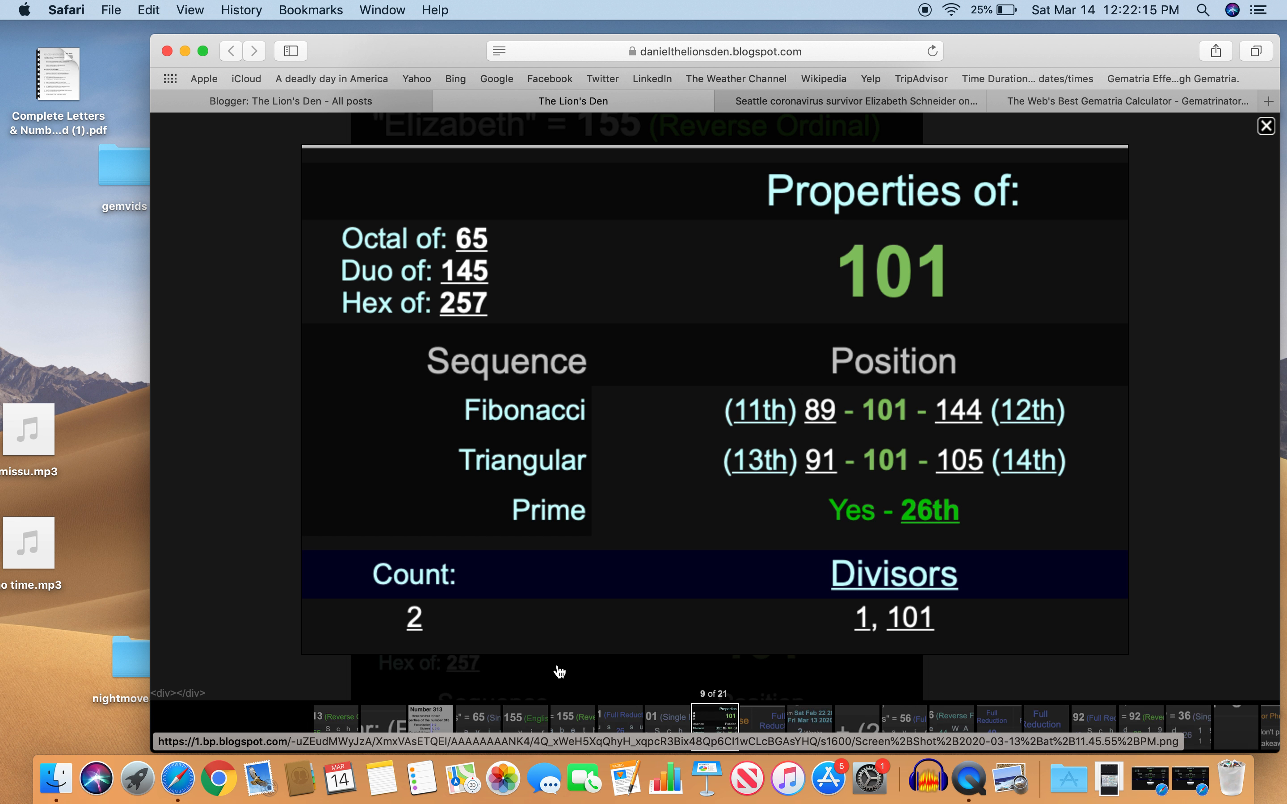
left_click(1264, 125)
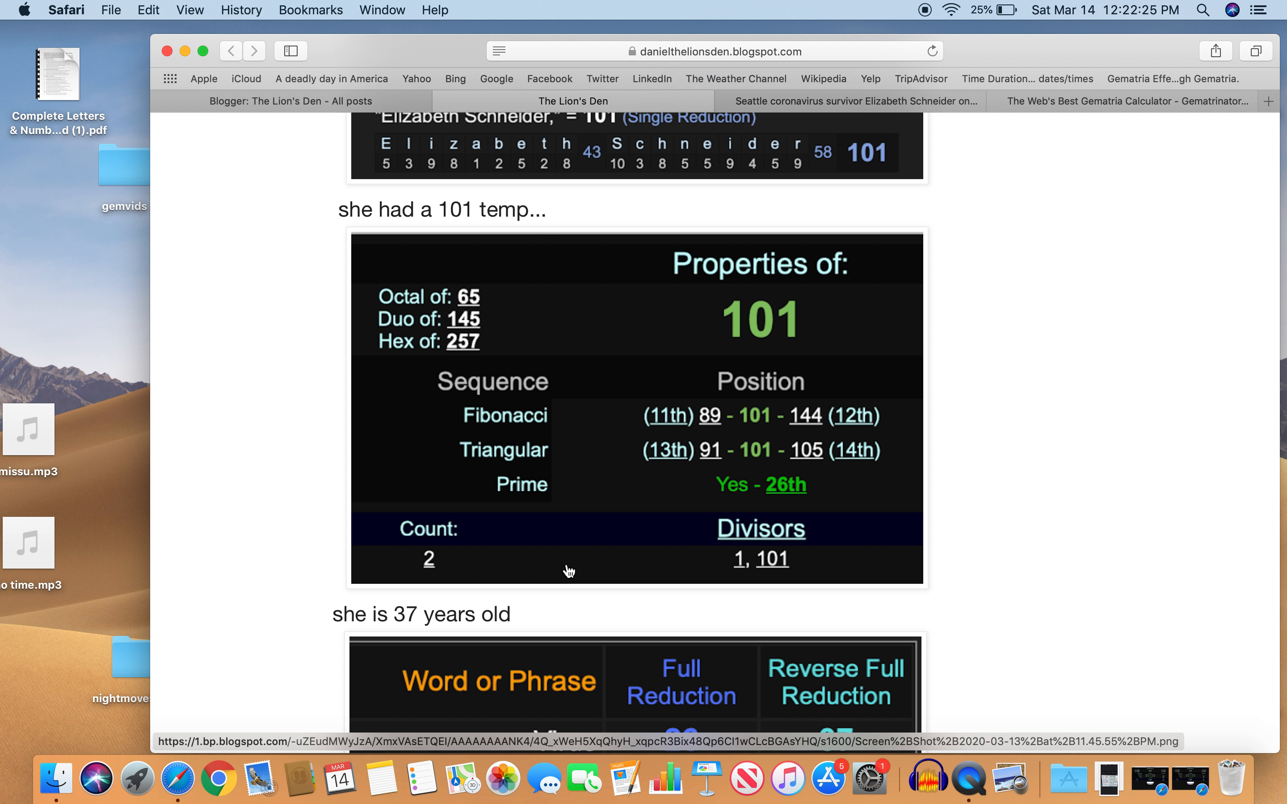
scroll("down", 3)
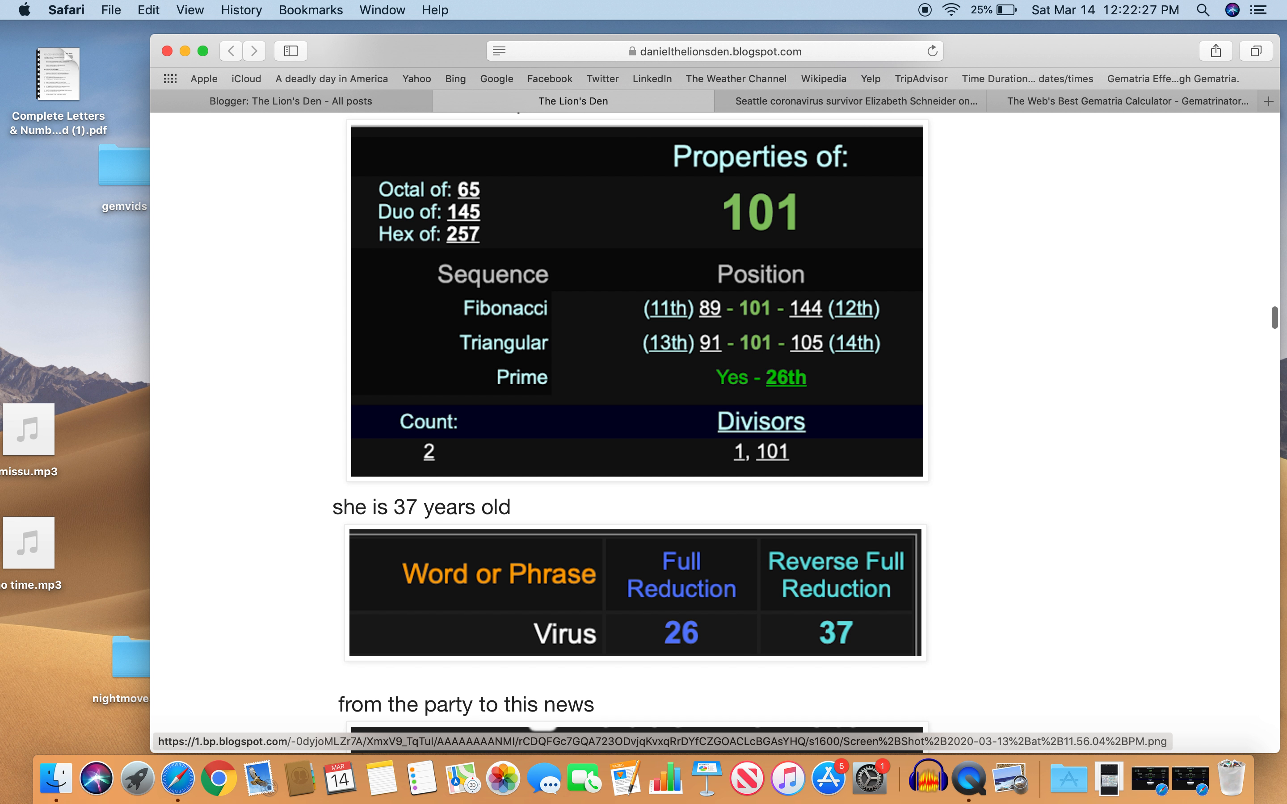
scroll("down", 3)
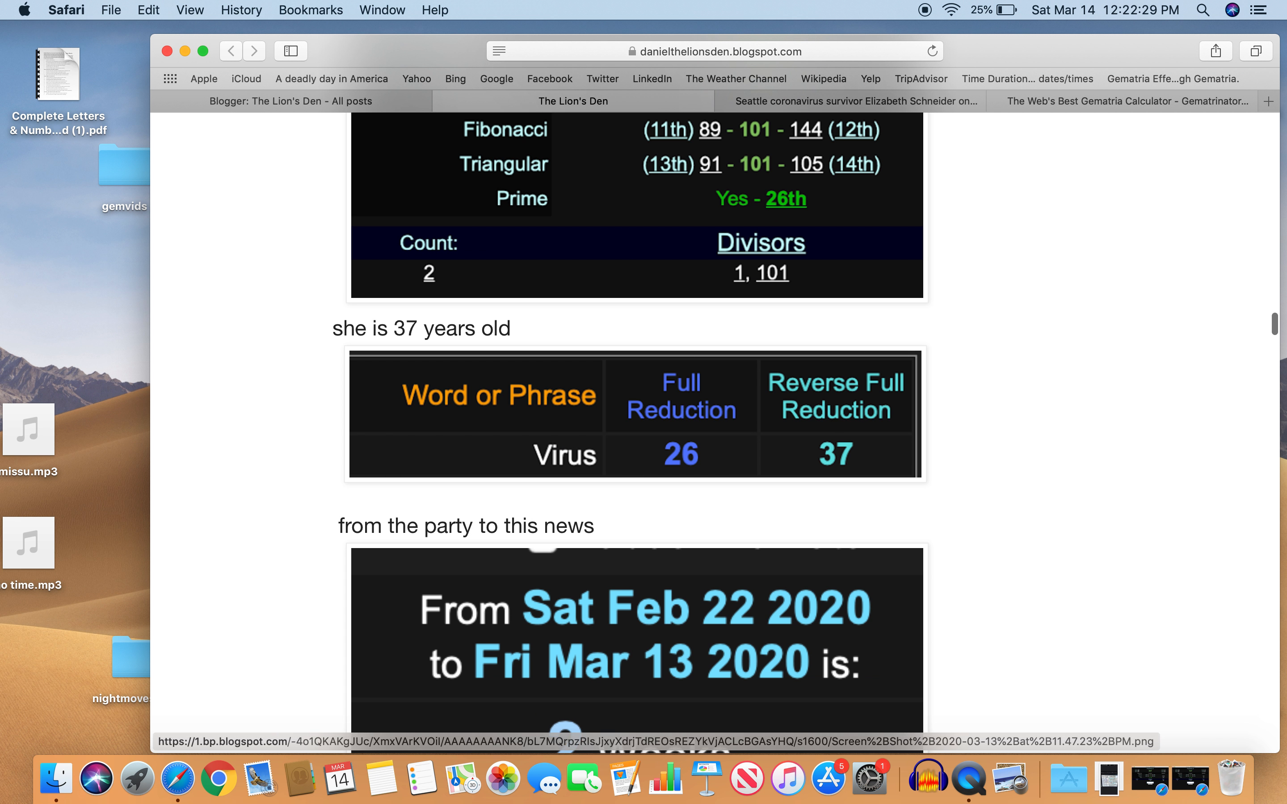
scroll("down", 3)
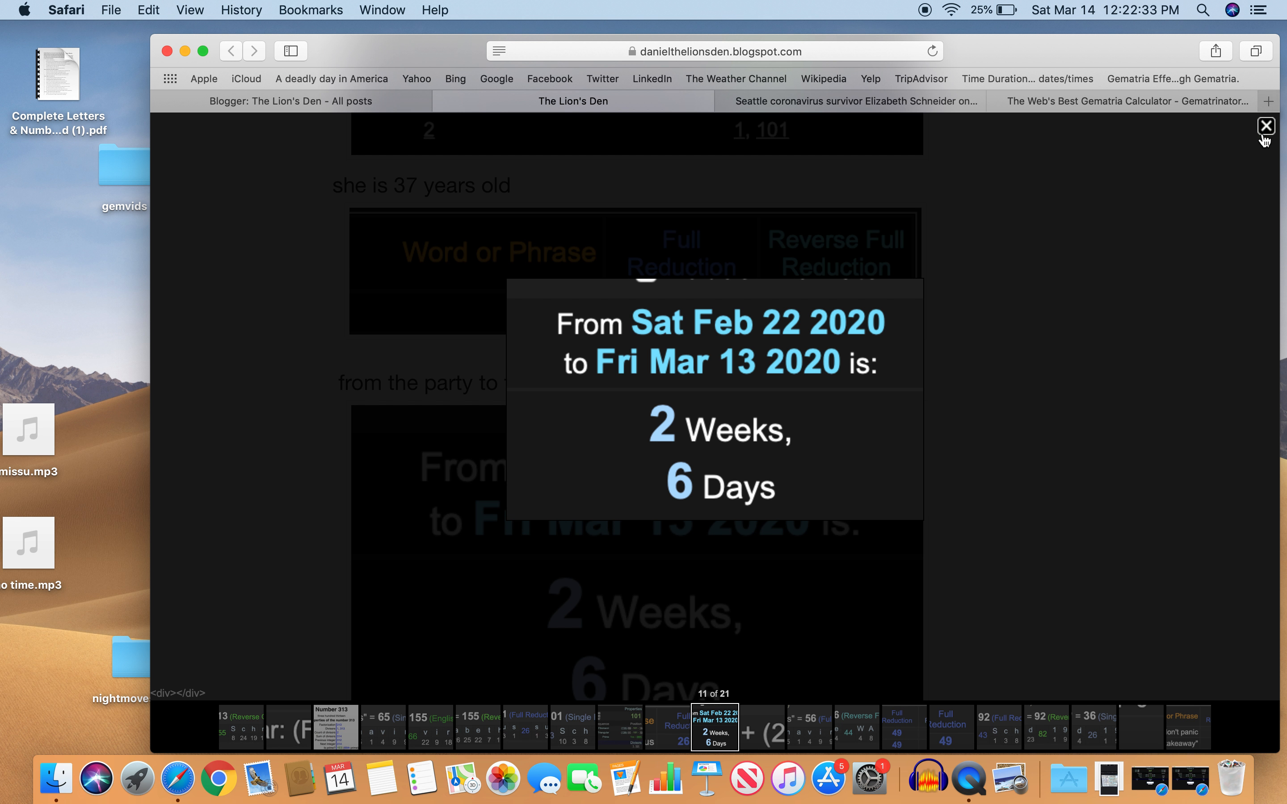
left_click(1265, 126)
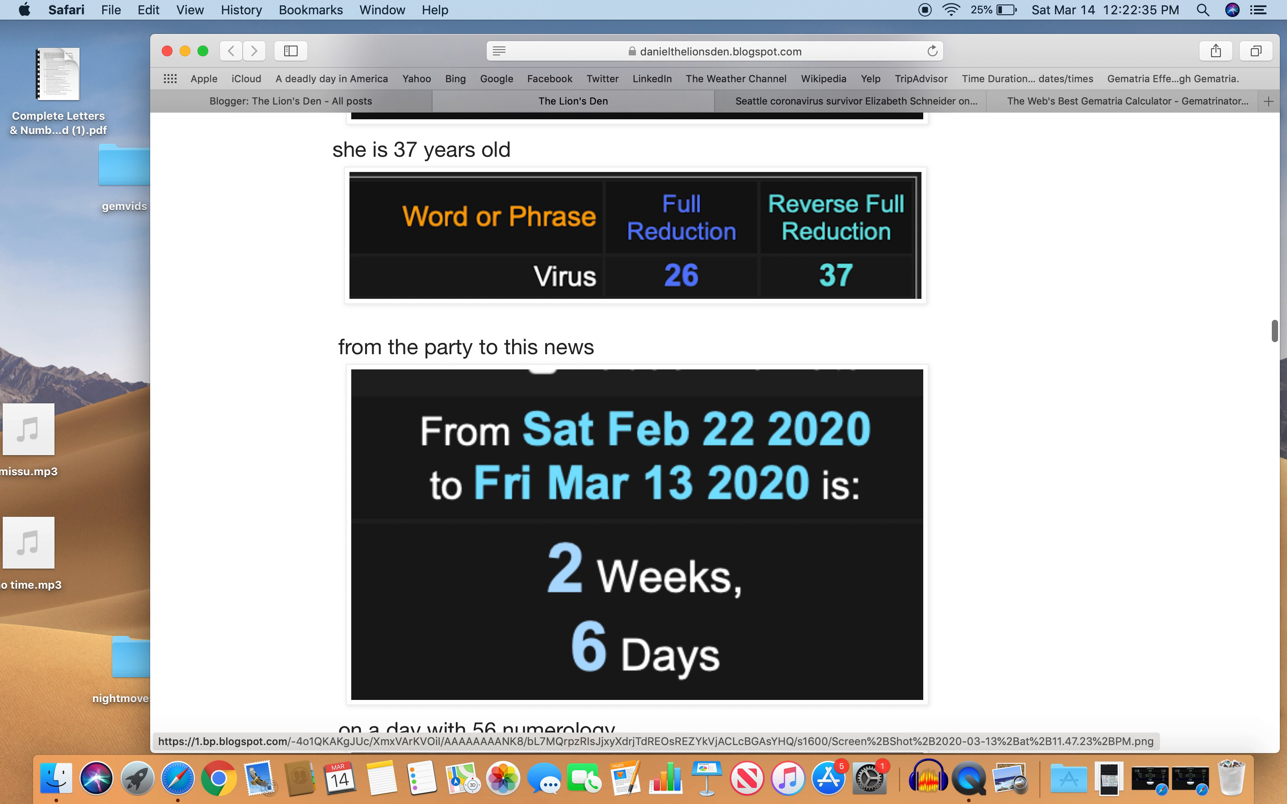
scroll("down", 3)
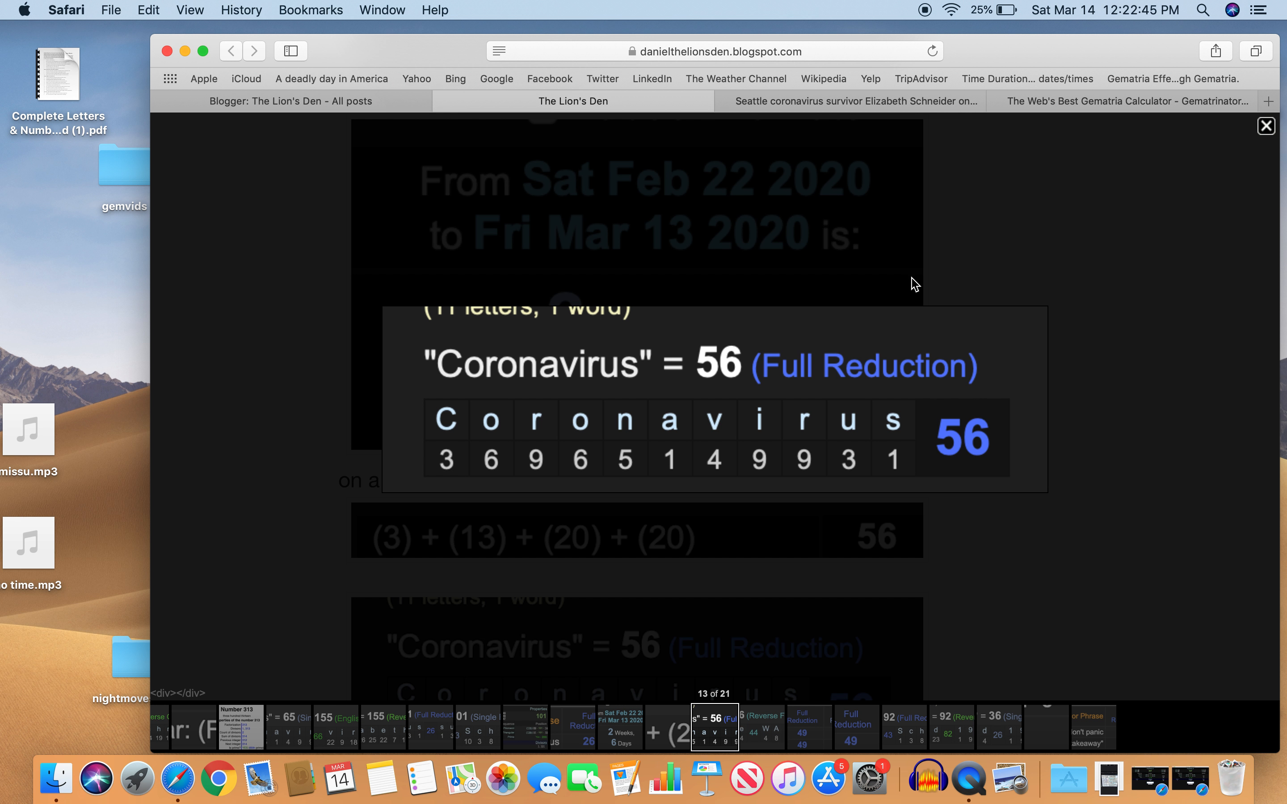
left_click(1266, 125)
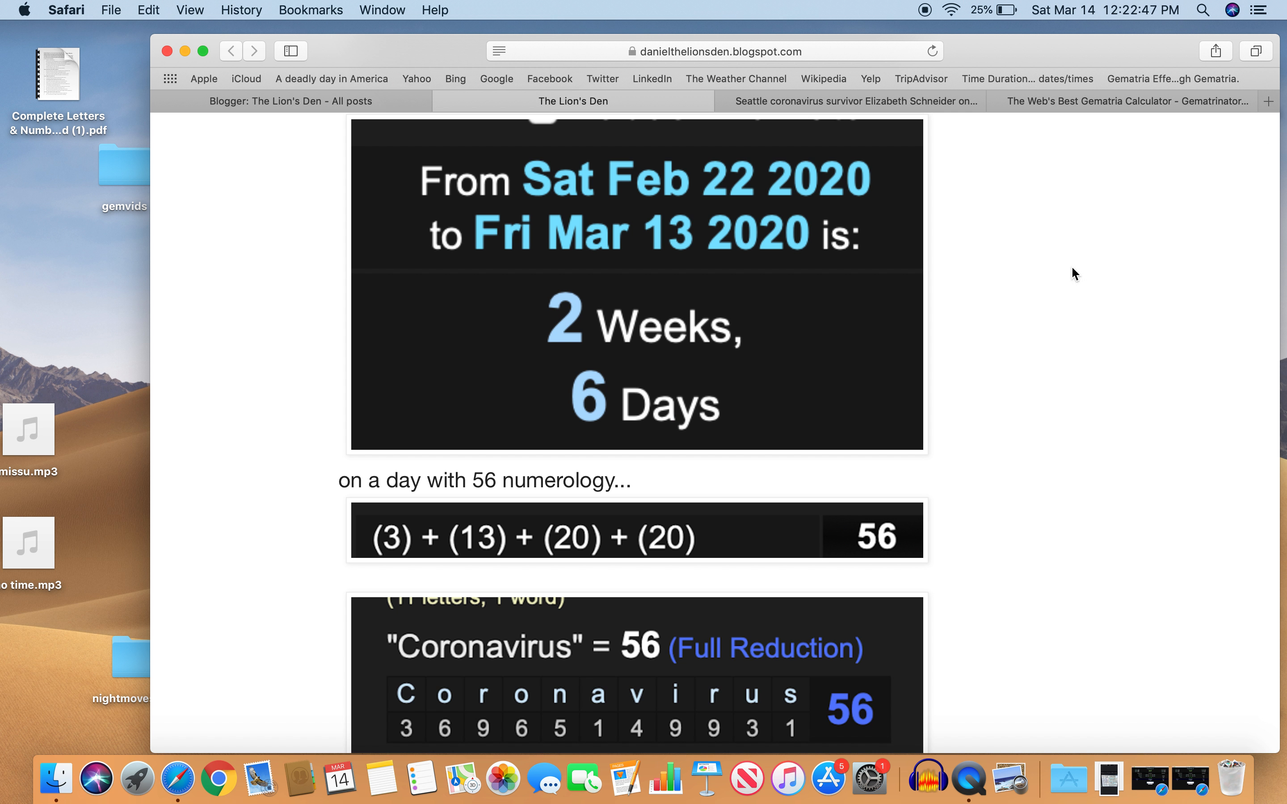
scroll("down", 3)
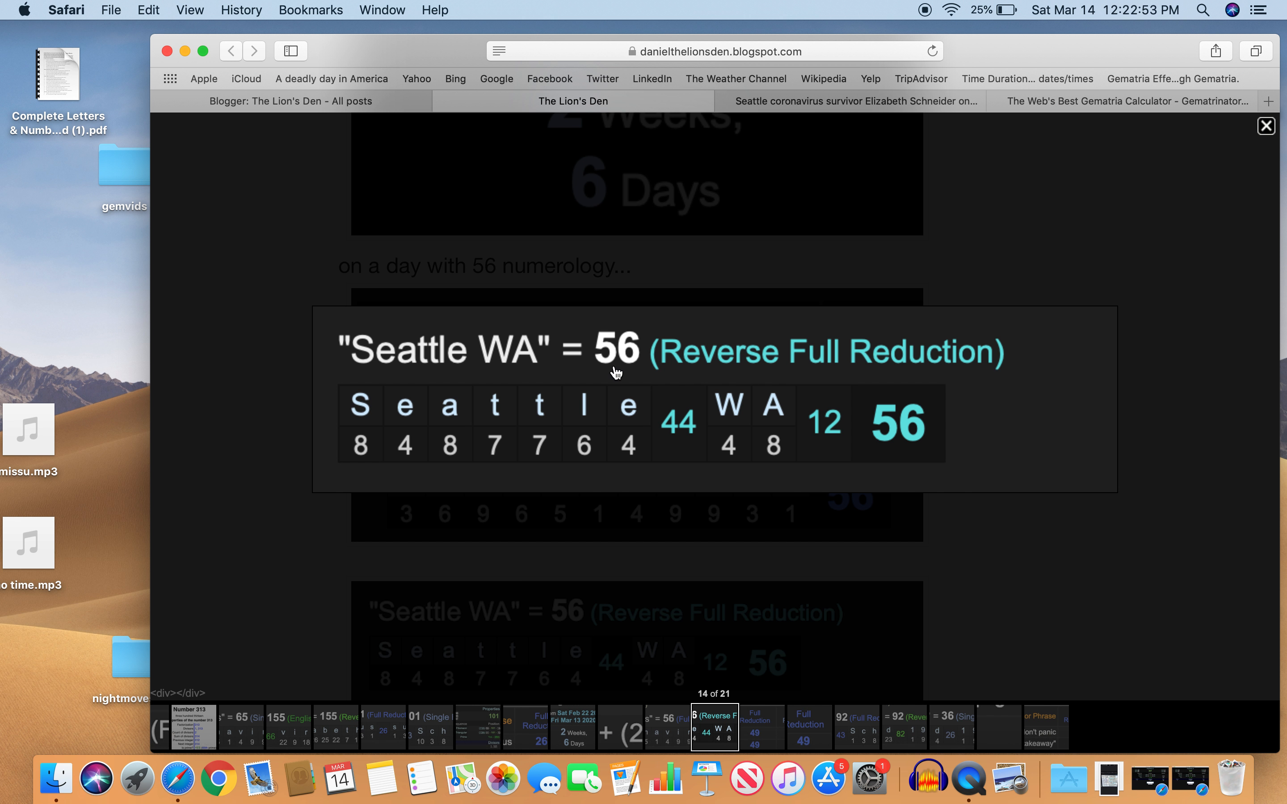
mouse_move(1233, 165)
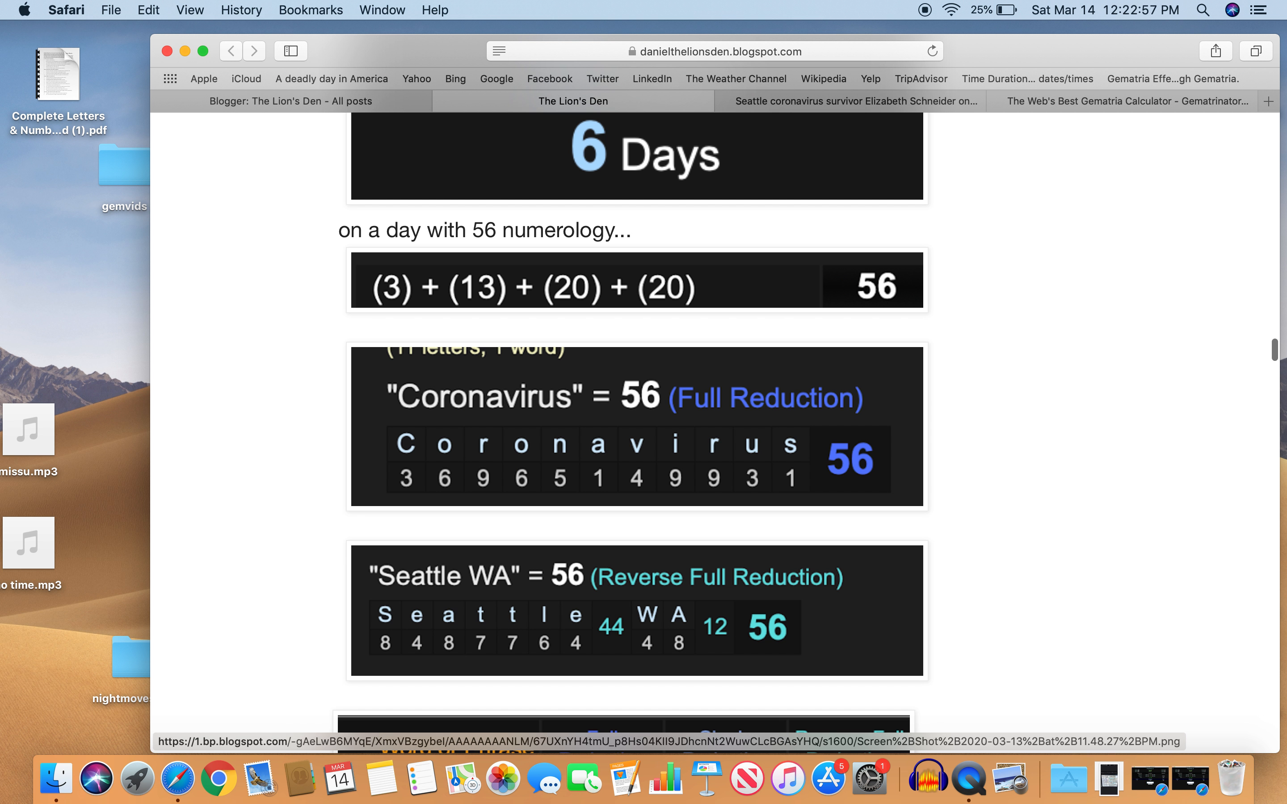
scroll("down", 3)
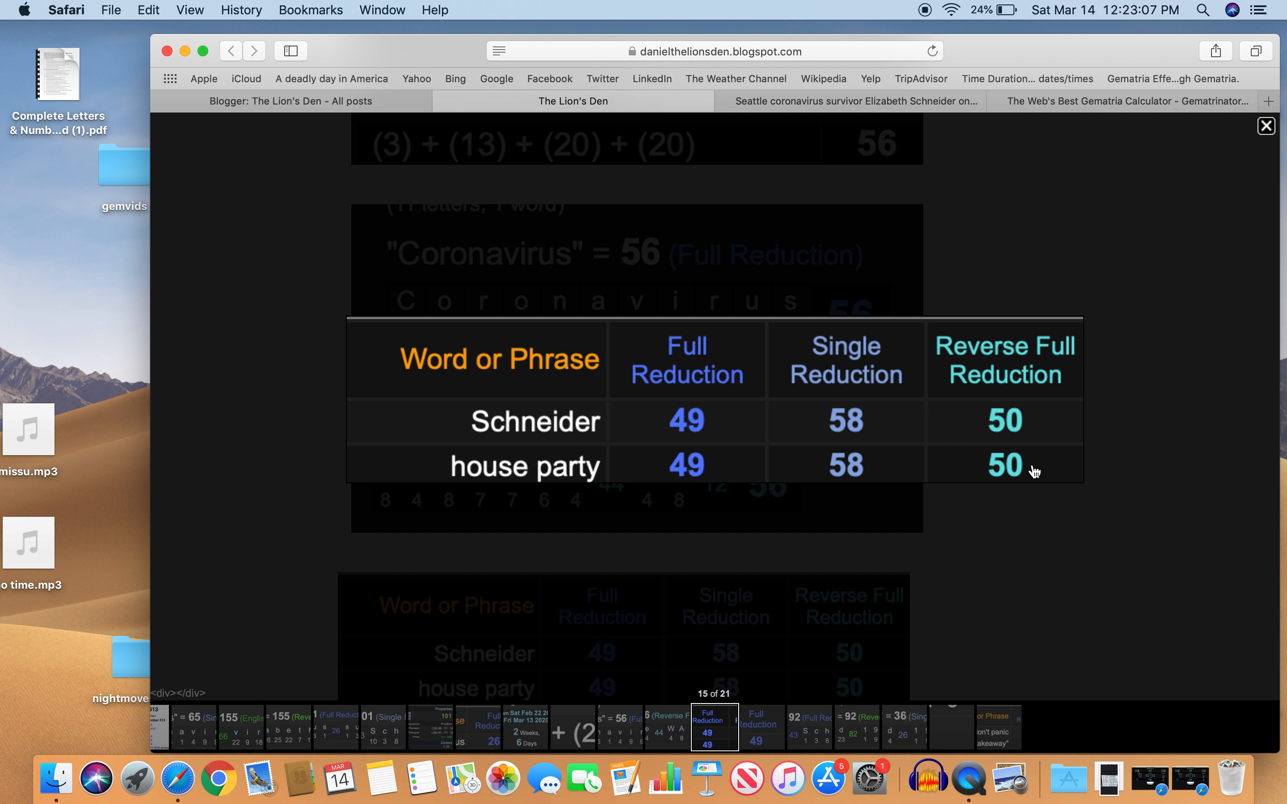
left_click(1266, 125)
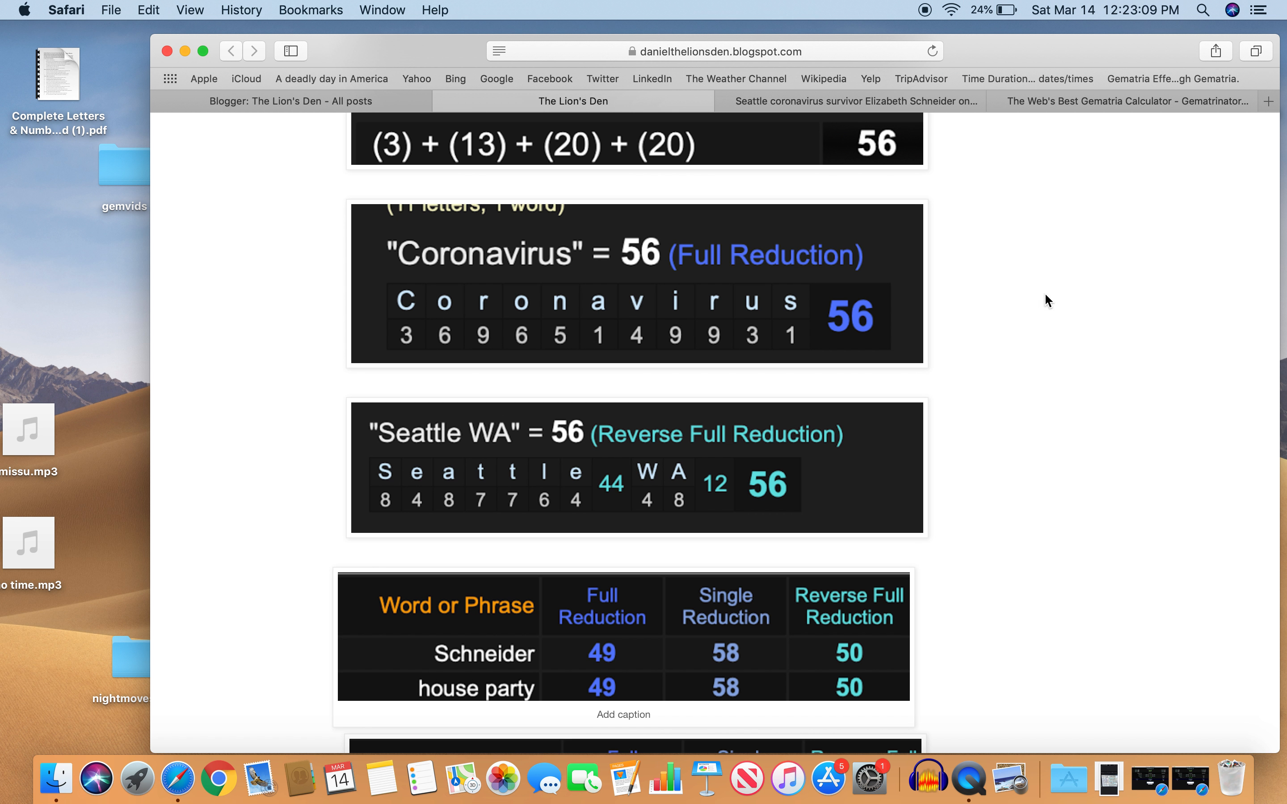
scroll("down", 3)
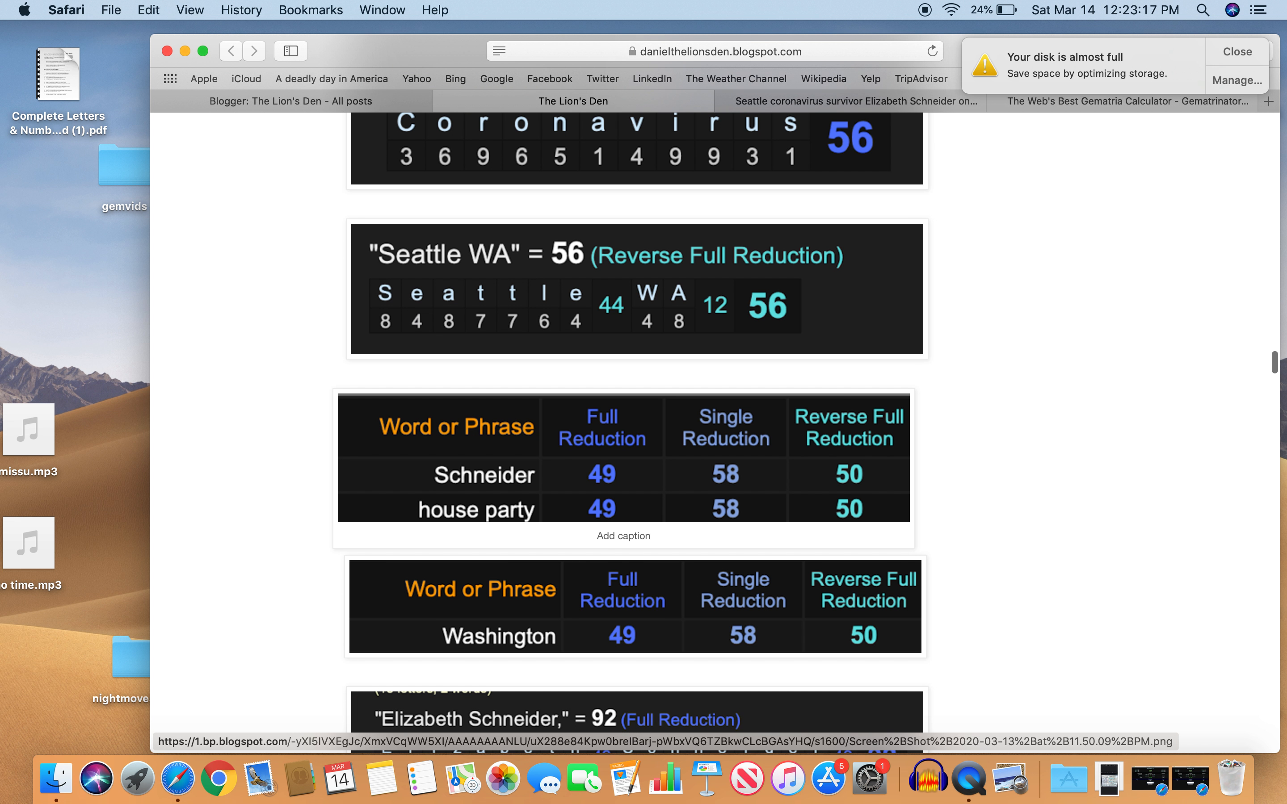
scroll("down", 3)
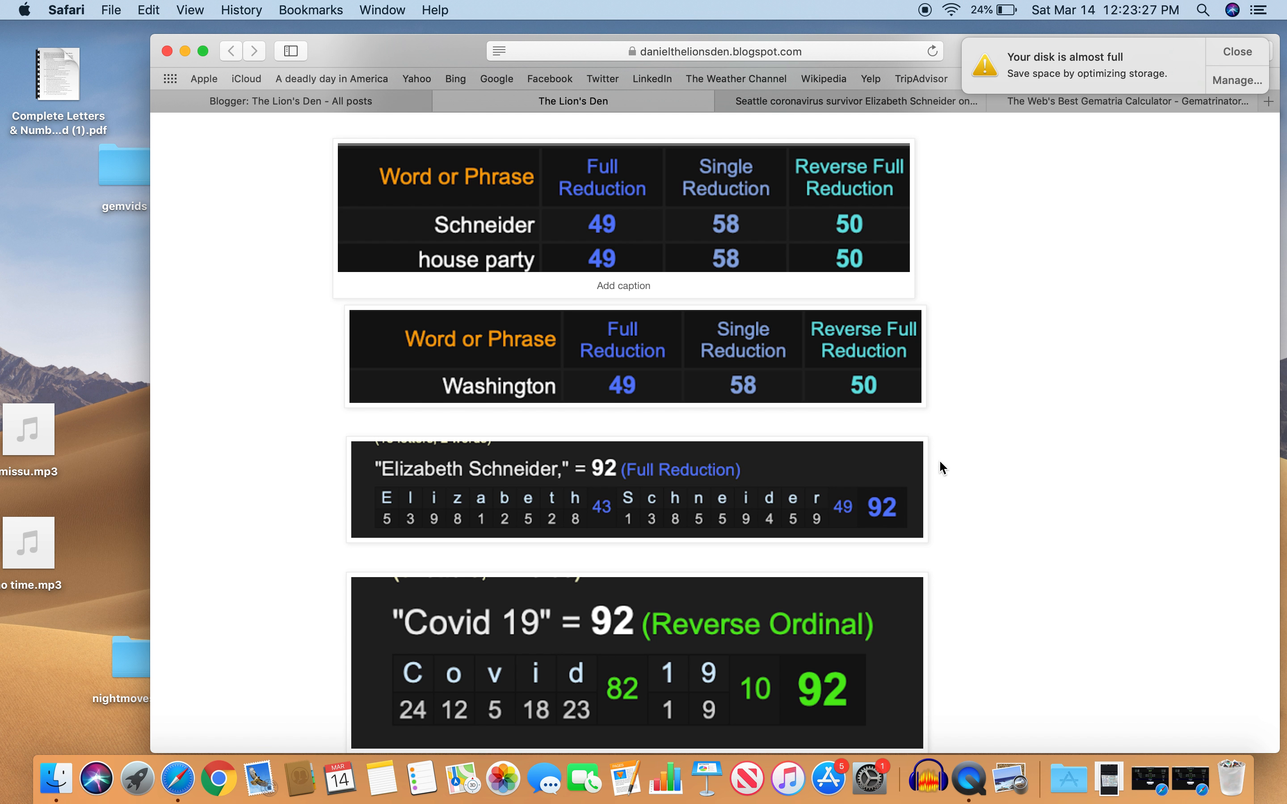
scroll("down", 3)
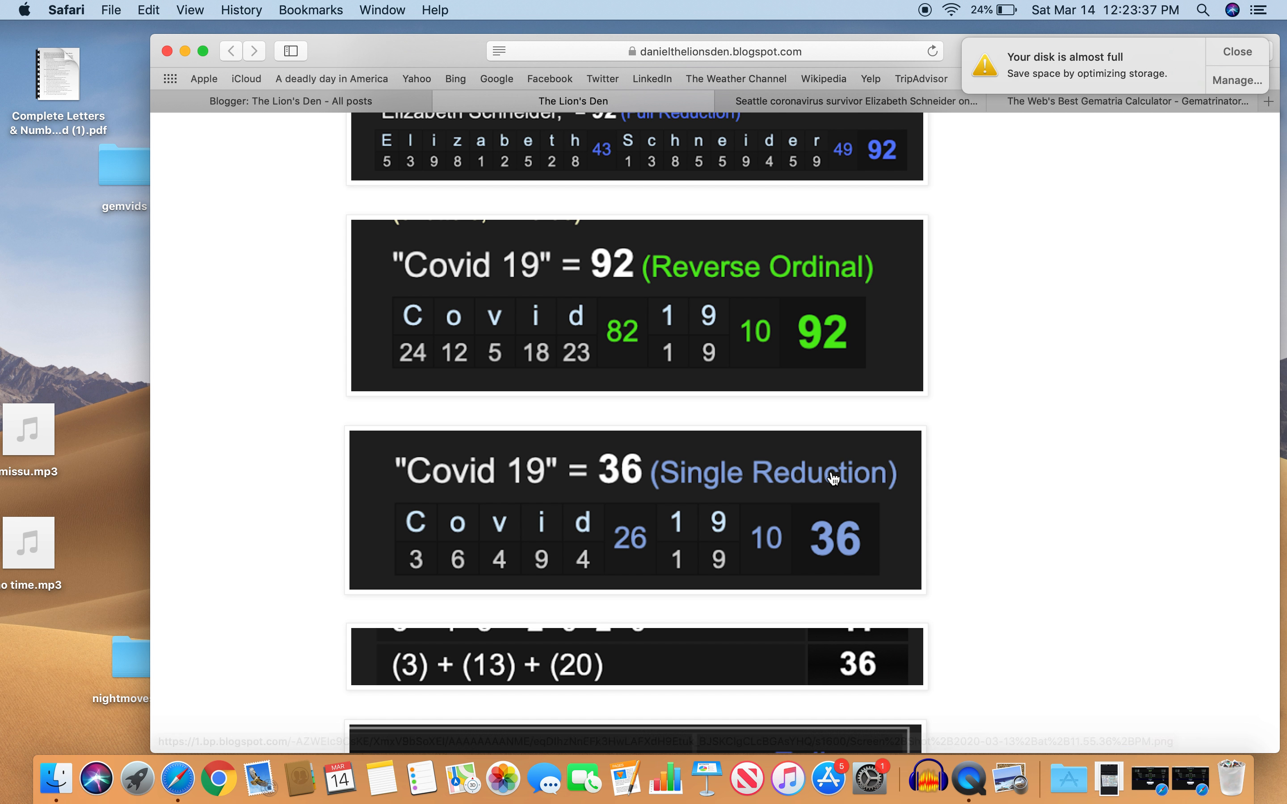
scroll("down", 3)
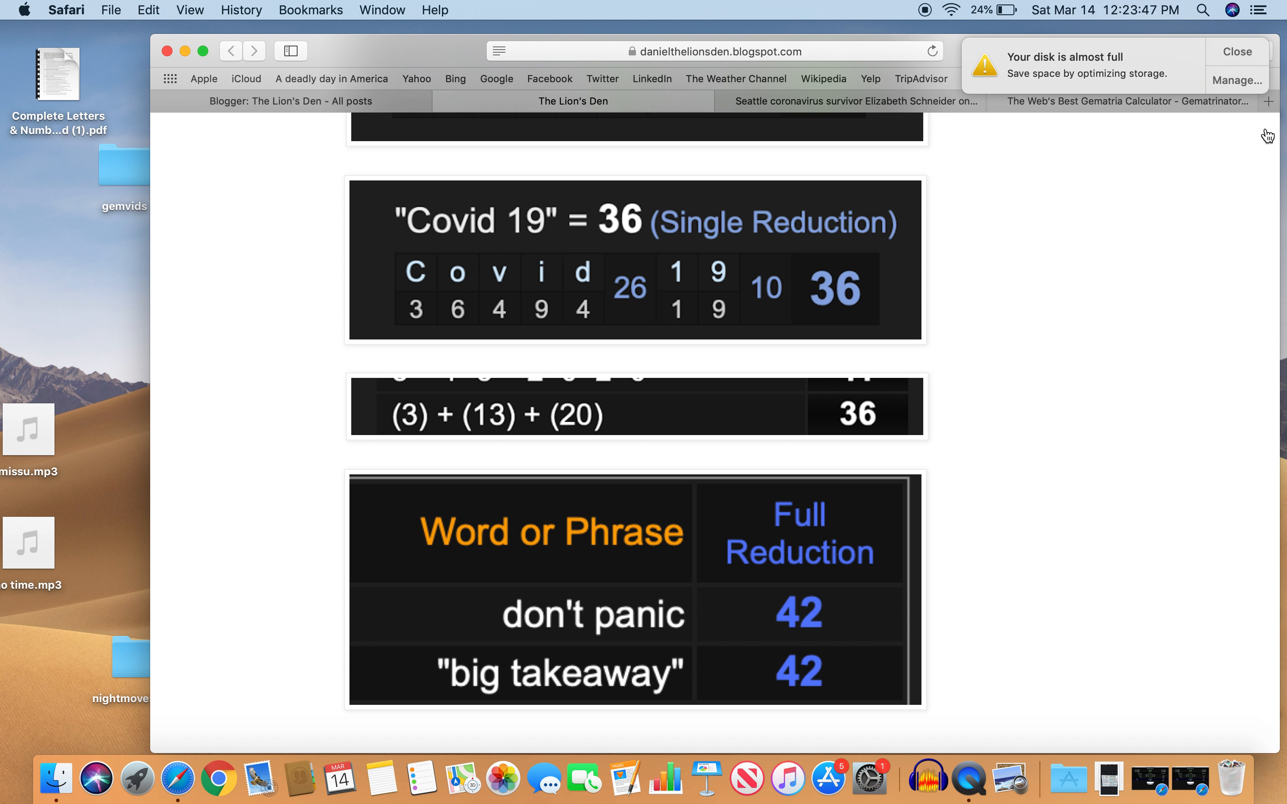
mouse_move(698, 544)
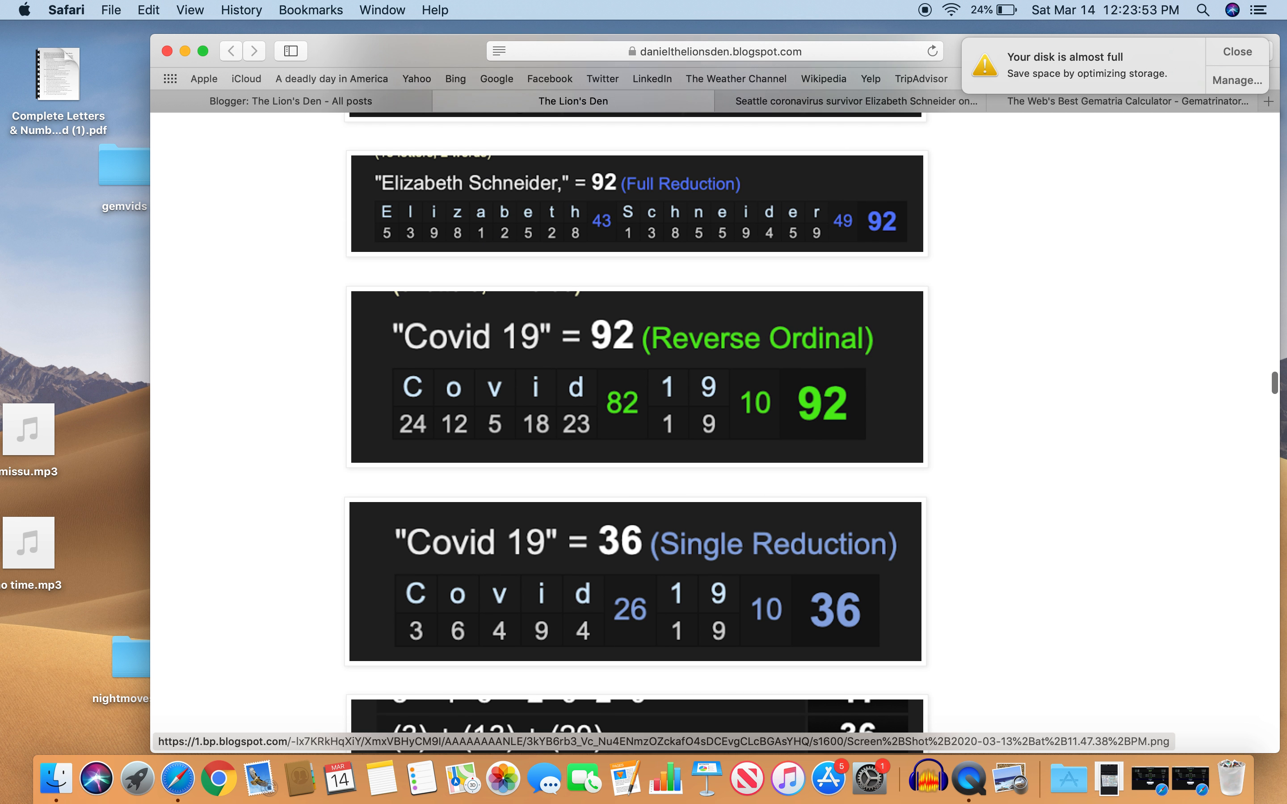
scroll("down", 3)
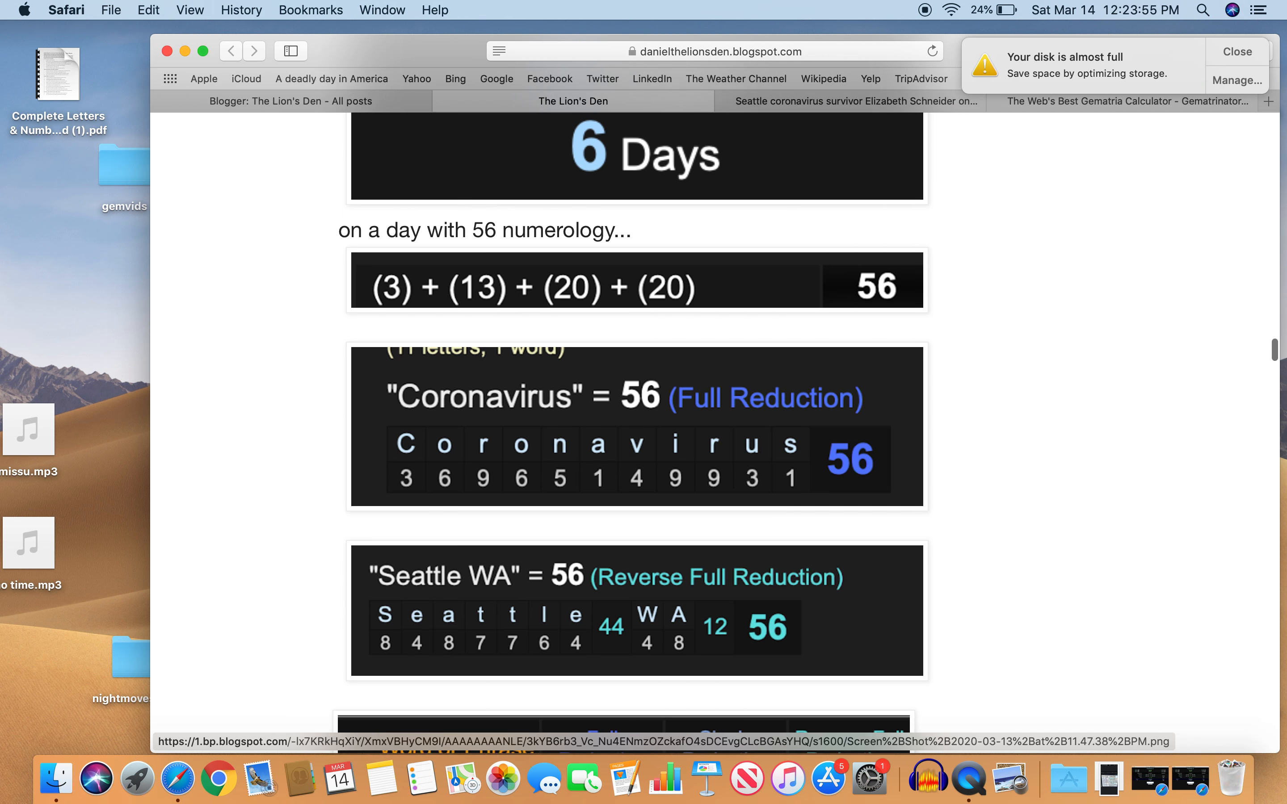
scroll("down", 3)
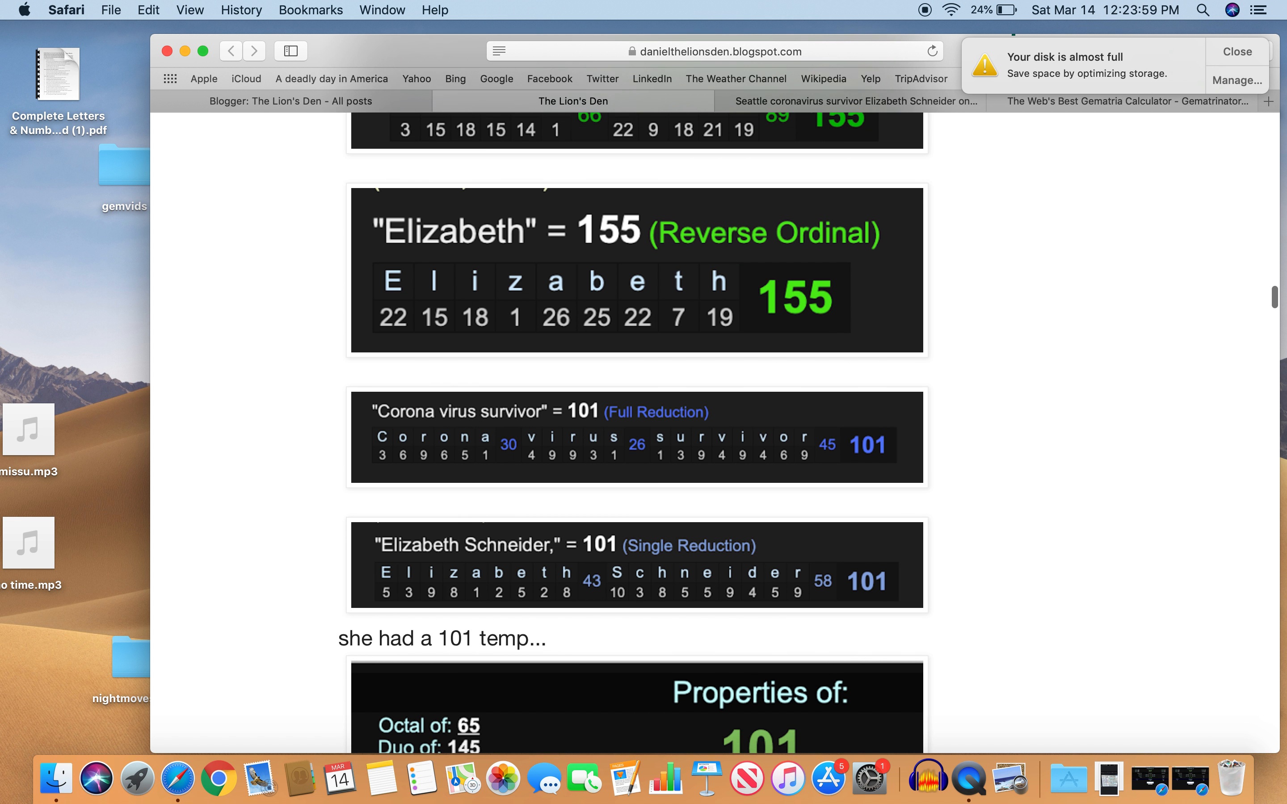
scroll("down", 3)
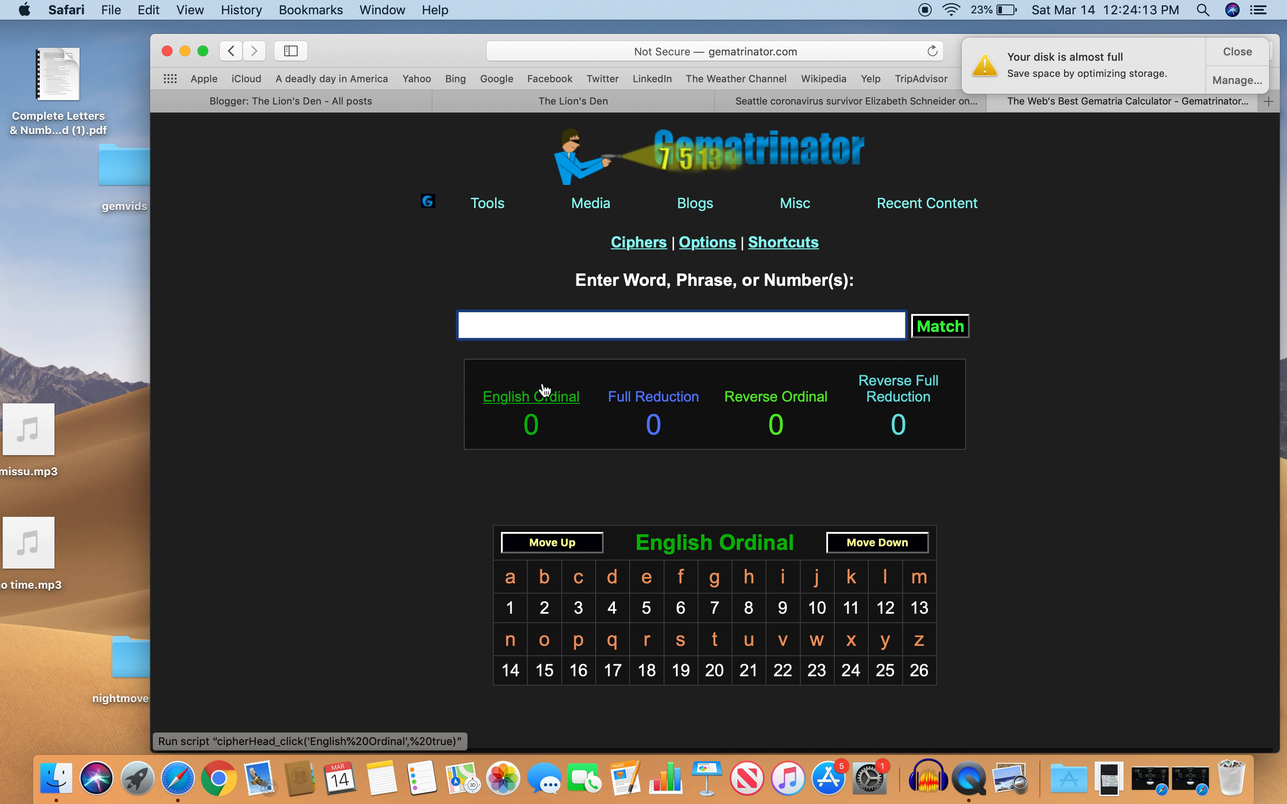
Enter 'us corona virus survivor', totaling 339 English Ordinal and 105 Full Reduction.
type("us")
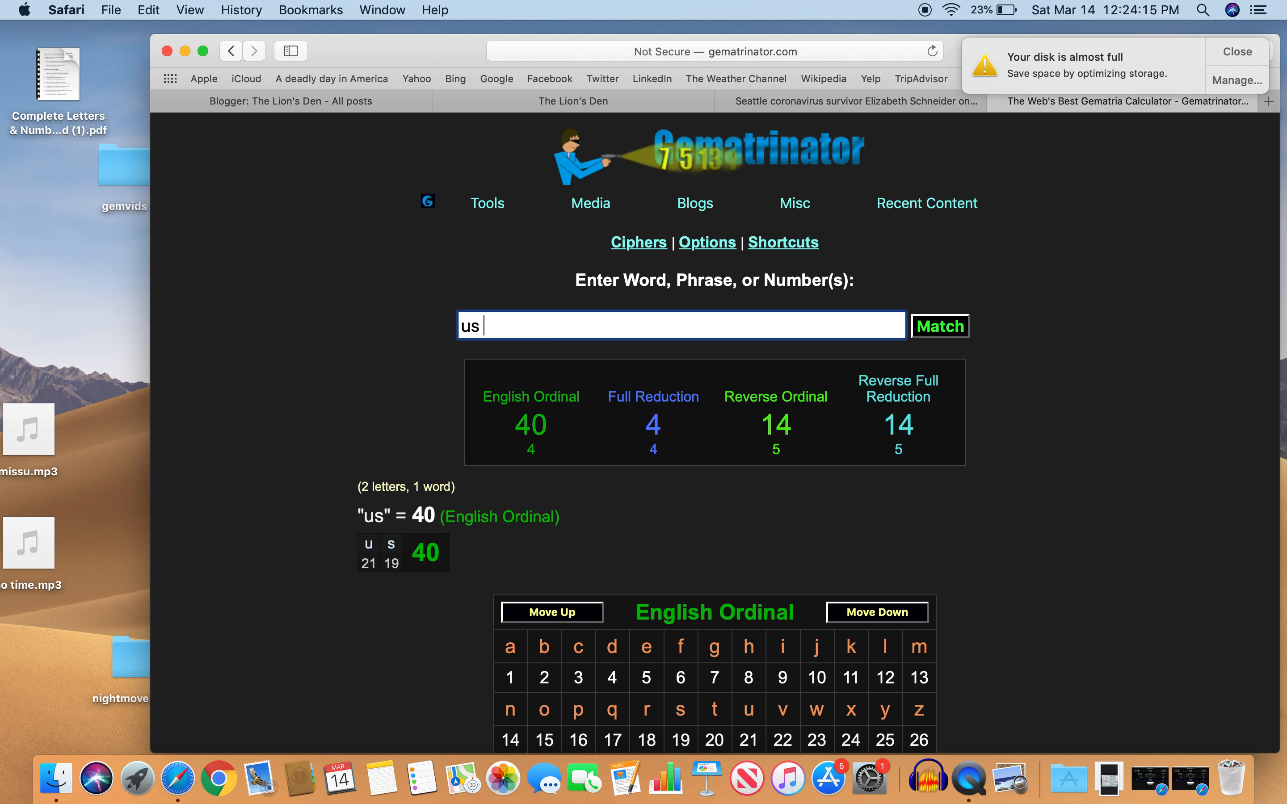
type("corona virus surv")
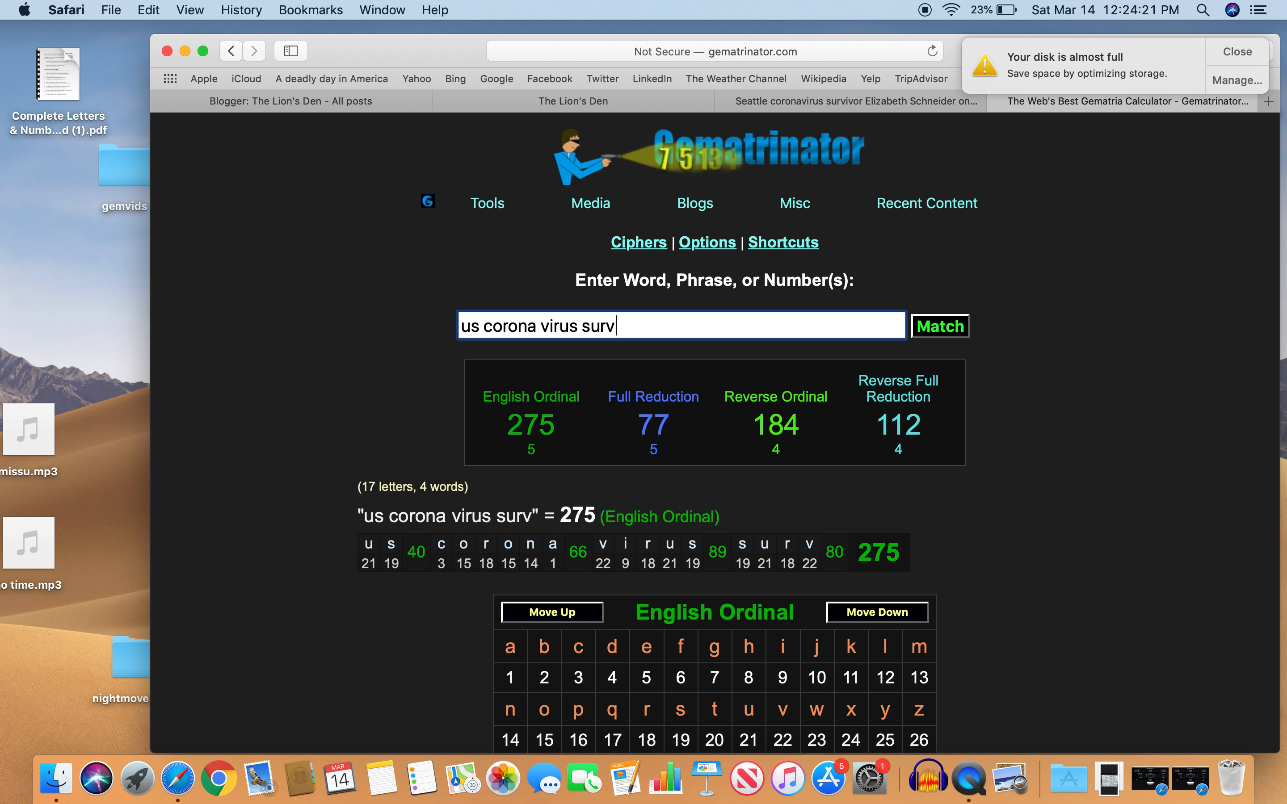
type("ivor")
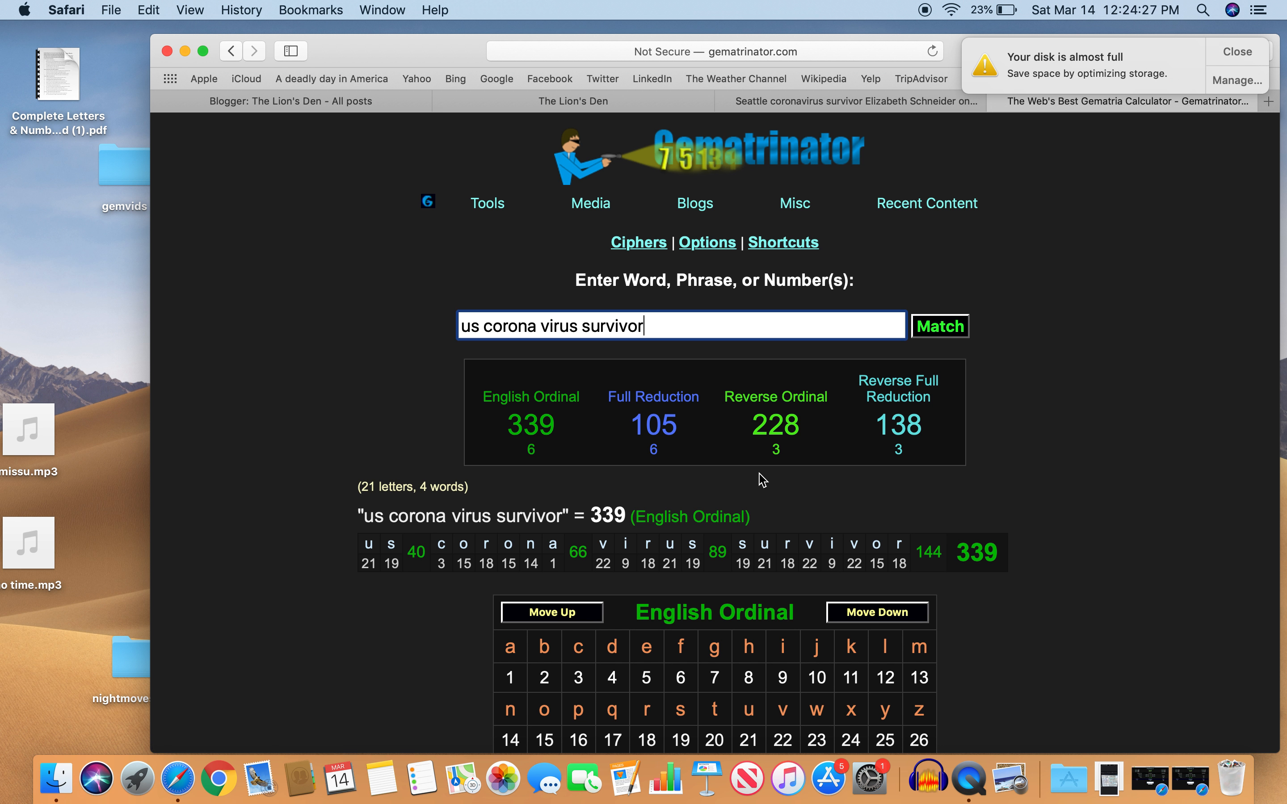
Enable the Single Reduction cipher, showing 132 for the phrase.
left_click(638, 242)
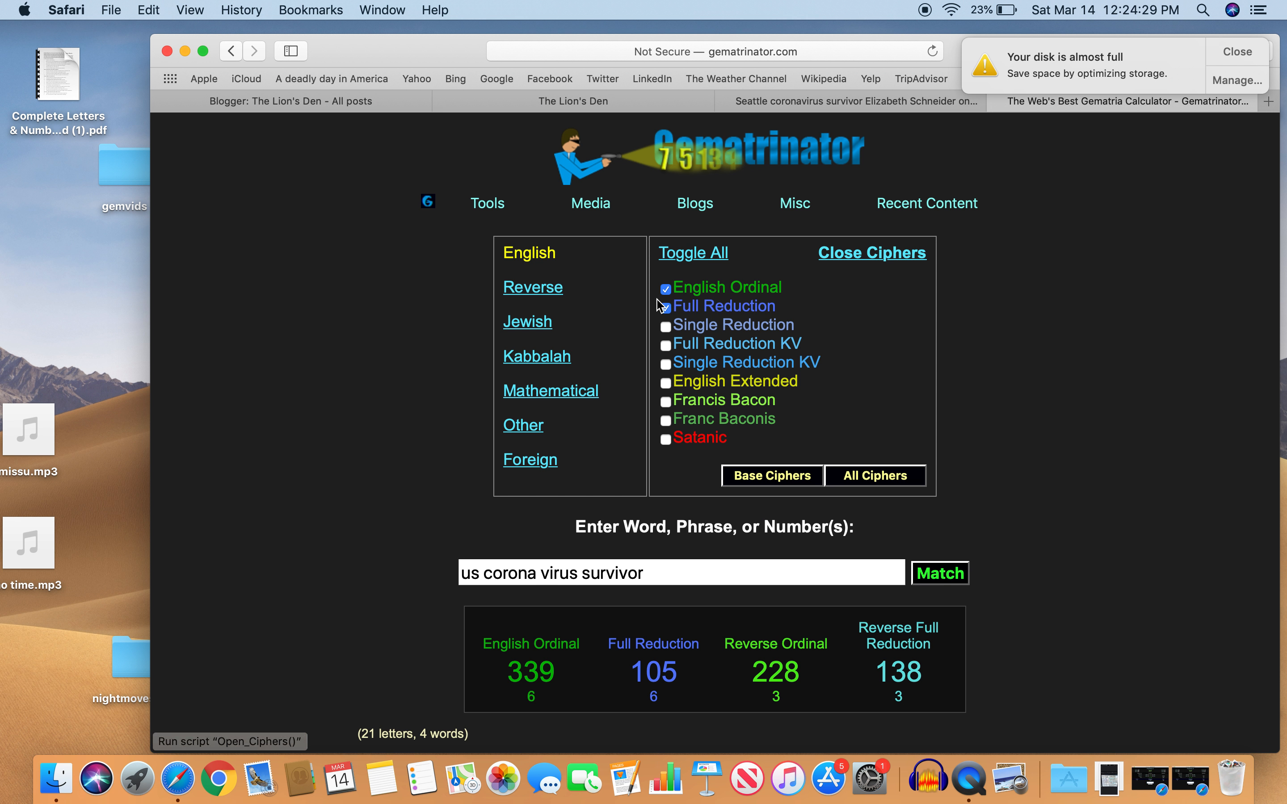
left_click(665, 326)
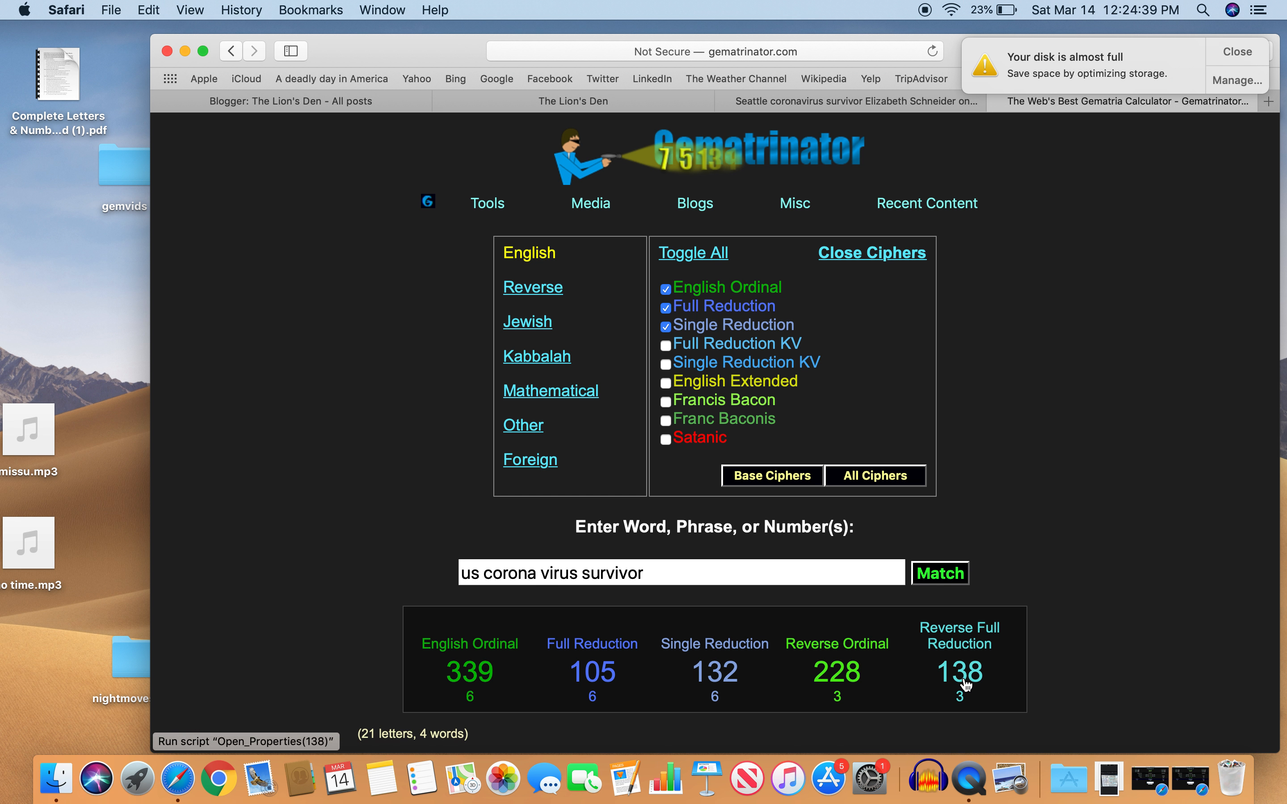
mouse_move(688, 696)
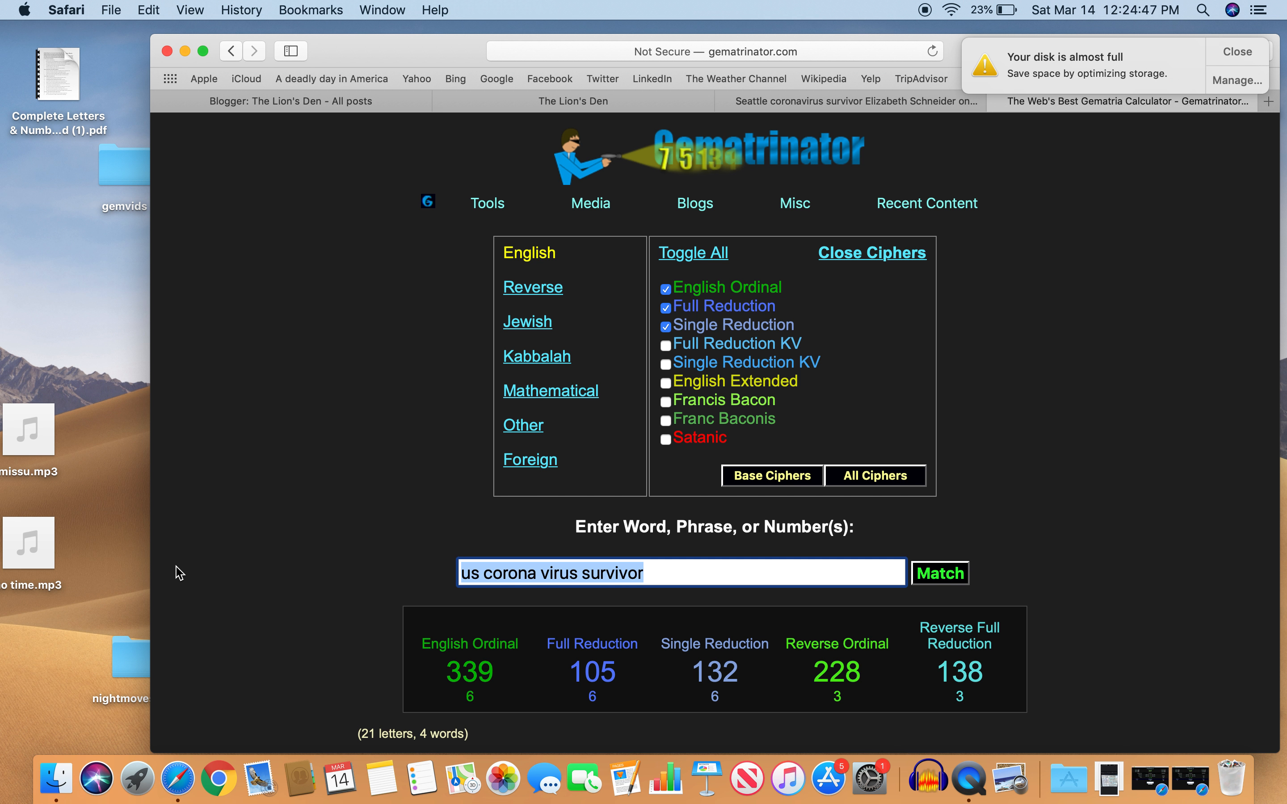
Replace the phrase with 'United States of America', totaling 228 English Ordinal and 102 Single Reduction.
type("United")
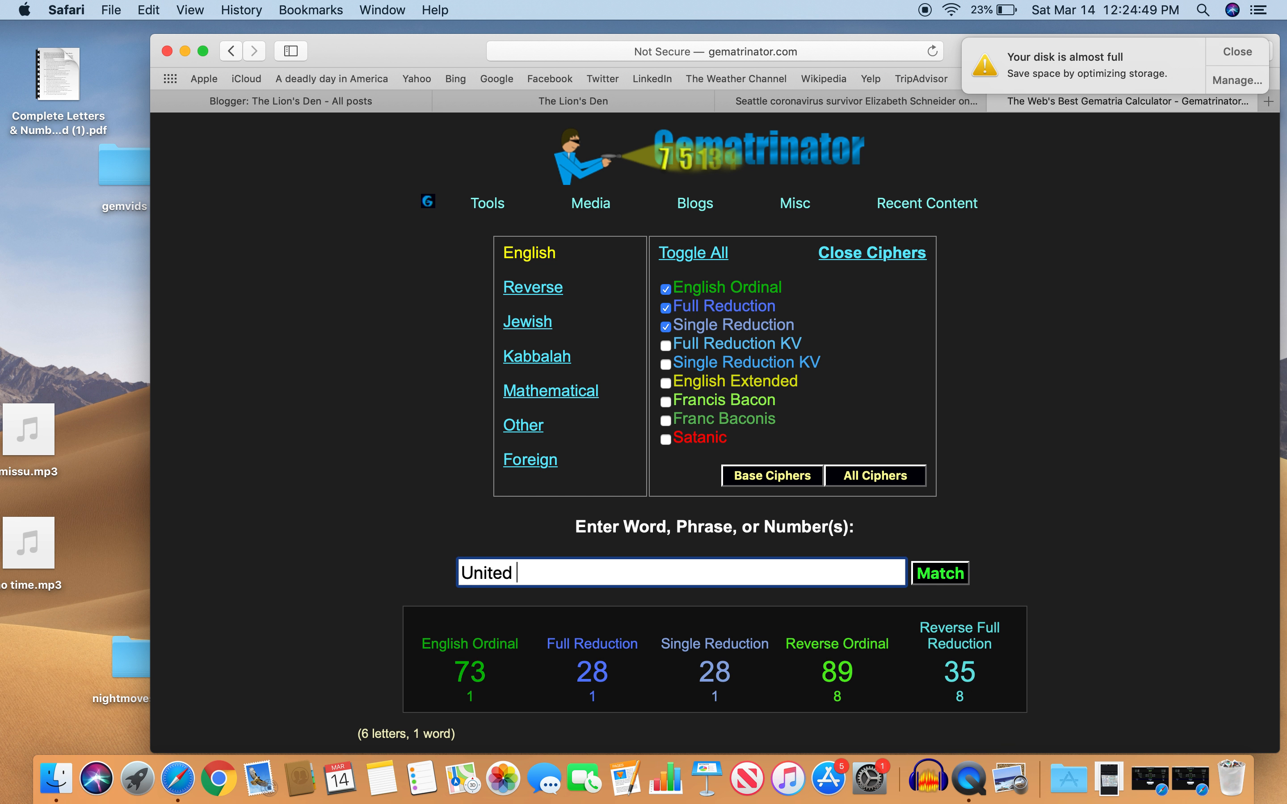
type("states of a")
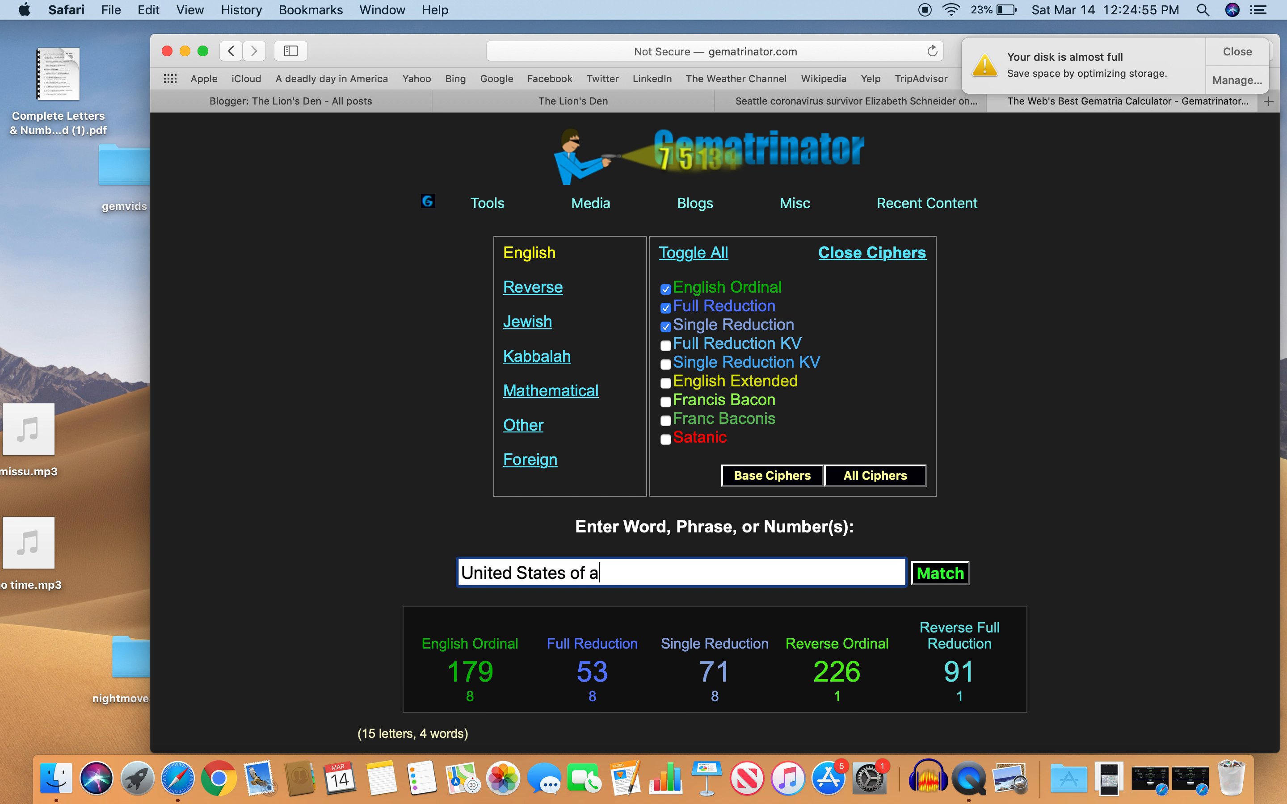
type("merica")
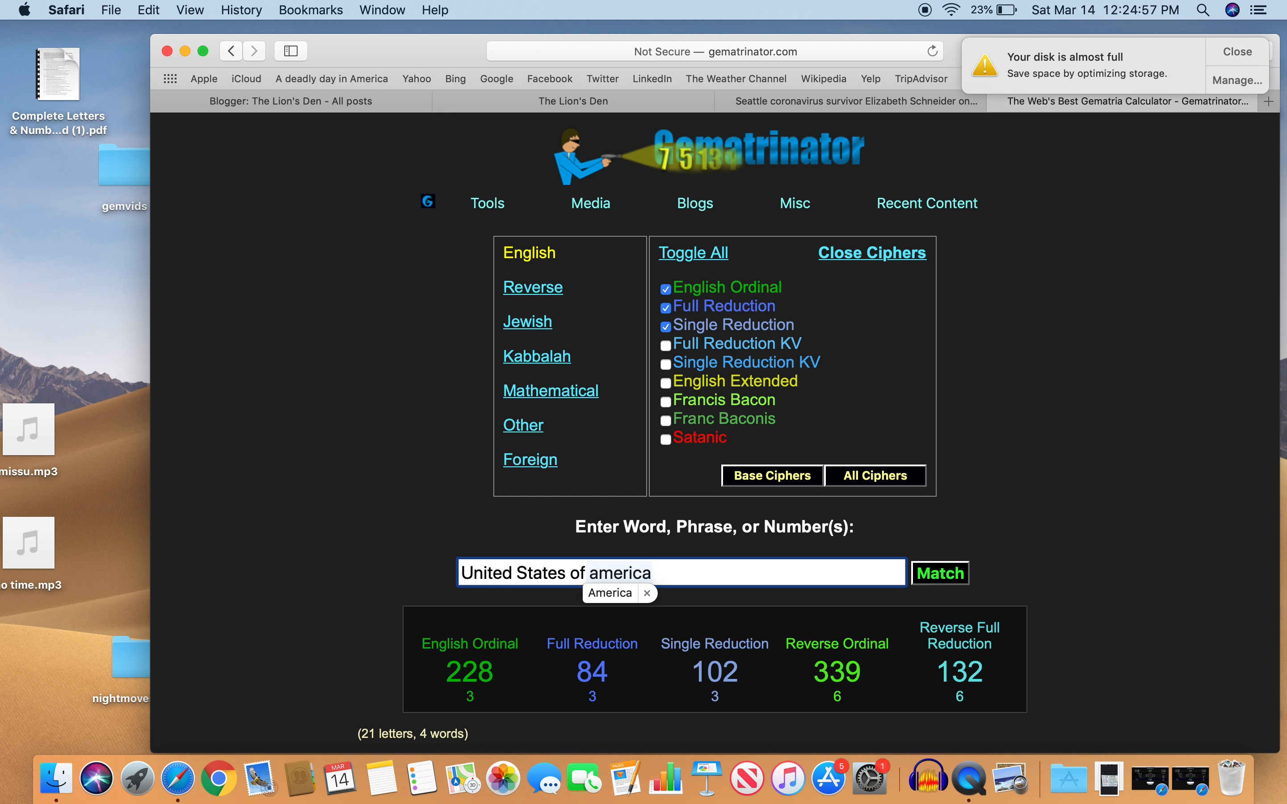
mouse_move(705, 778)
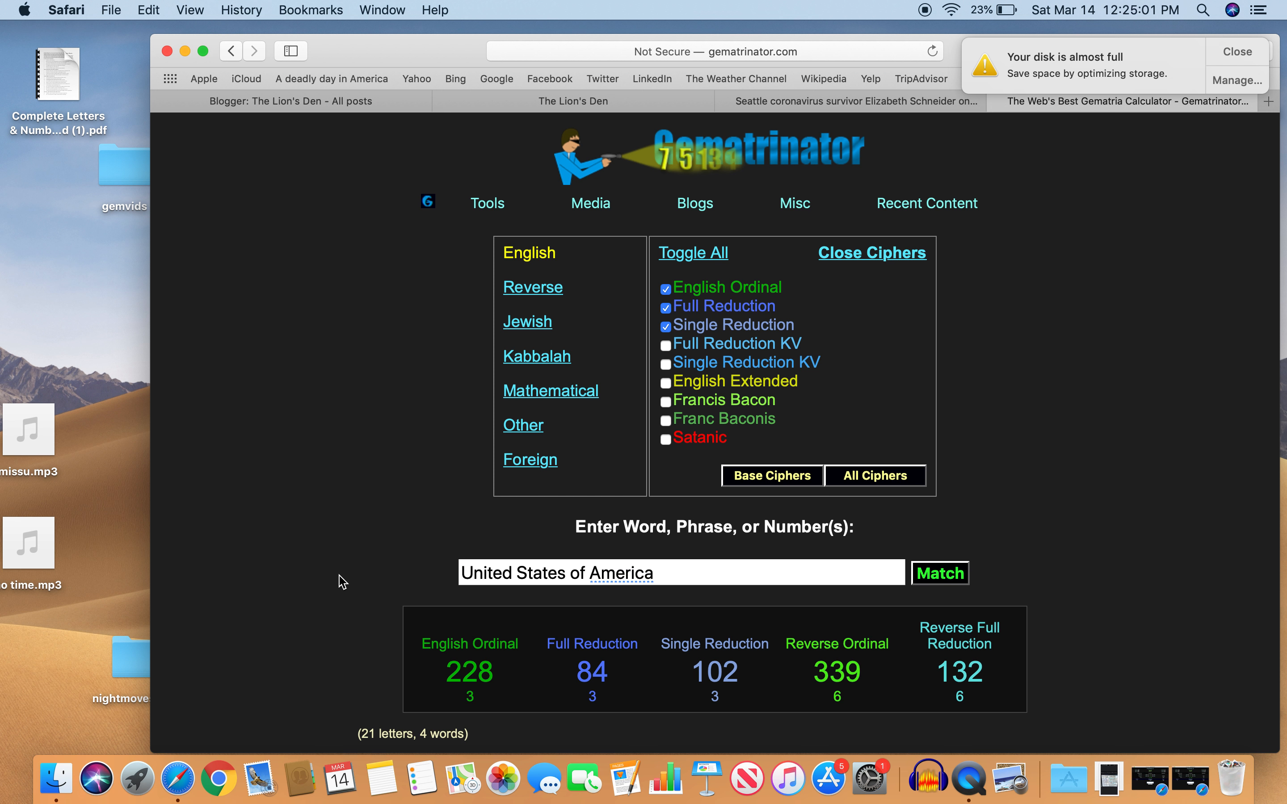
View the Reverse Ordinal breakdown and number properties of 339, then dismiss the popup.
scroll("down", 3)
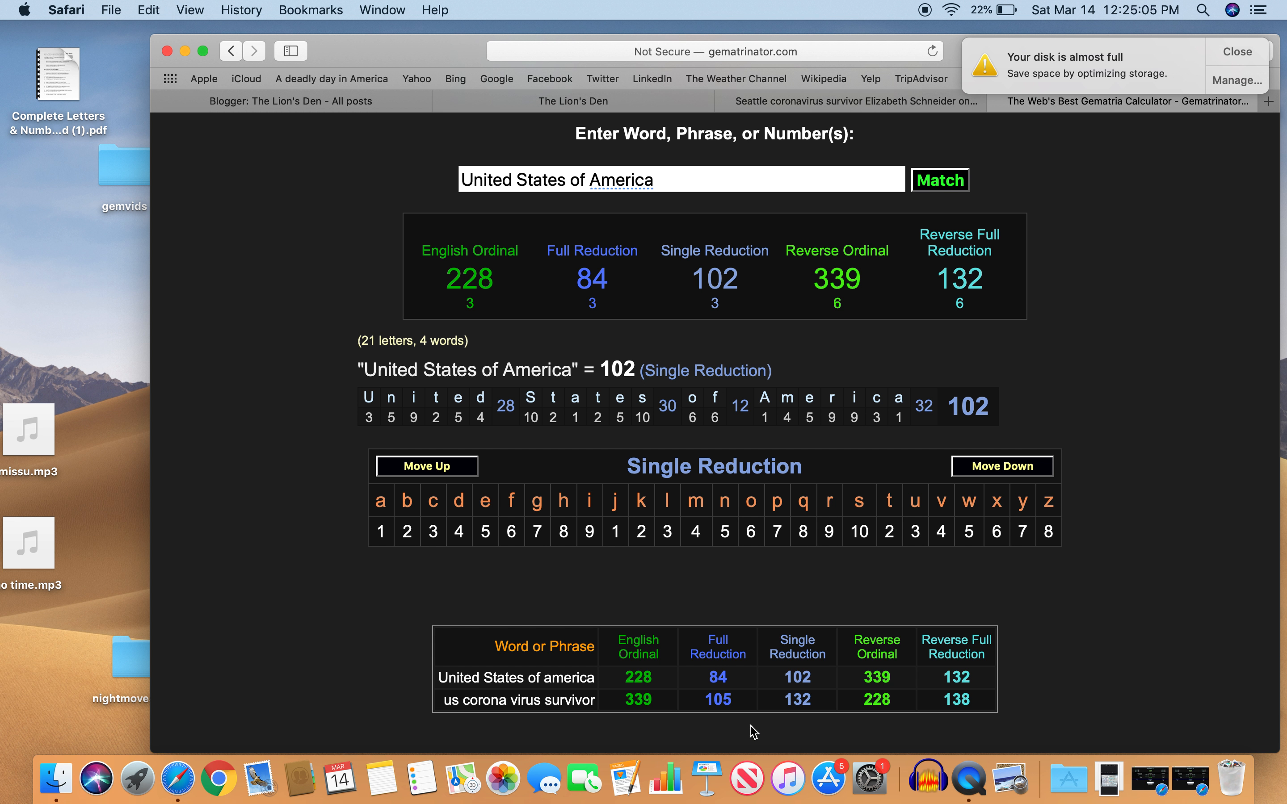
mouse_move(943, 681)
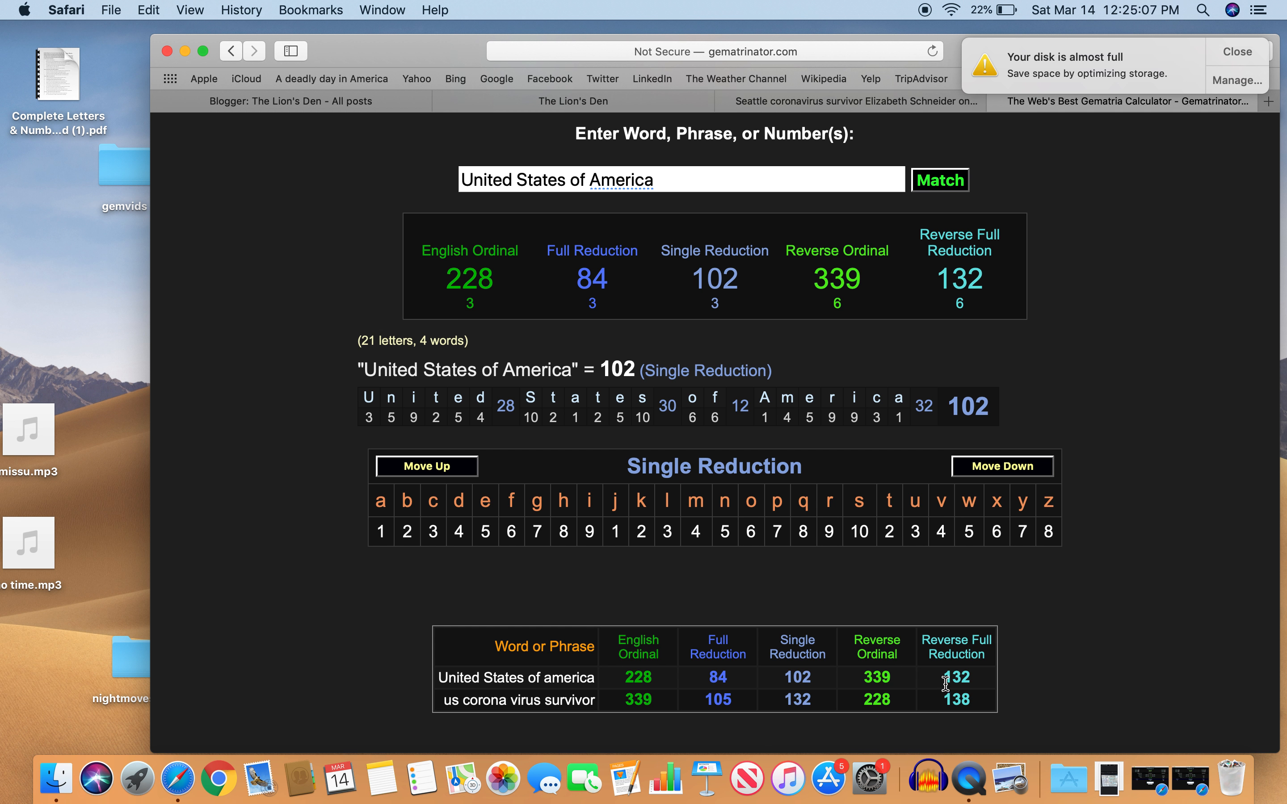
mouse_move(663, 704)
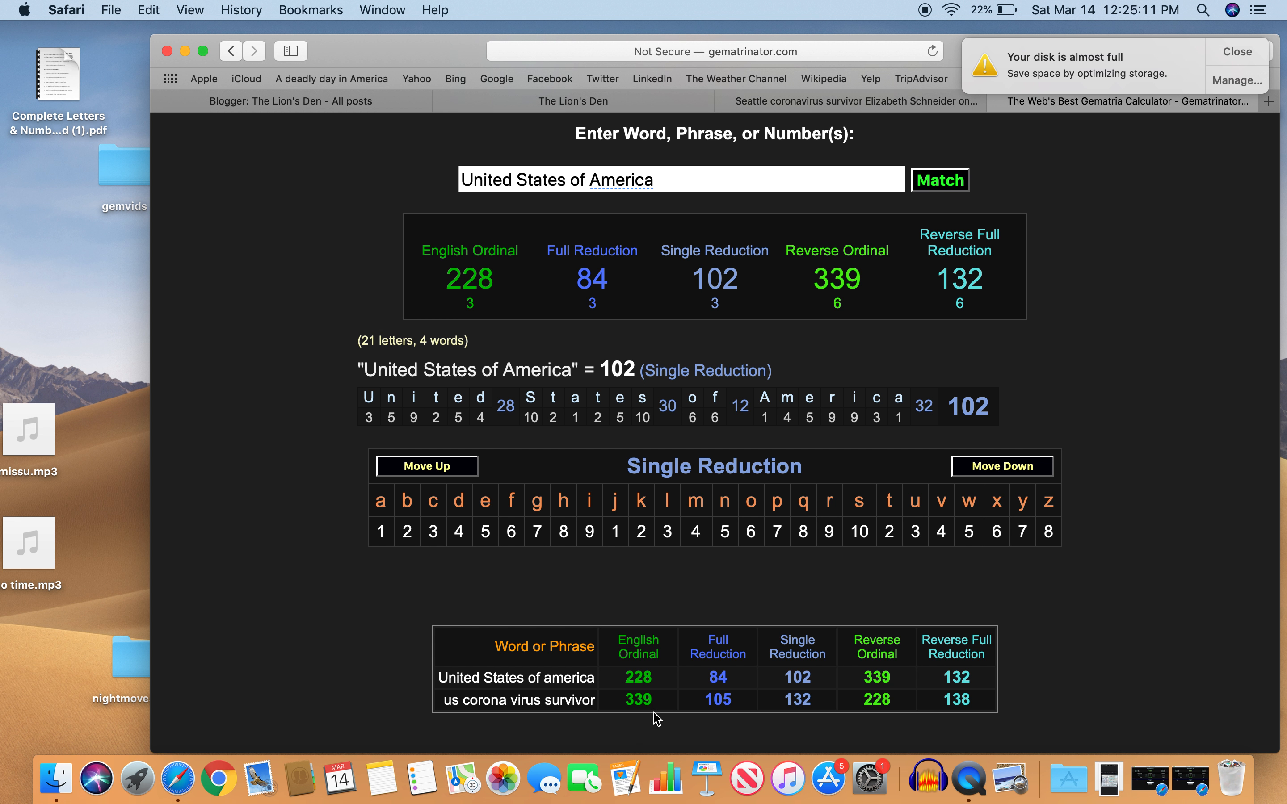
left_click(836, 278)
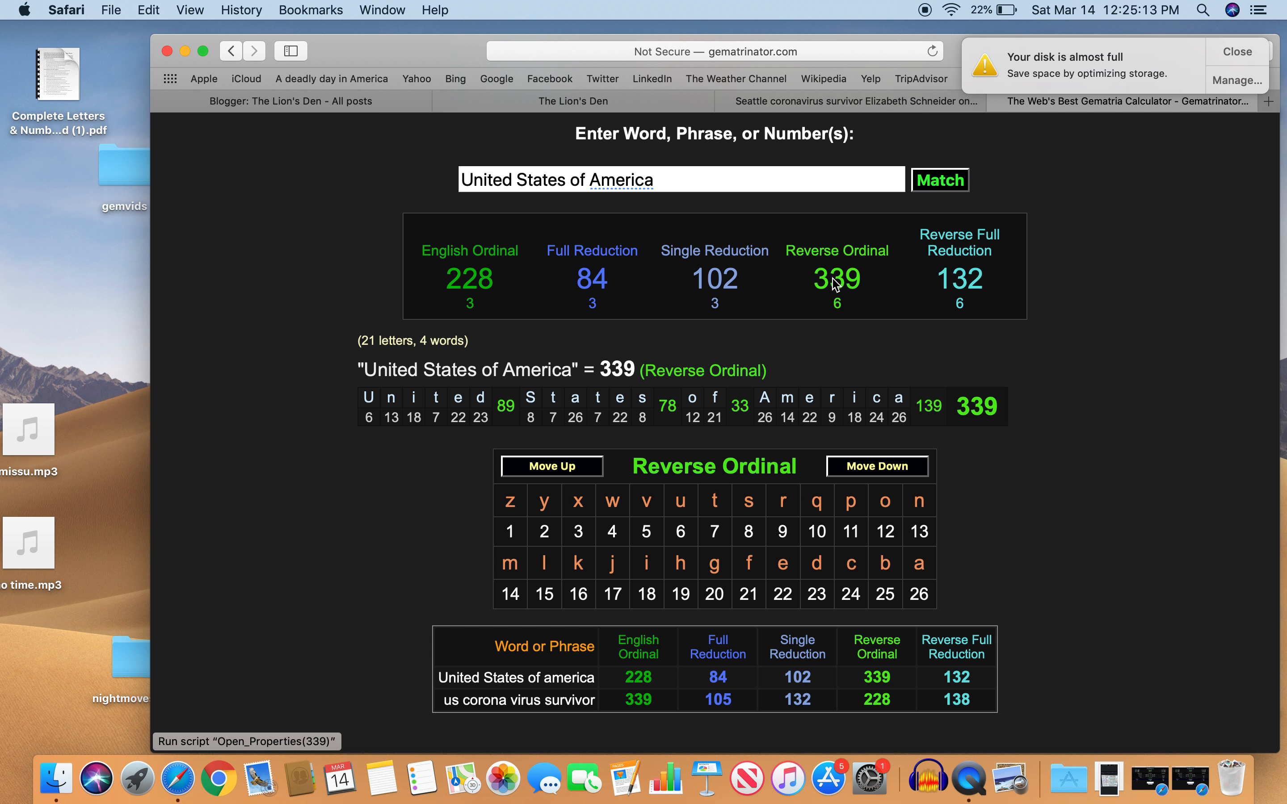
left_click(837, 279)
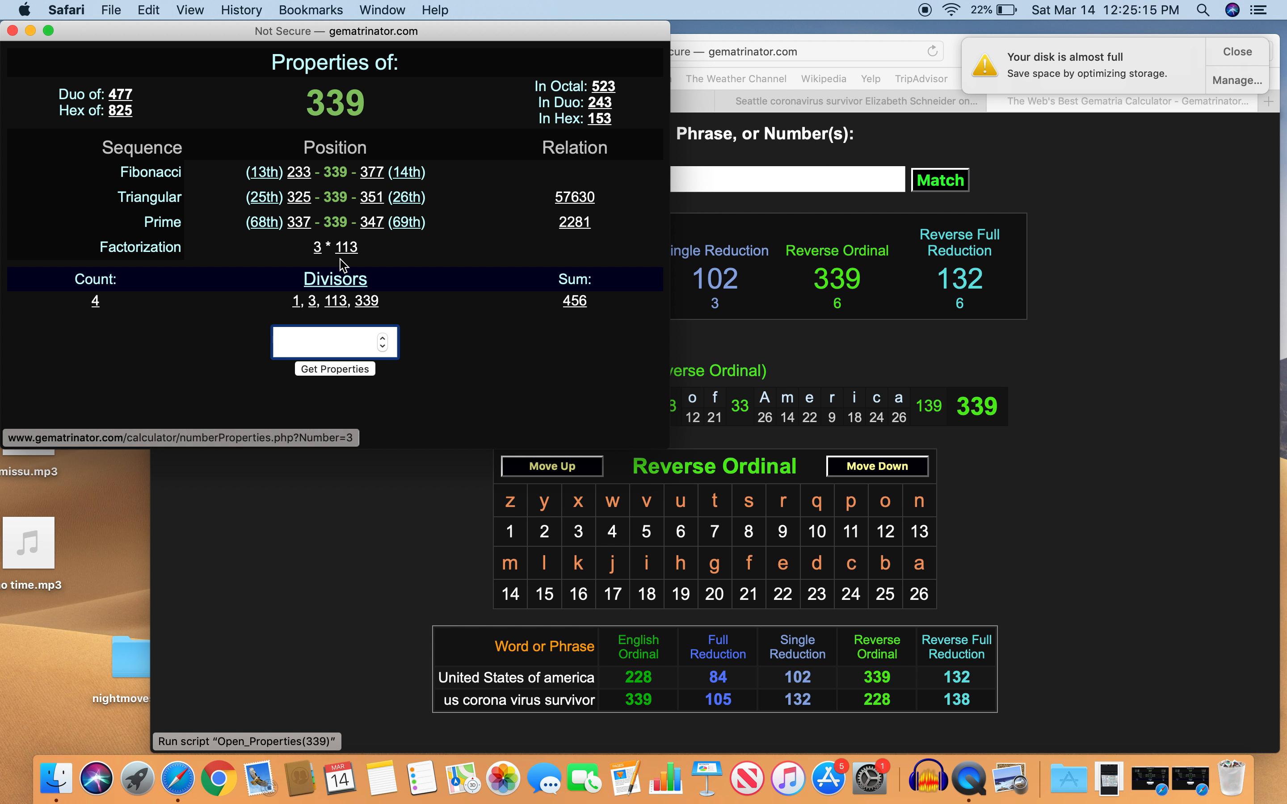
left_click(13, 31)
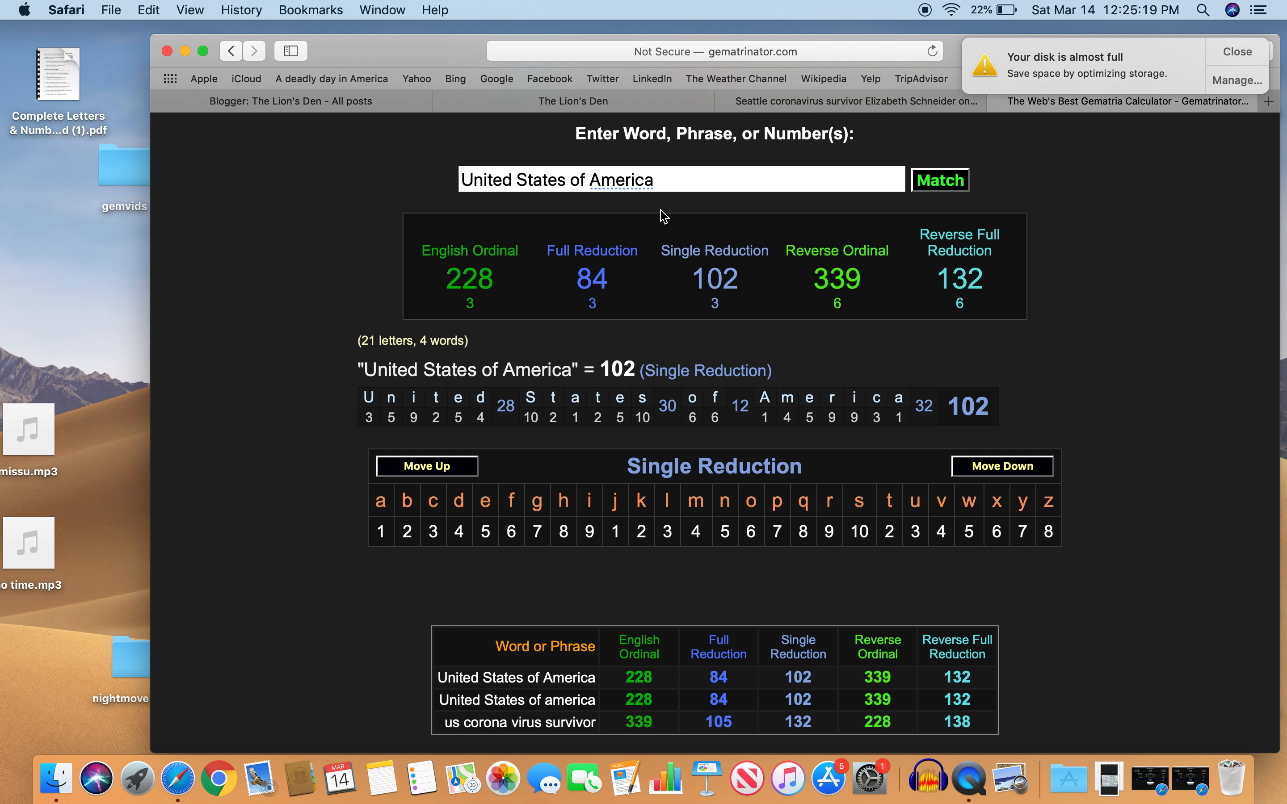
Calculate 'dishonest' at 113/41/59/130/49, then return to the CNN survivor article.
type("dishonest")
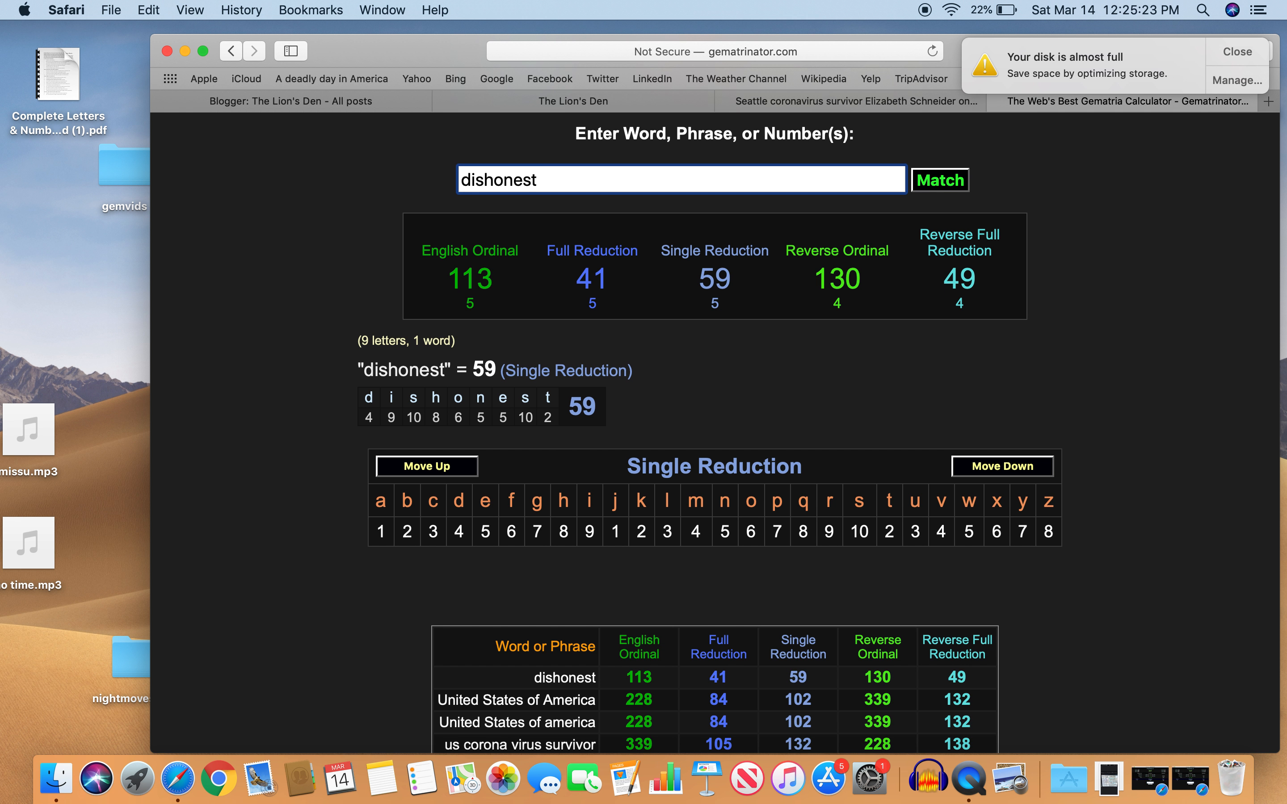
mouse_move(406, 220)
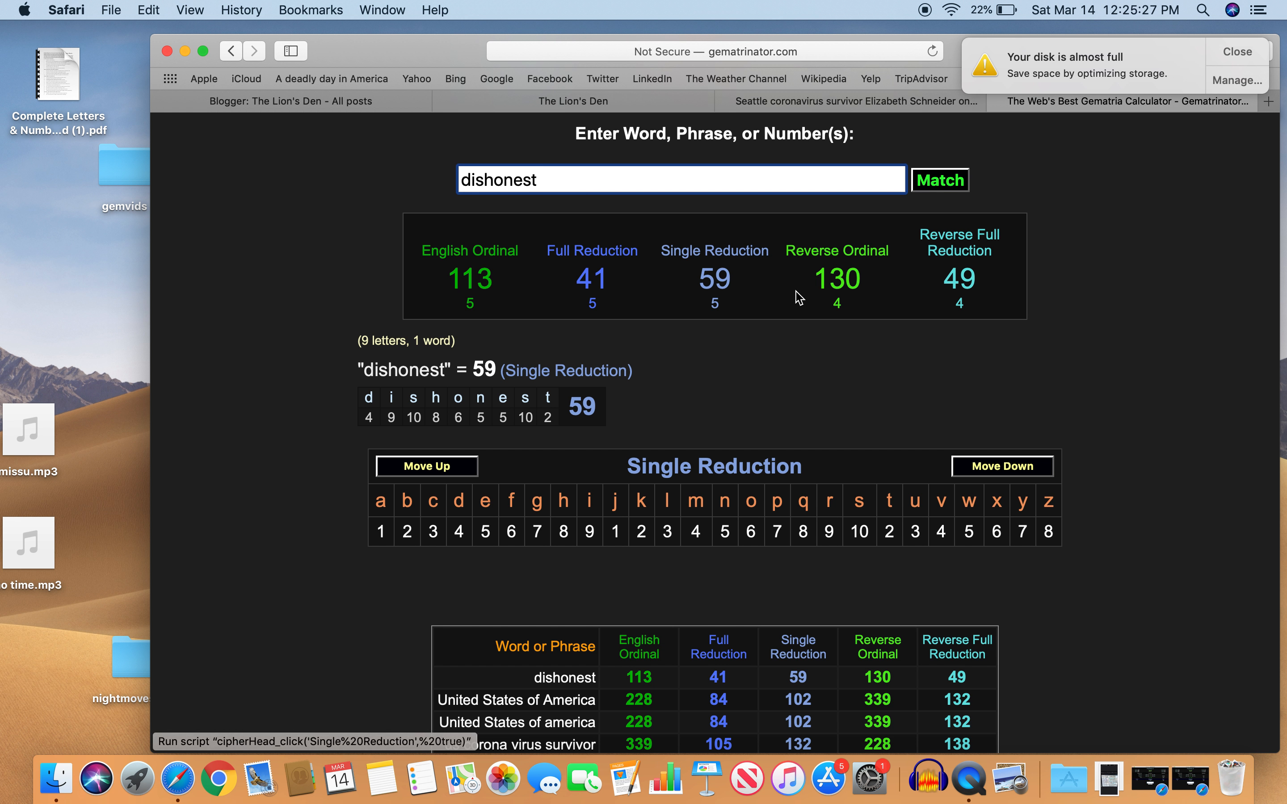
mouse_move(958, 300)
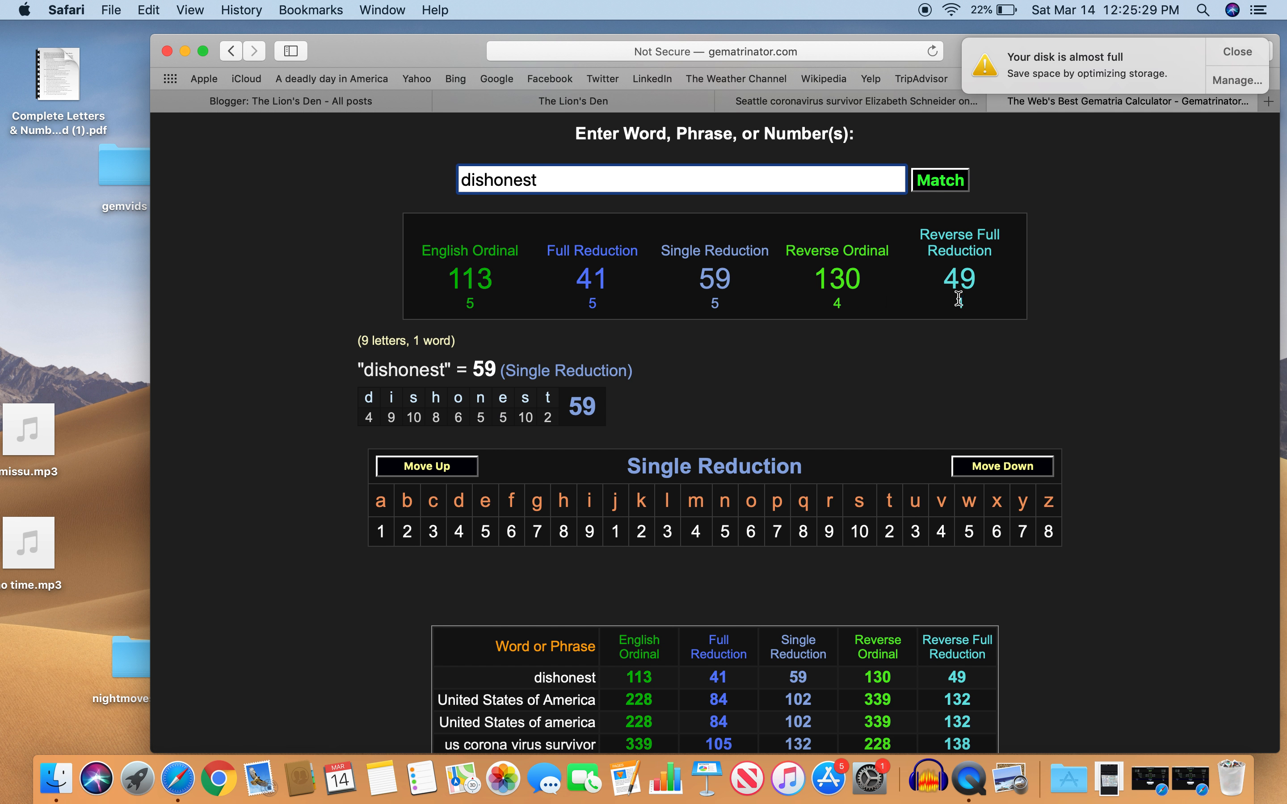
left_click(836, 279)
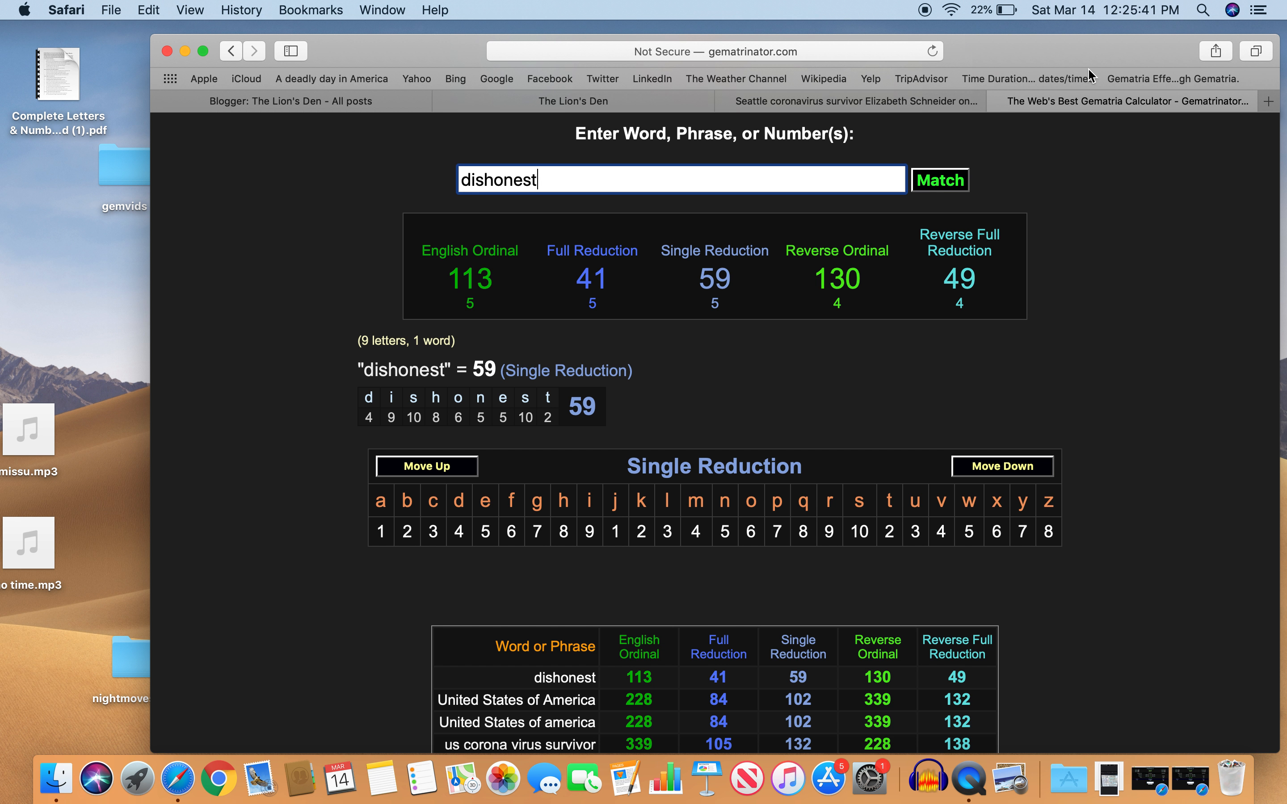
left_click(830, 101)
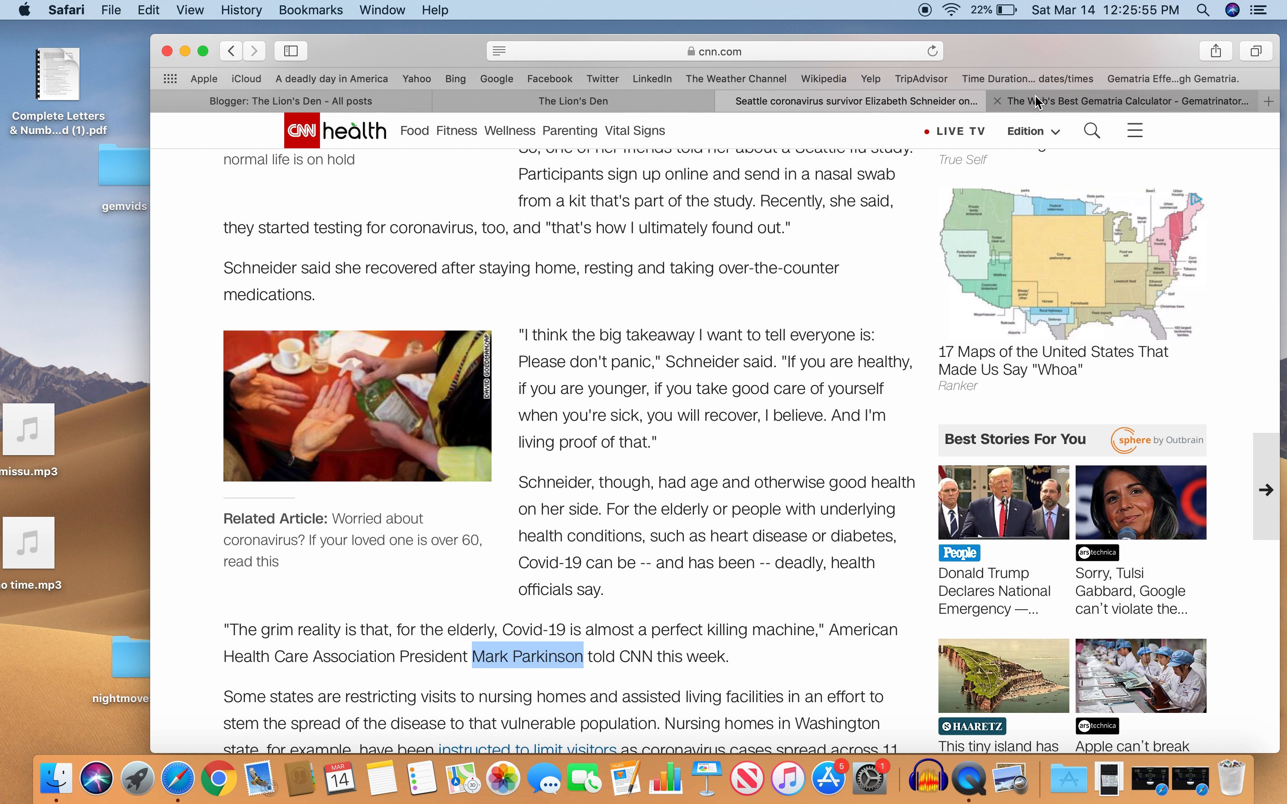
Back in Gematrinator, add 'Mark Parkinson' (160/61/70/191/83) and 'corona virus' (155/56/65/142/70) to the history.
left_click(1124, 101)
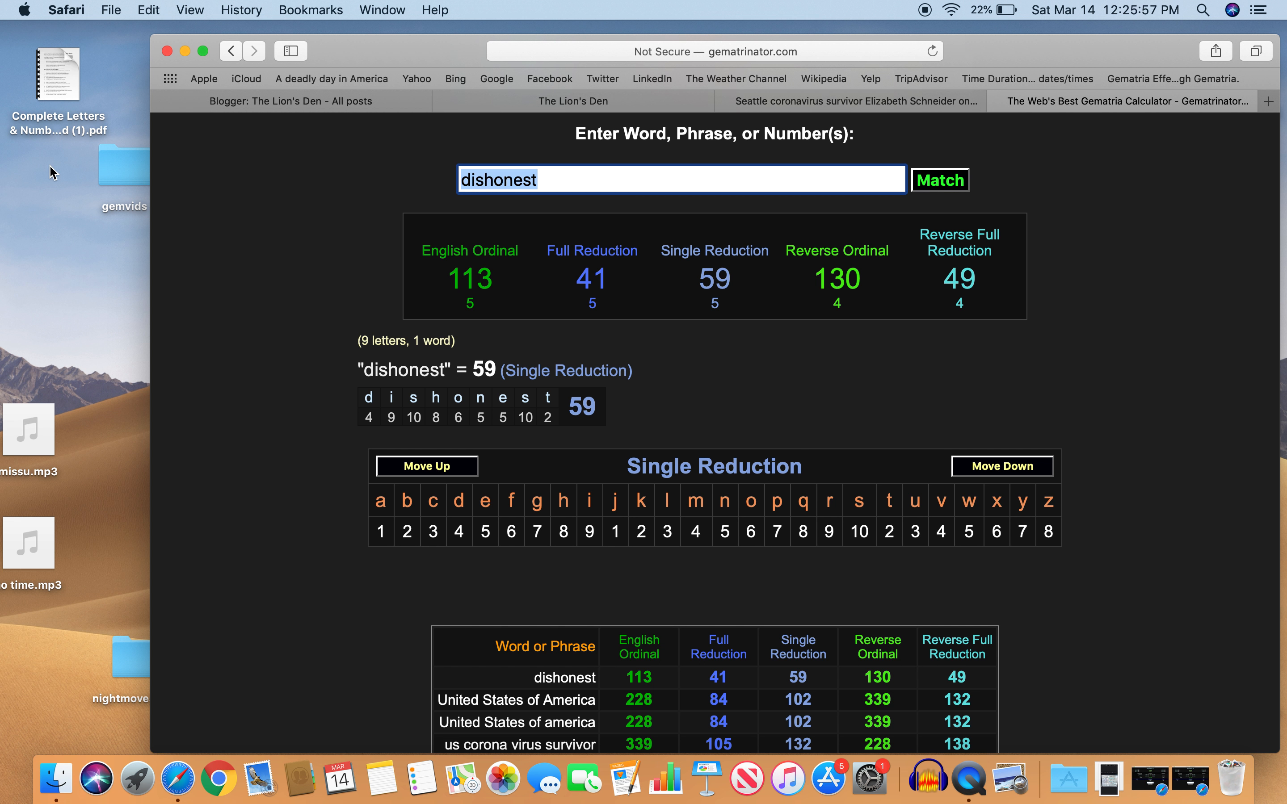
type("Mark Parkinson")
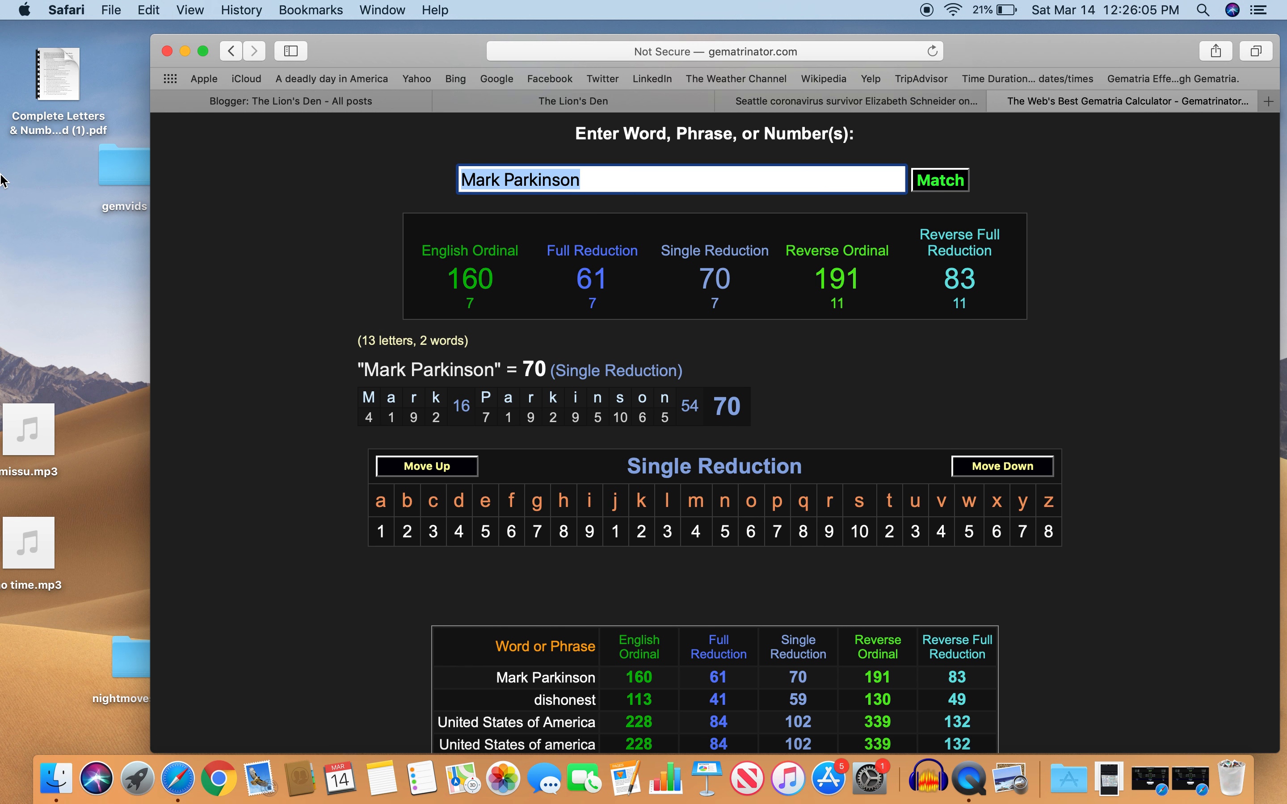
type("corona virus")
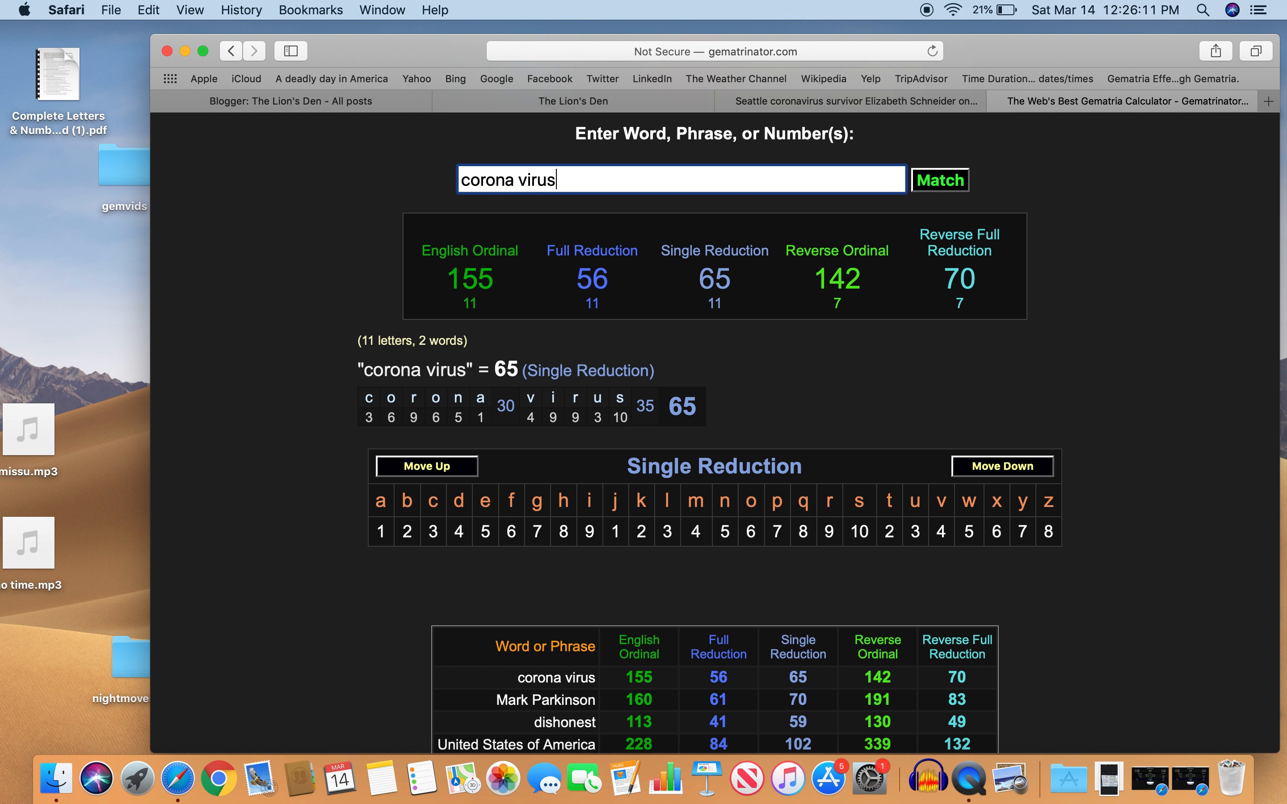
mouse_move(898, 316)
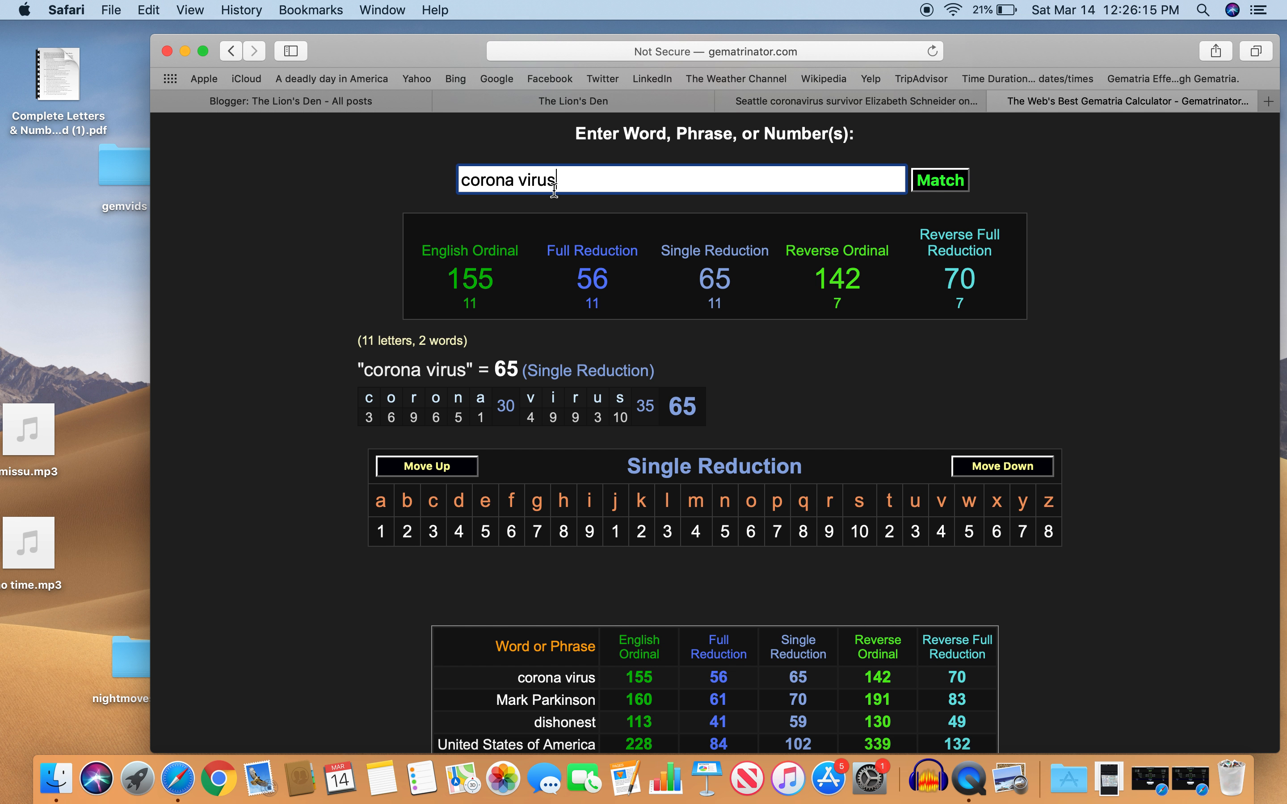
Add 'killing machine' (127/73/73/251/80) and 'perfect killing machine' (200/110/110/367/115) to the history.
type("kilk")
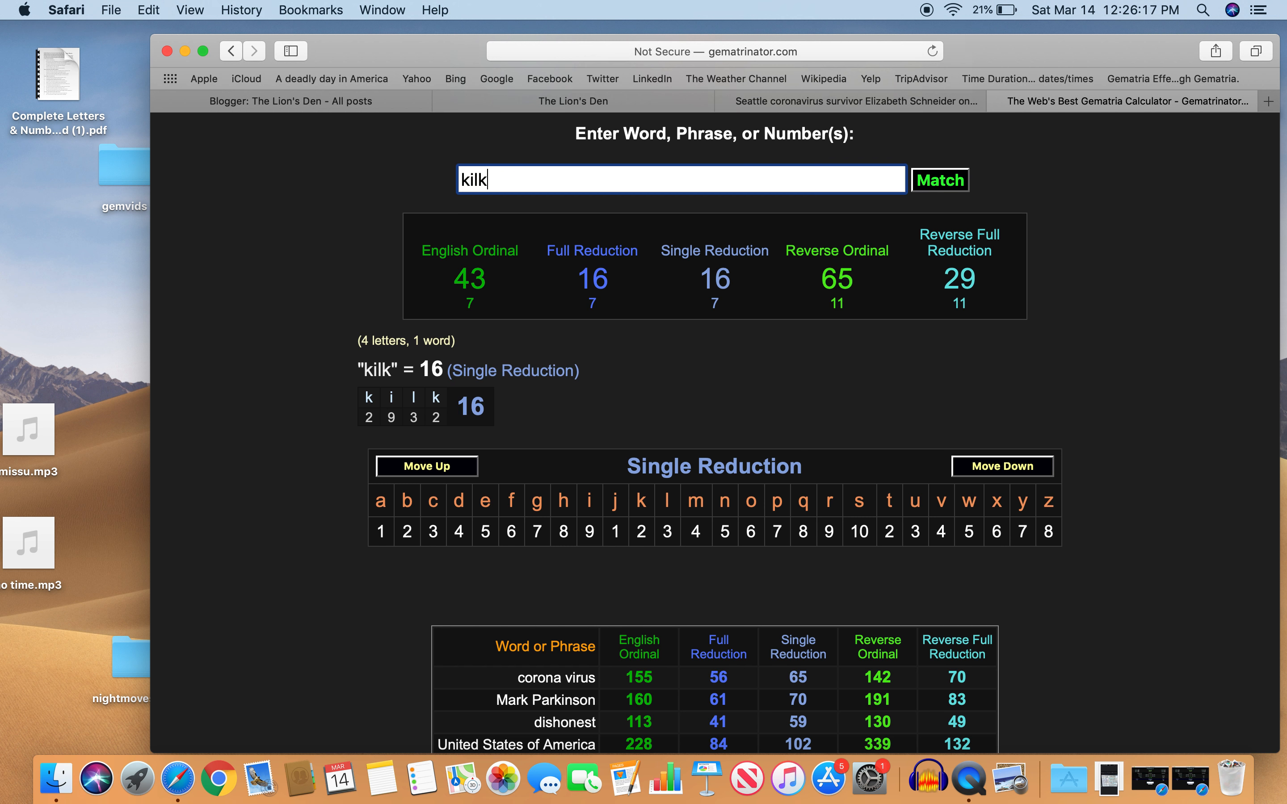
type("illing machine")
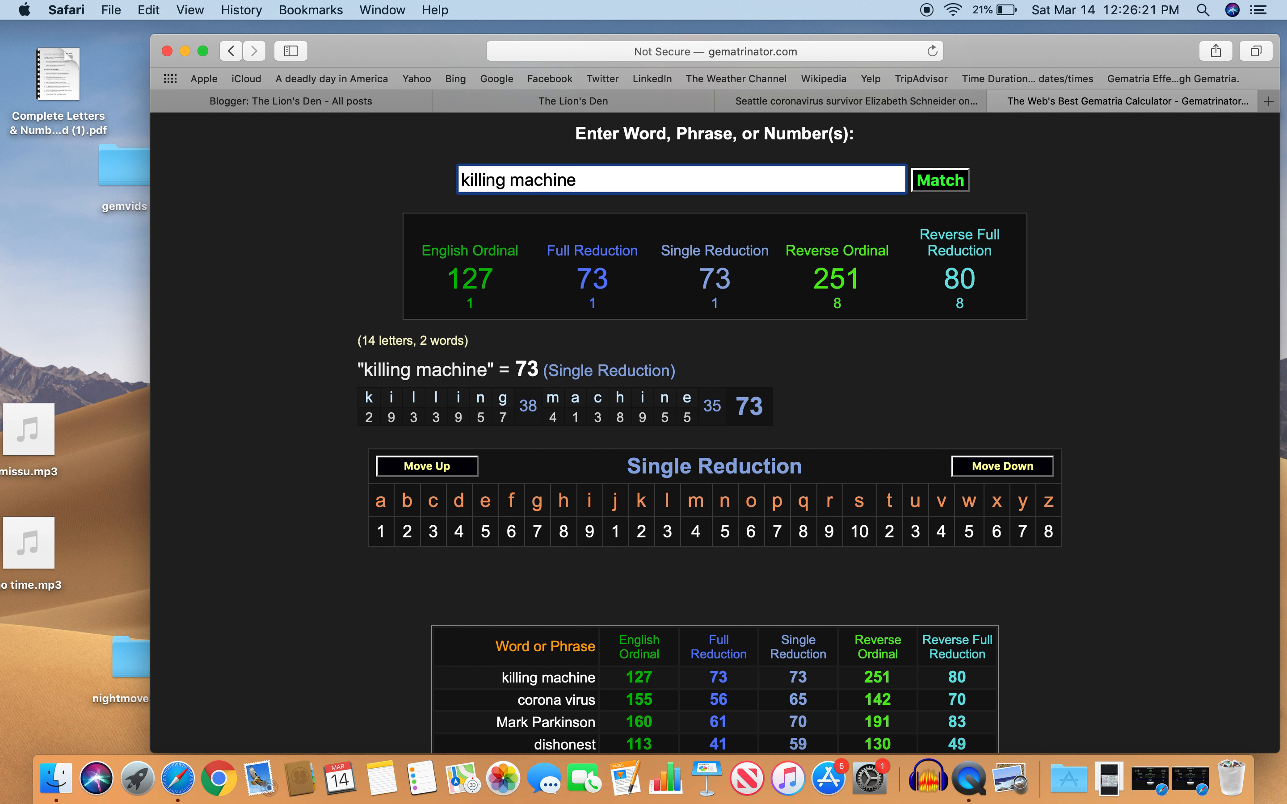
mouse_move(588, 320)
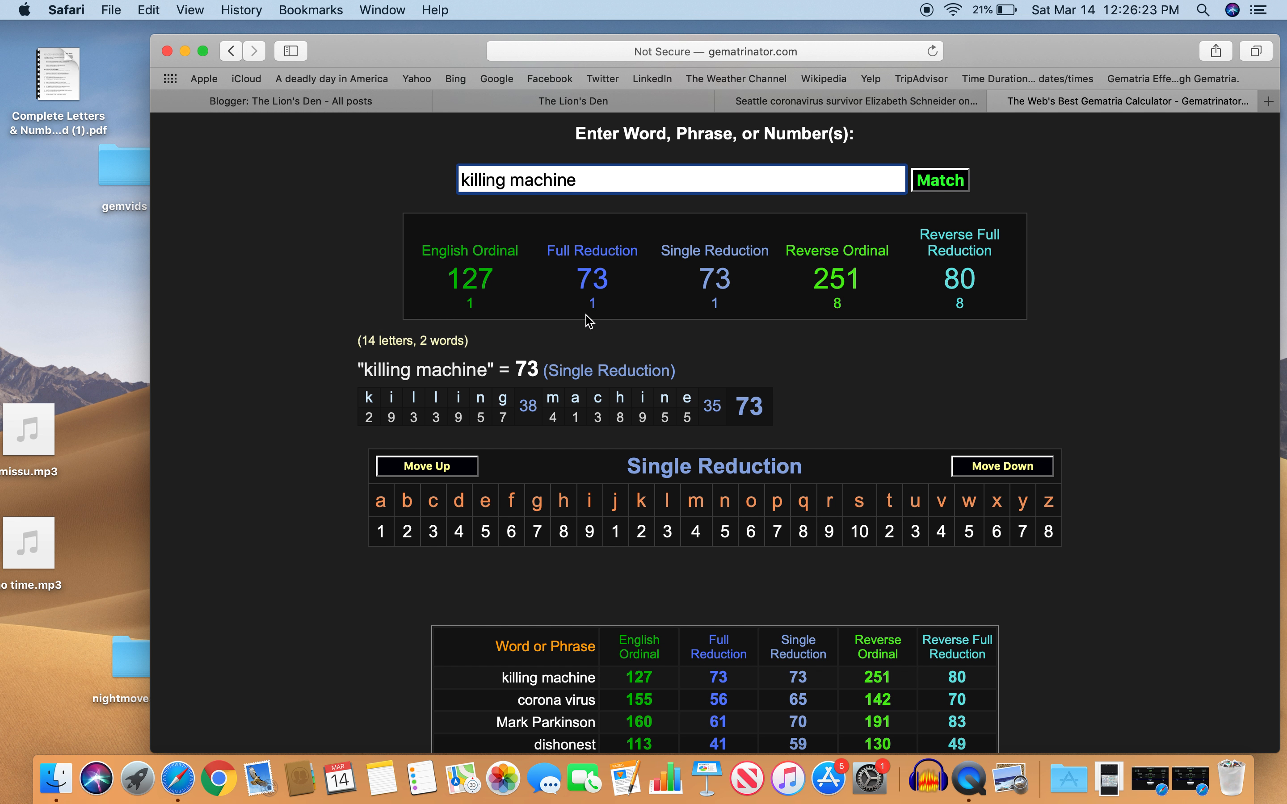
left_click(590, 279)
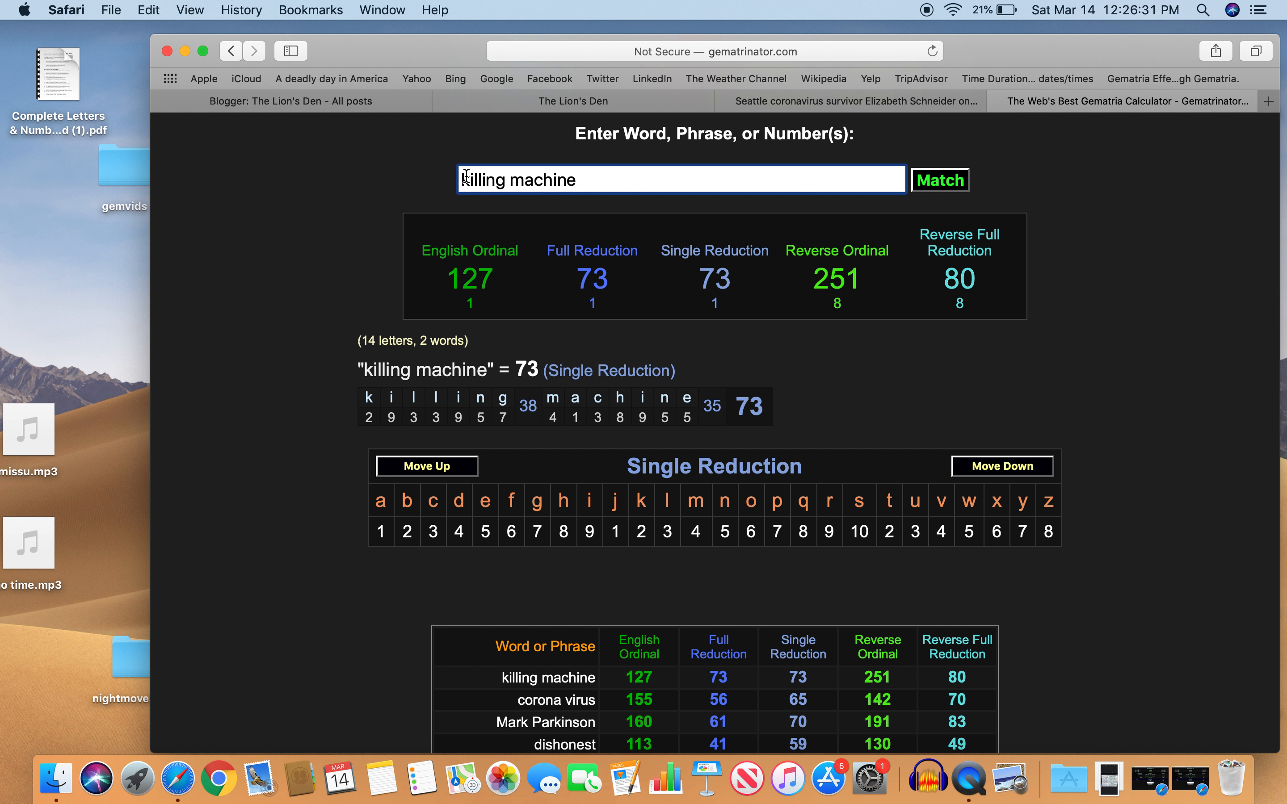
type("perfect")
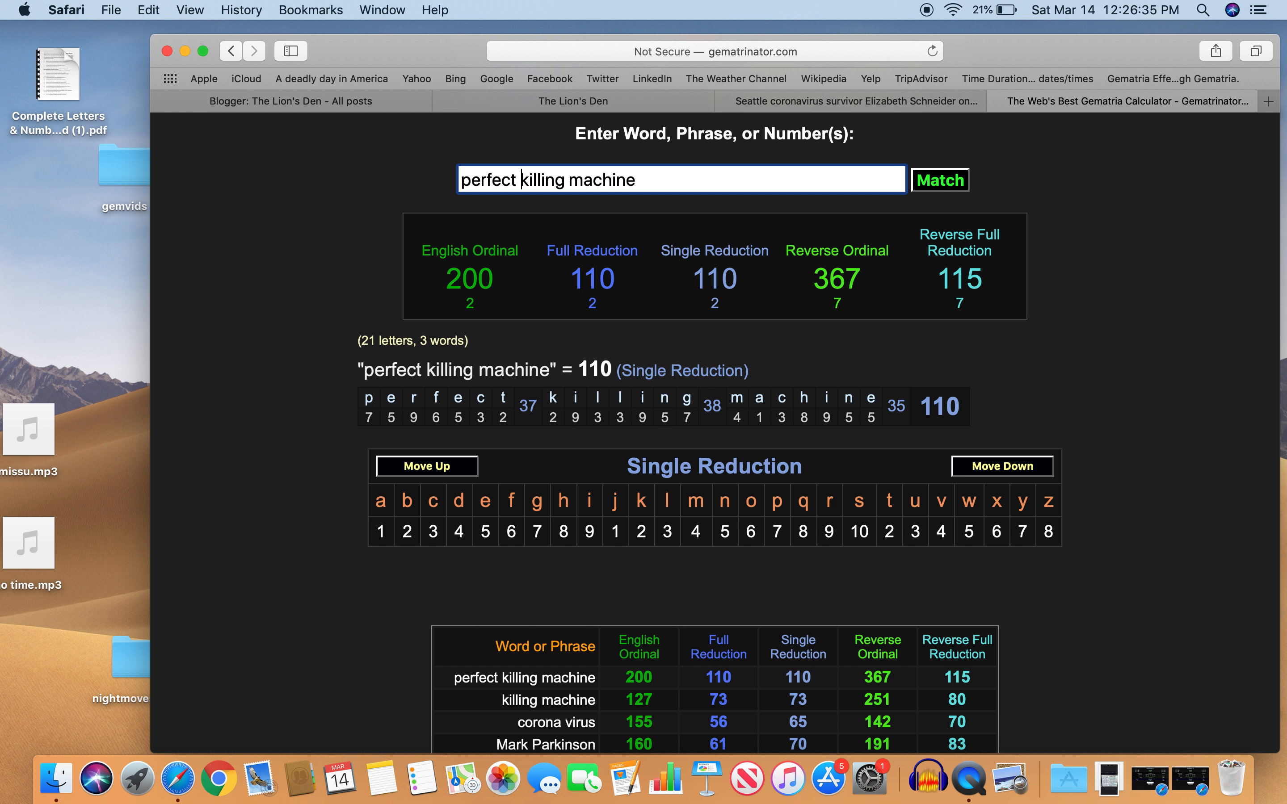
Re-enter 'Mark Parkinson' in the input box to derive 'Parkinson' (117/45/54/126/54).
left_click(959, 256)
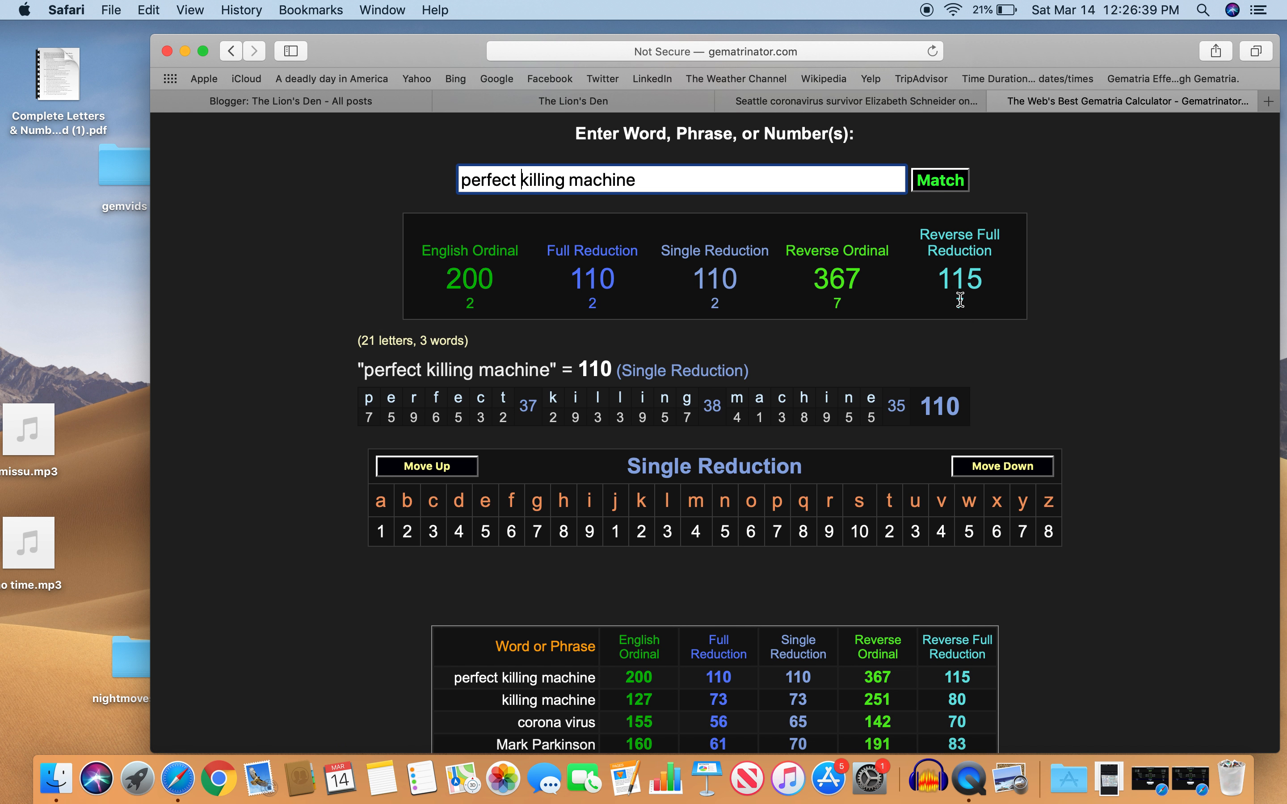
left_click(592, 250)
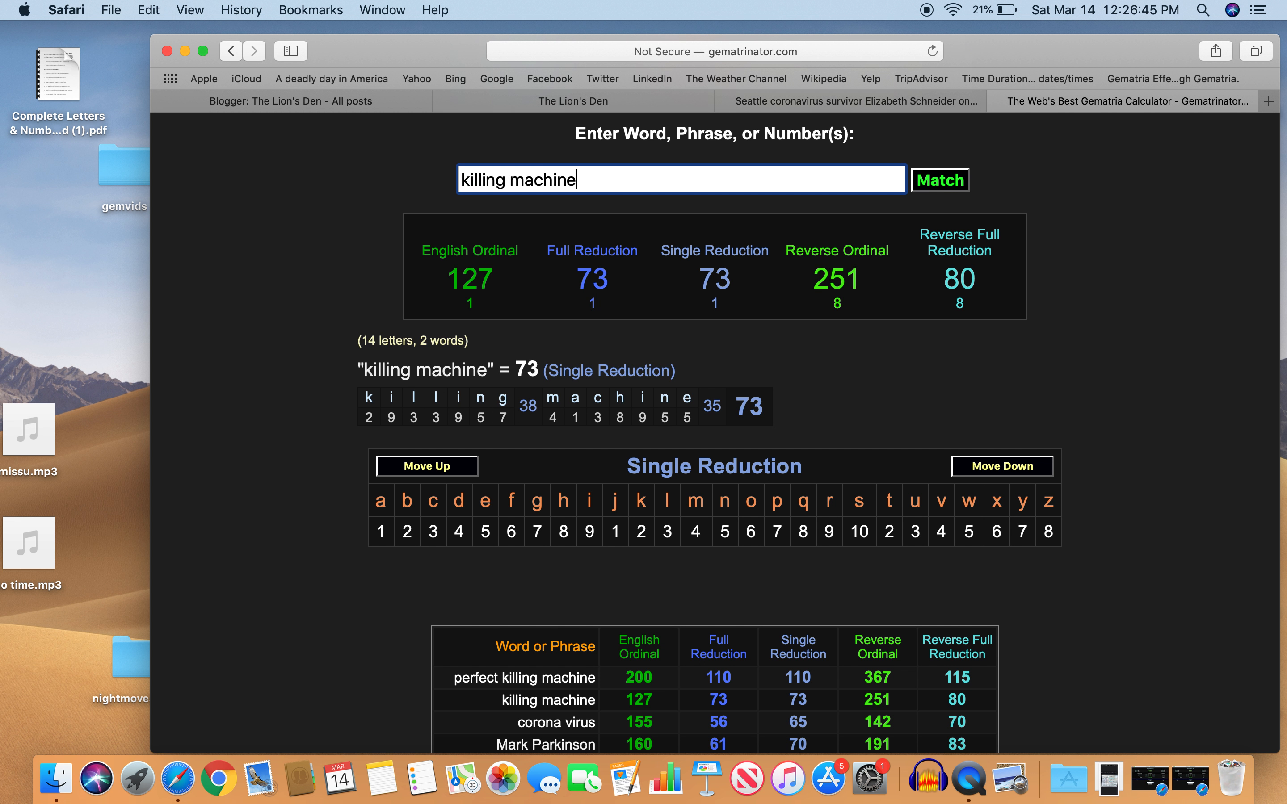
type("Mark Parkinson")
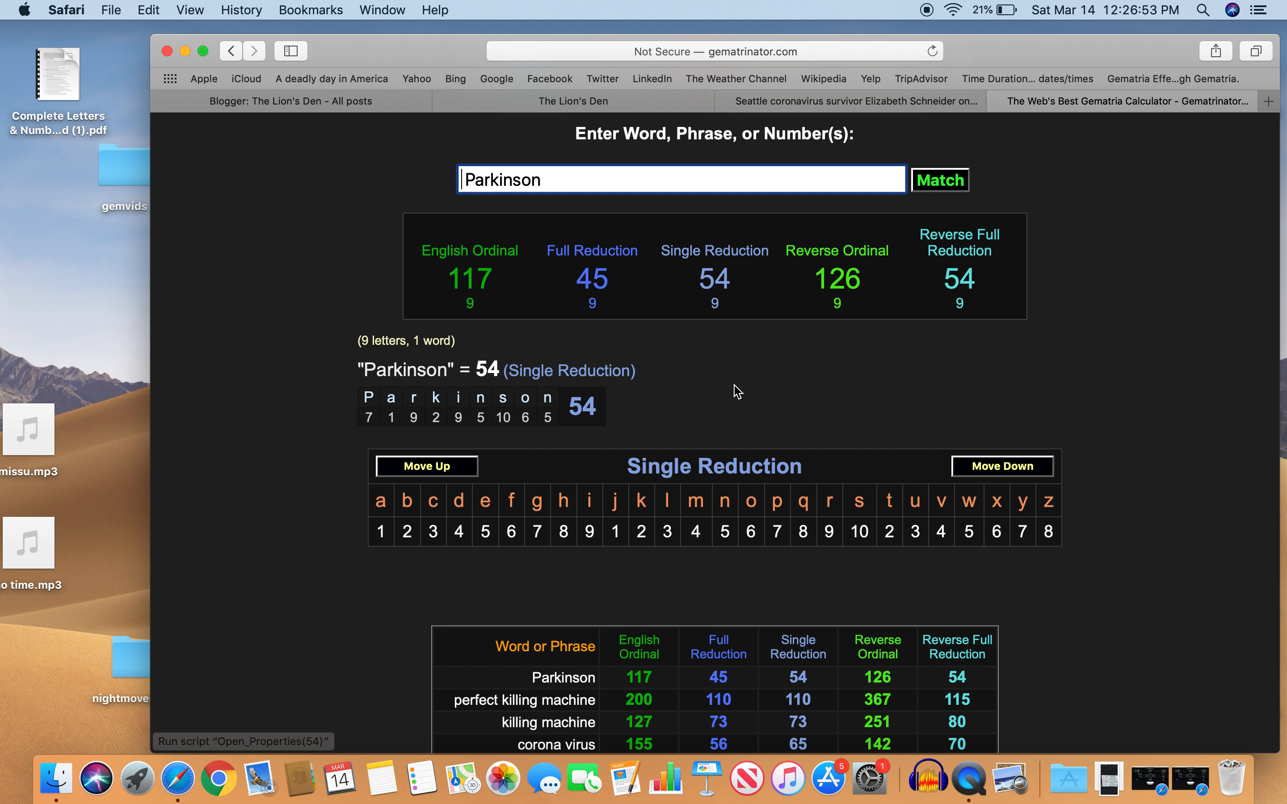
mouse_move(580, 360)
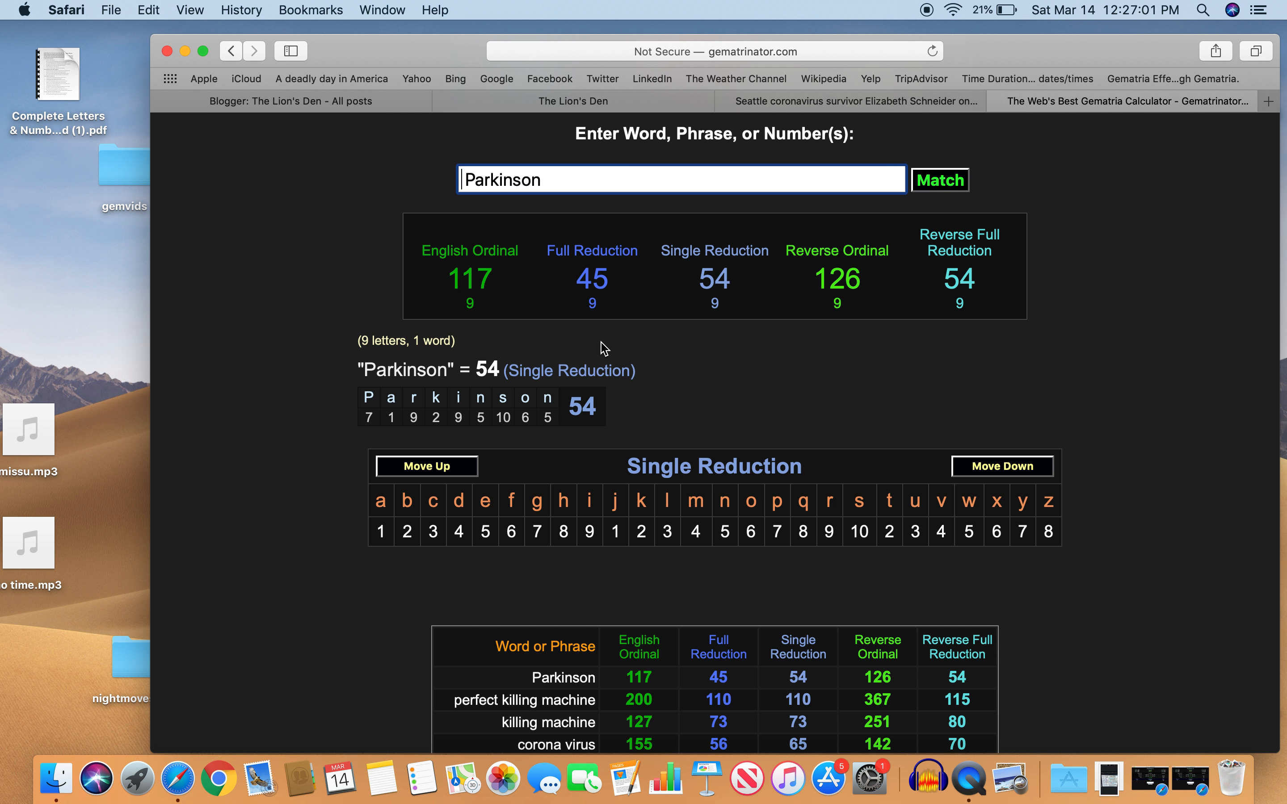
Return to the CNN survivor article at Mark Parkinson's 'perfect killing machine' quote.
left_click(851, 101)
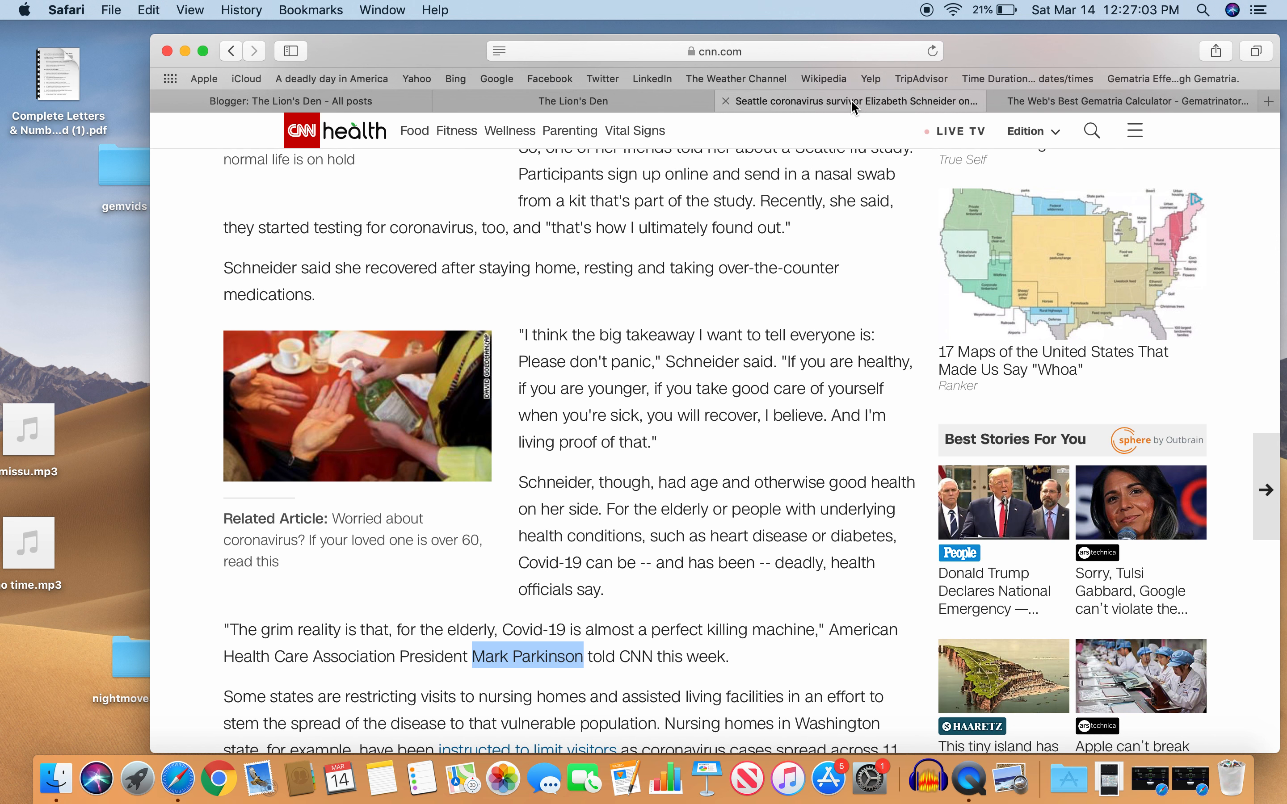
mouse_move(1143, 494)
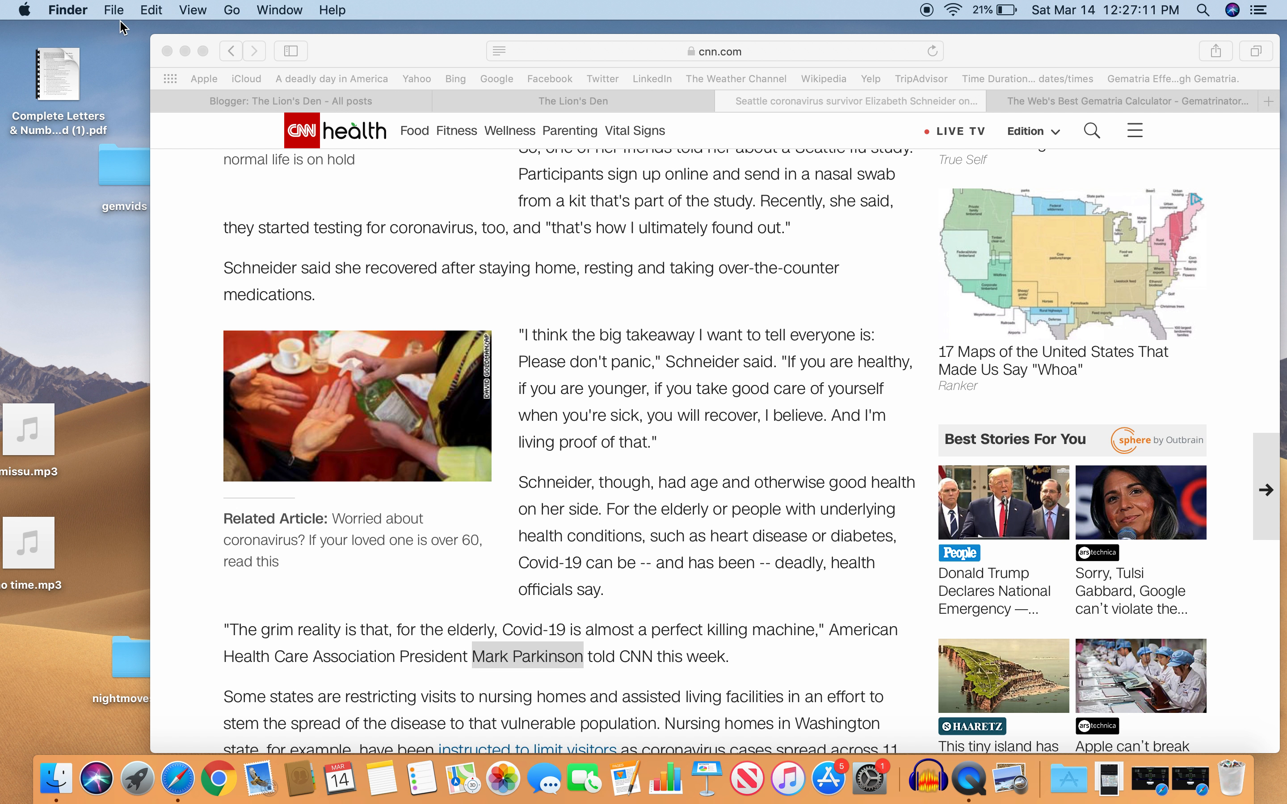
mouse_move(969, 743)
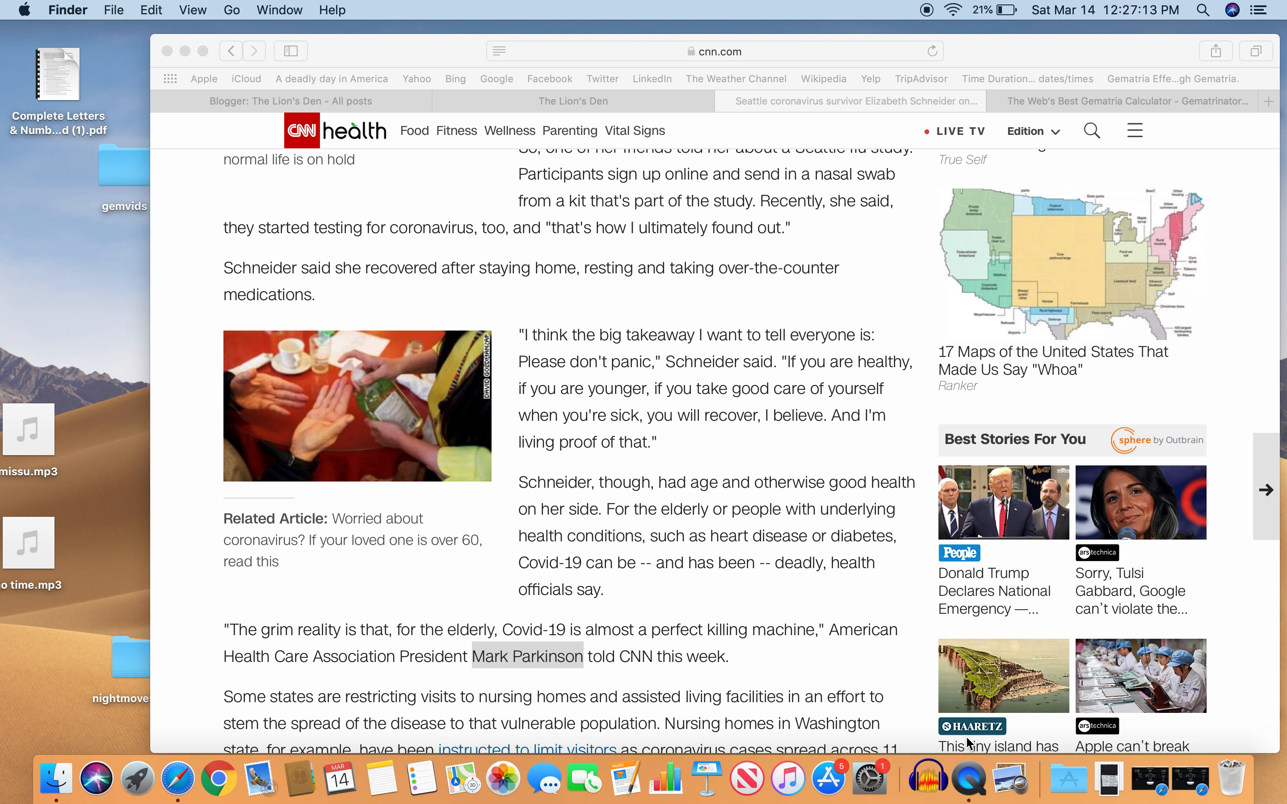
Quit QuickTime Player and start naming the new screen recording 'seat' in the save prompt.
left_click(951, 778)
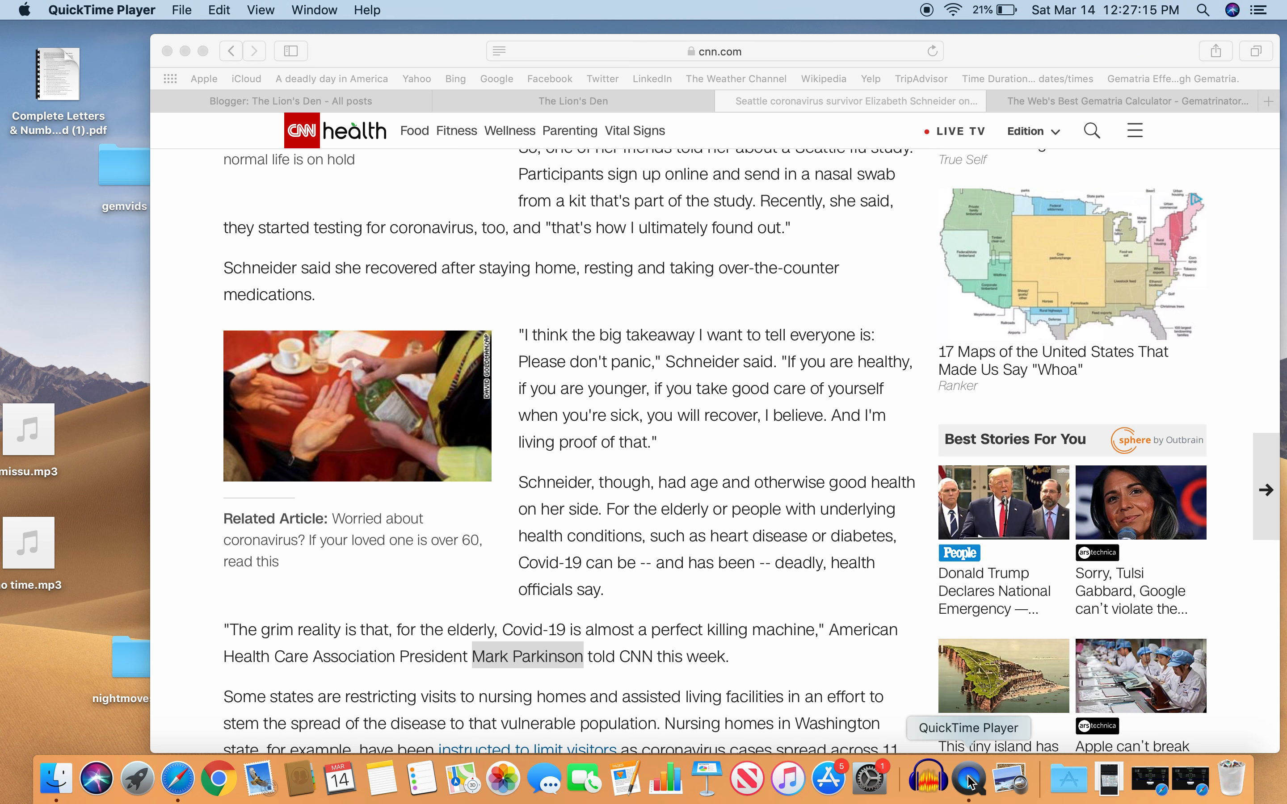
left_click(101, 9)
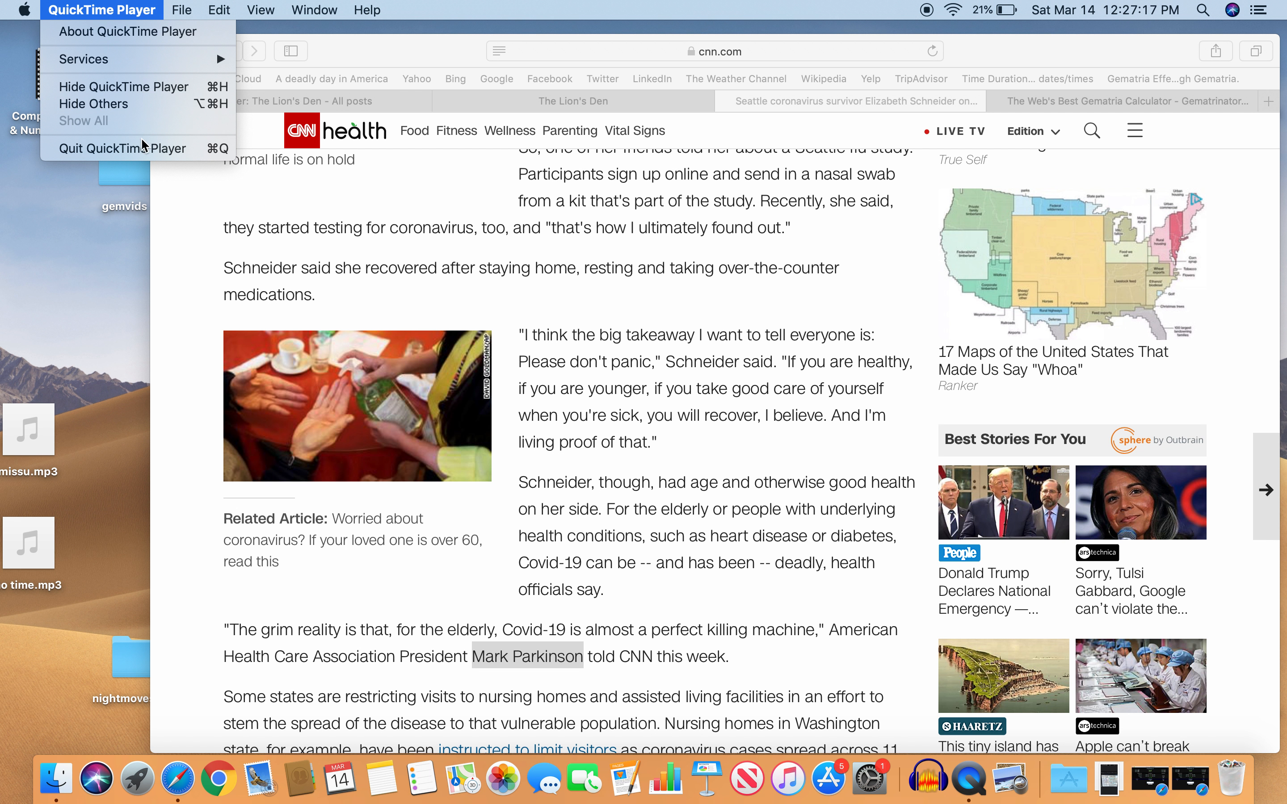
left_click(123, 148)
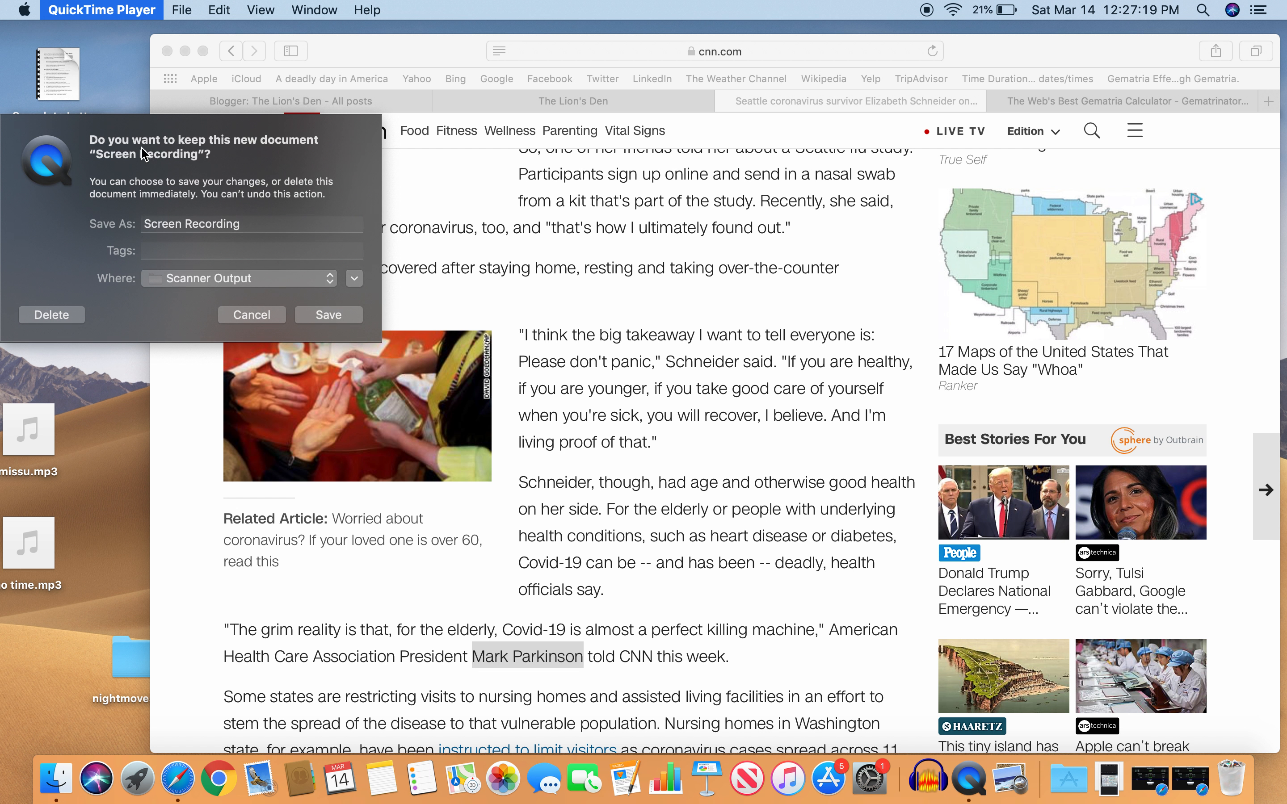
type("seat")
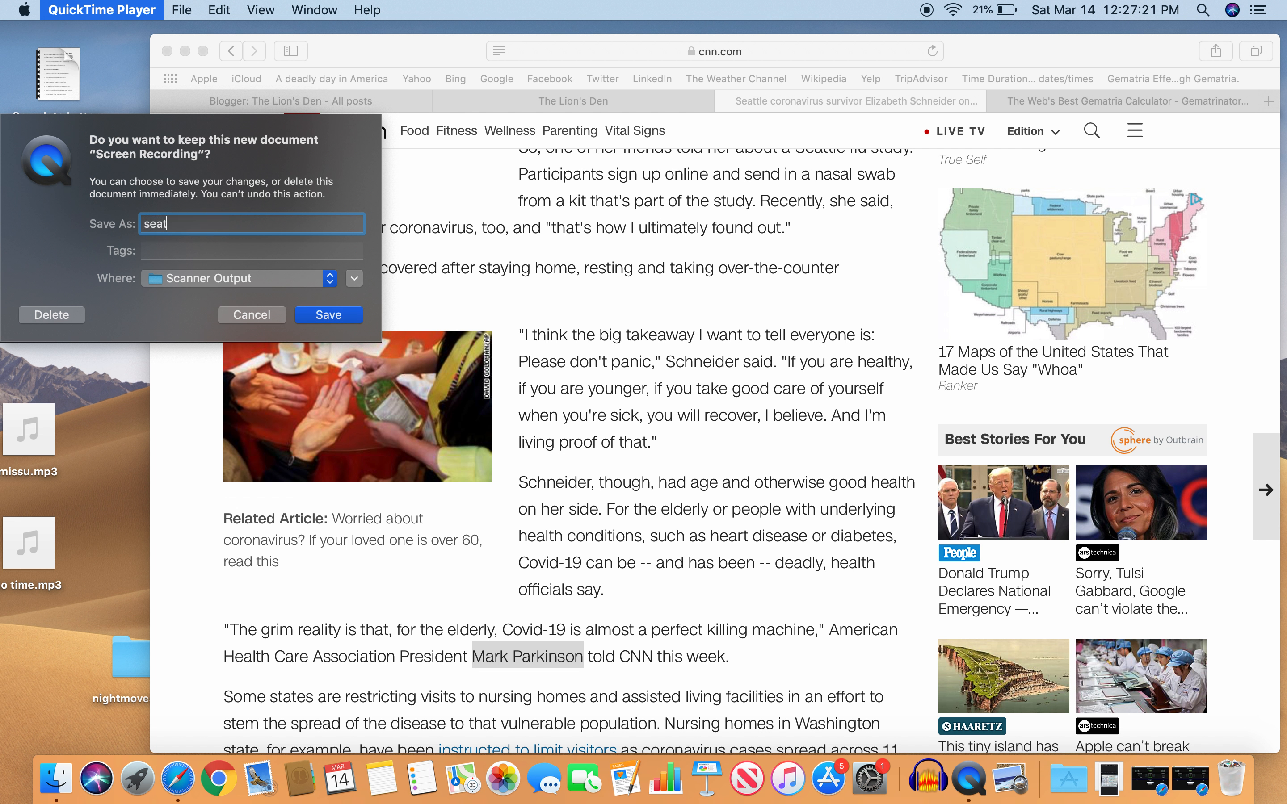